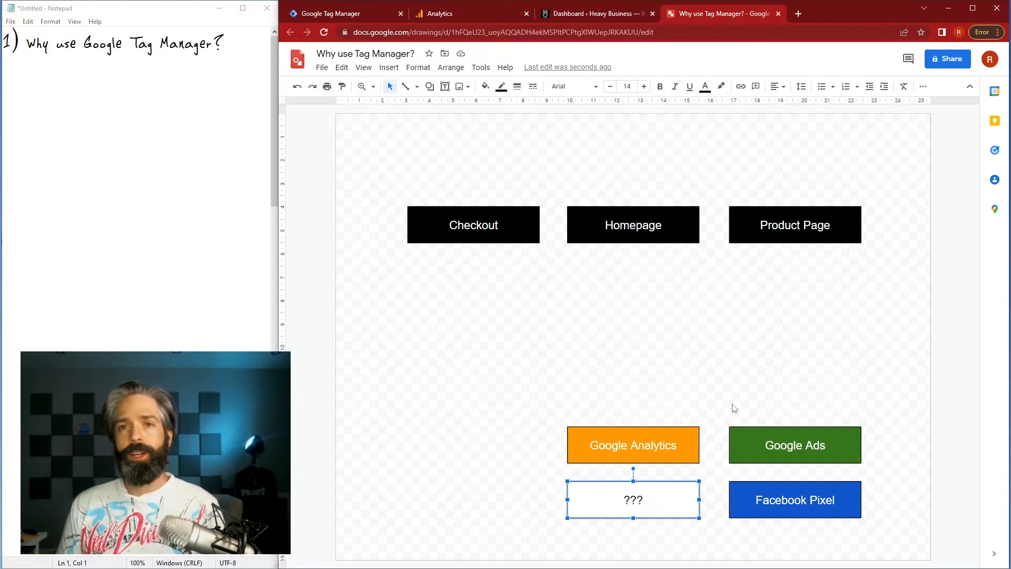
pyautogui.moveTo(729, 405)
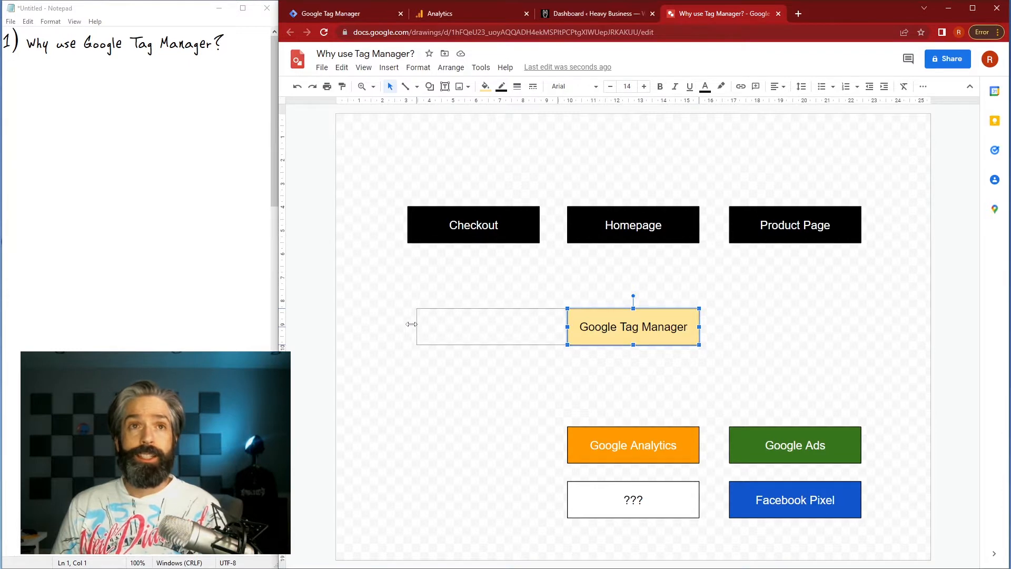
# - Widen the yellow Google Tag Manager box left and right to span under Checkout through Product Page
pyautogui.moveTo(567, 327); pyautogui.dragTo(405, 327)
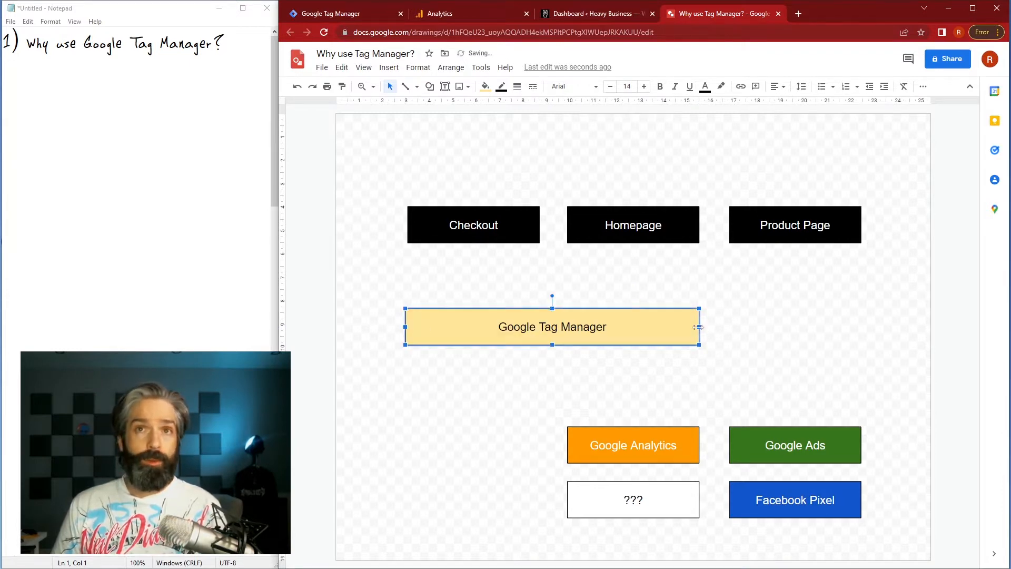
pyautogui.moveTo(698, 327); pyautogui.dragTo(864, 329)
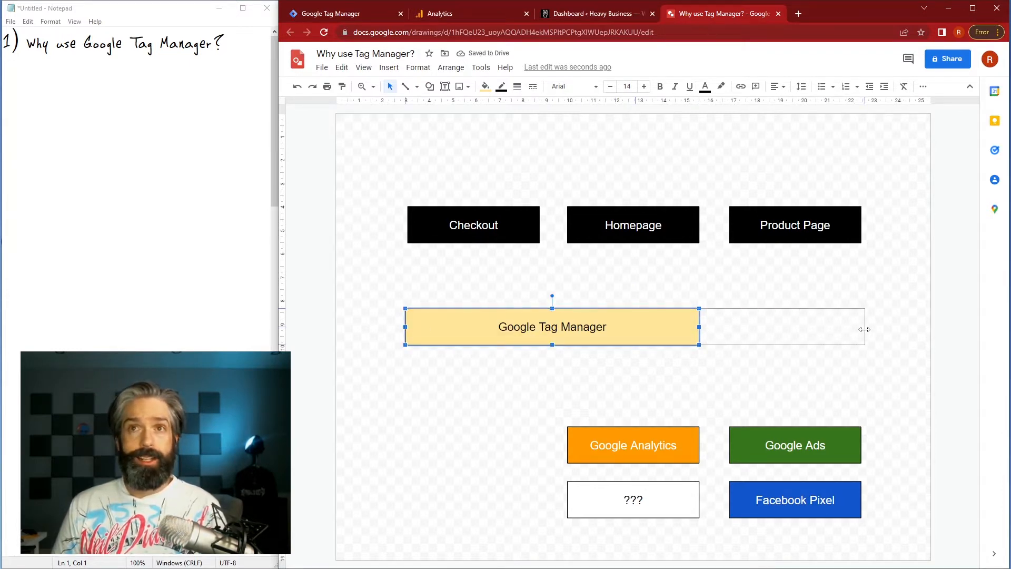
pyautogui.moveTo(698, 327); pyautogui.dragTo(861, 328)
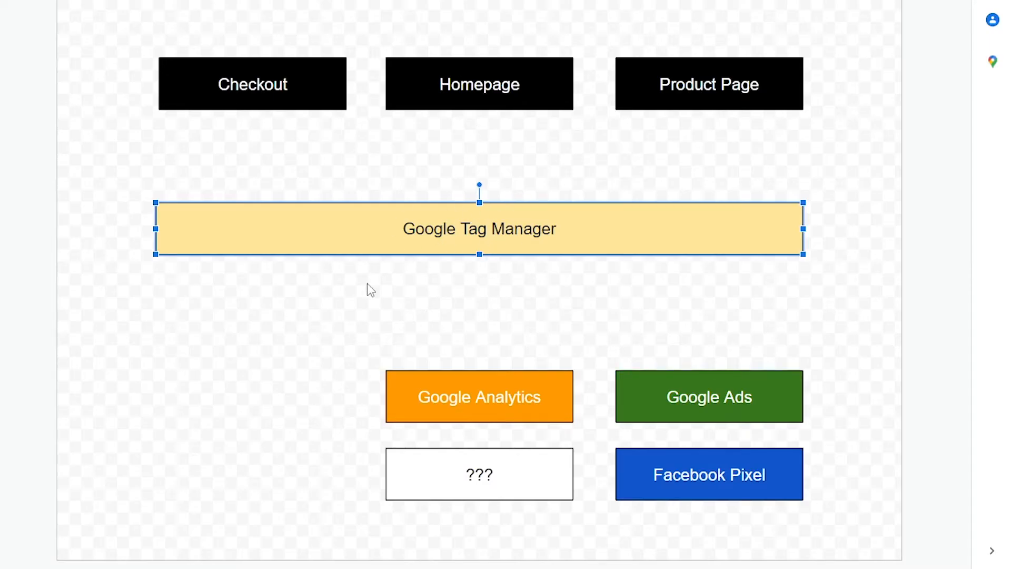
pyautogui.moveTo(511, 318)
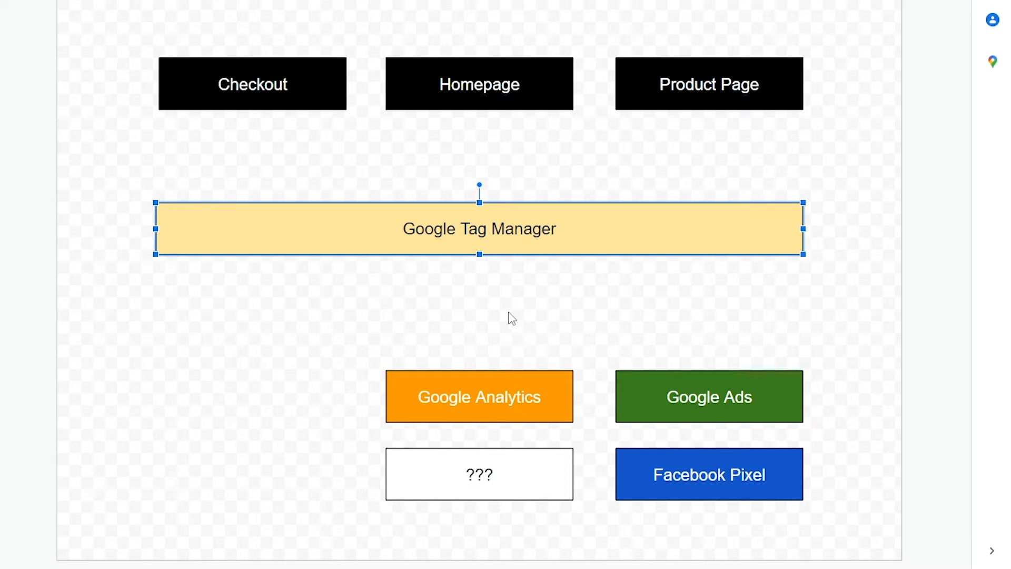
pyautogui.moveTo(469, 246)
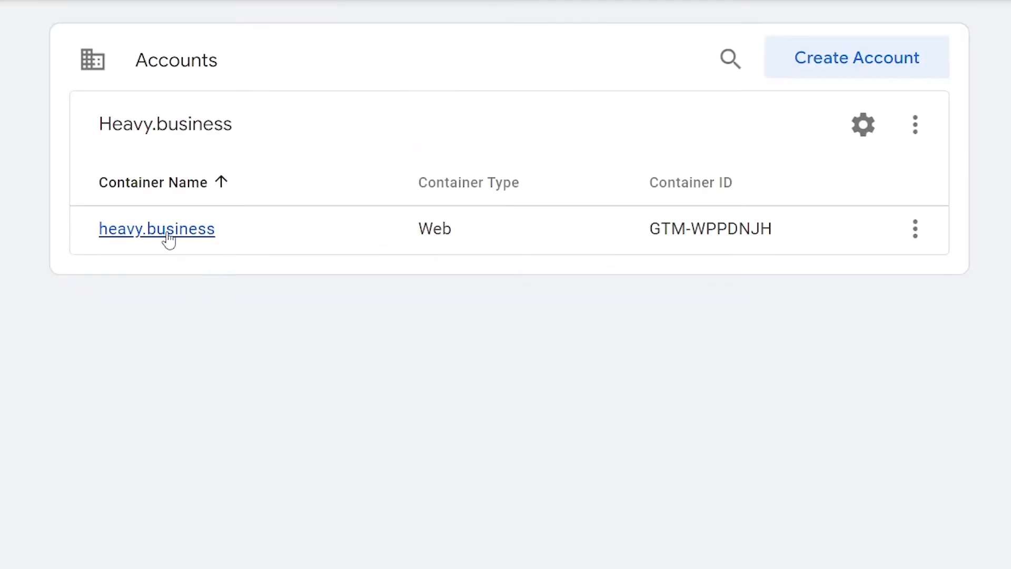
pyautogui.moveTo(164, 270)
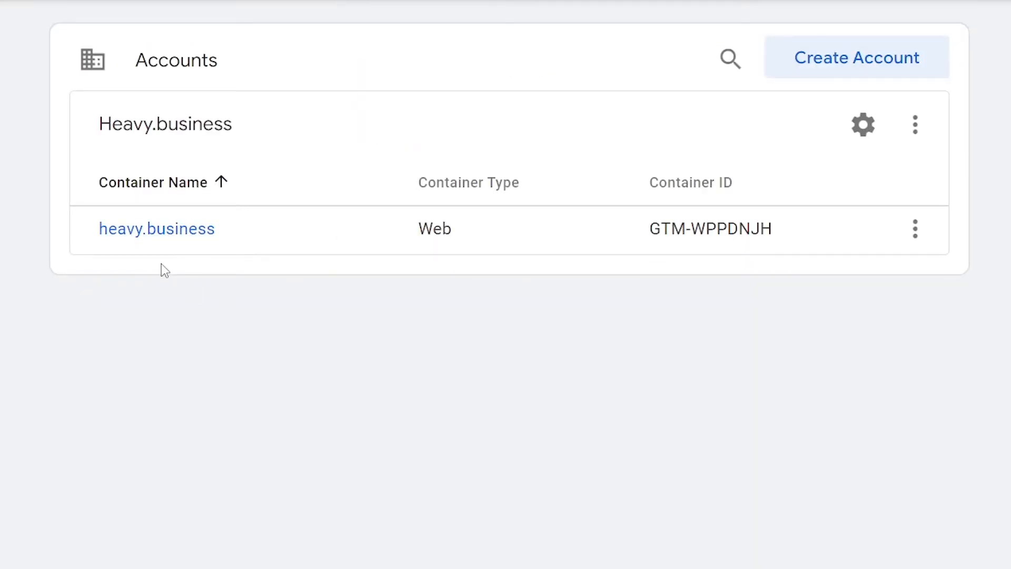
pyautogui.moveTo(167, 268)
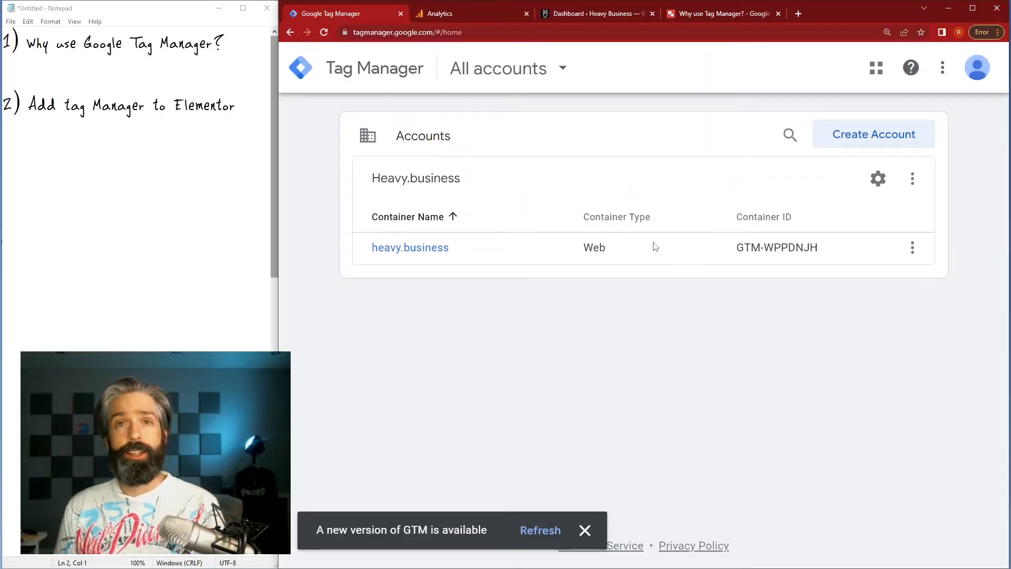
pyautogui.moveTo(635, 426)
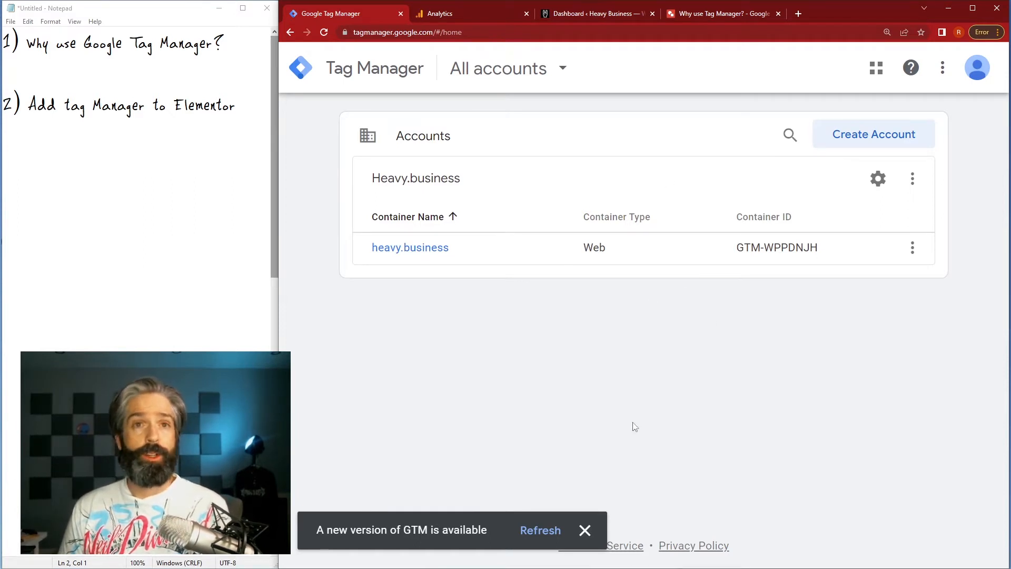
# - Open the heavy.business container from the All accounts list
pyautogui.click(410, 247)
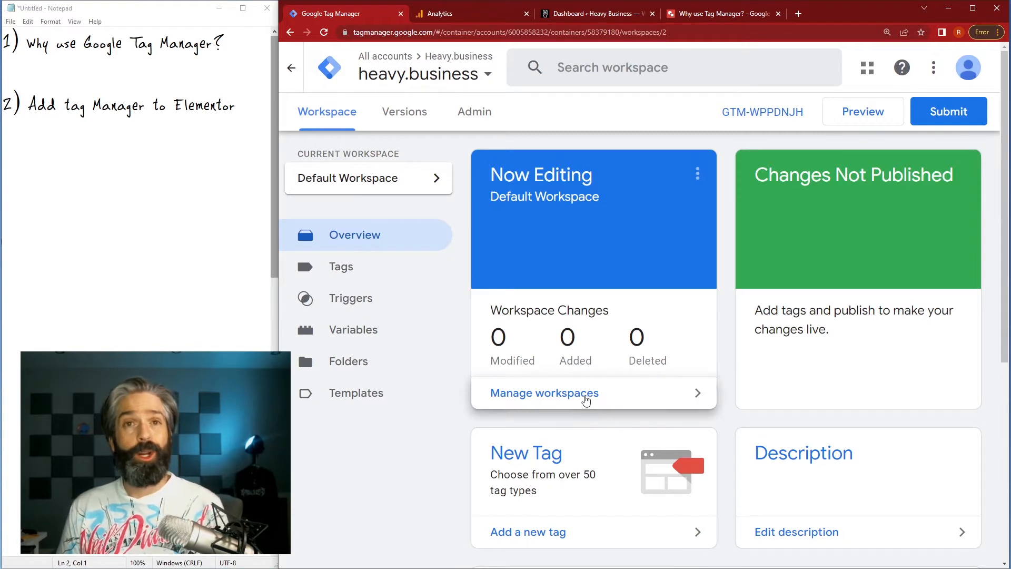
pyautogui.moveTo(557, 146)
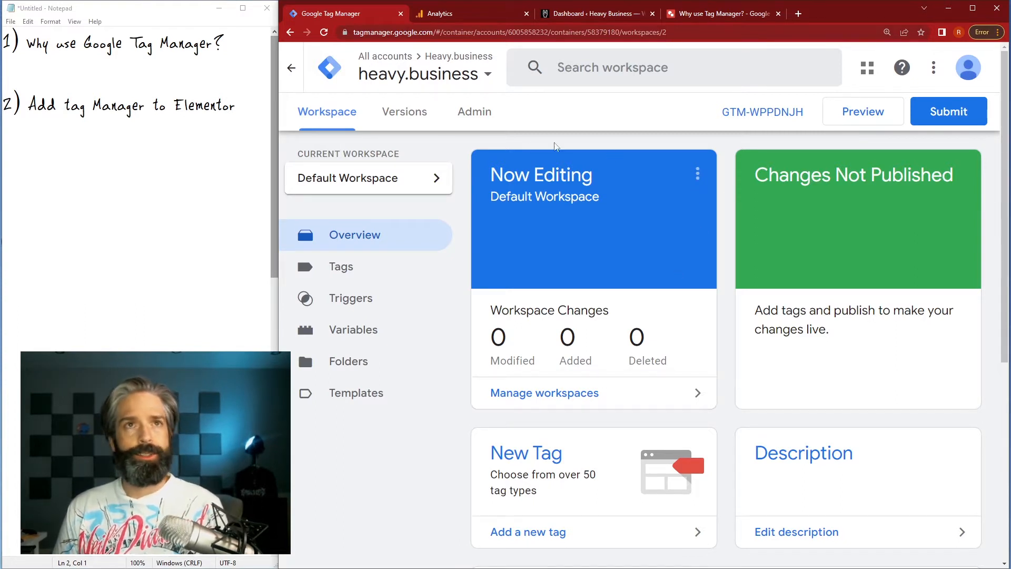
pyautogui.moveTo(474, 112)
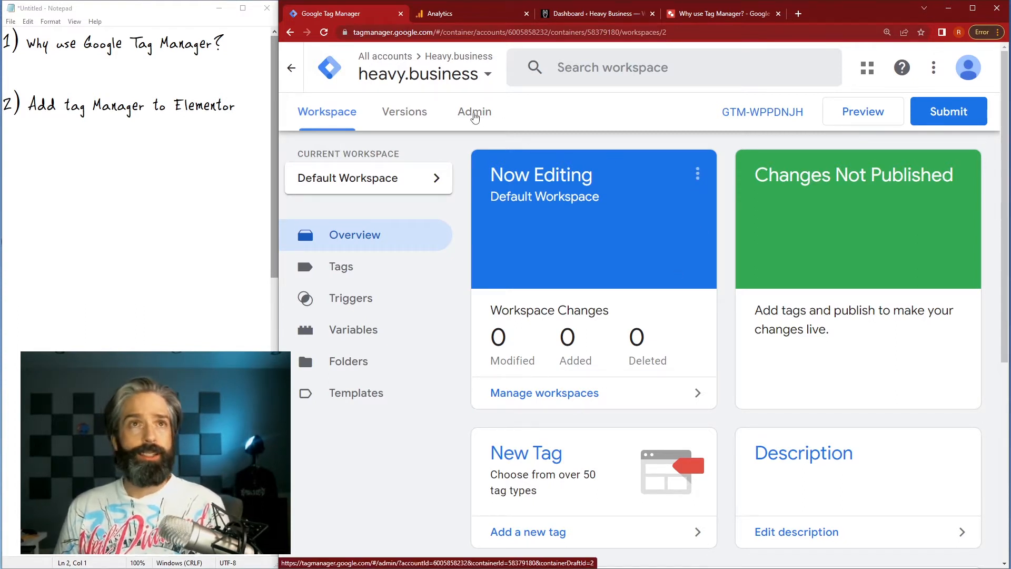
# - Show the heavy.business head and body install code via Admin > Install Google Tag Manager
pyautogui.click(473, 112)
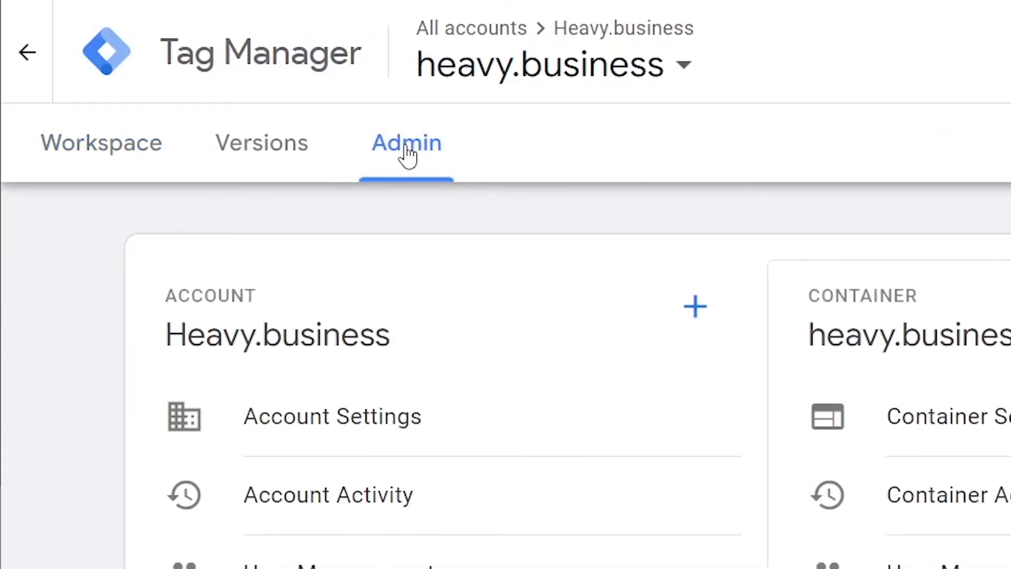
pyautogui.scroll(-3)
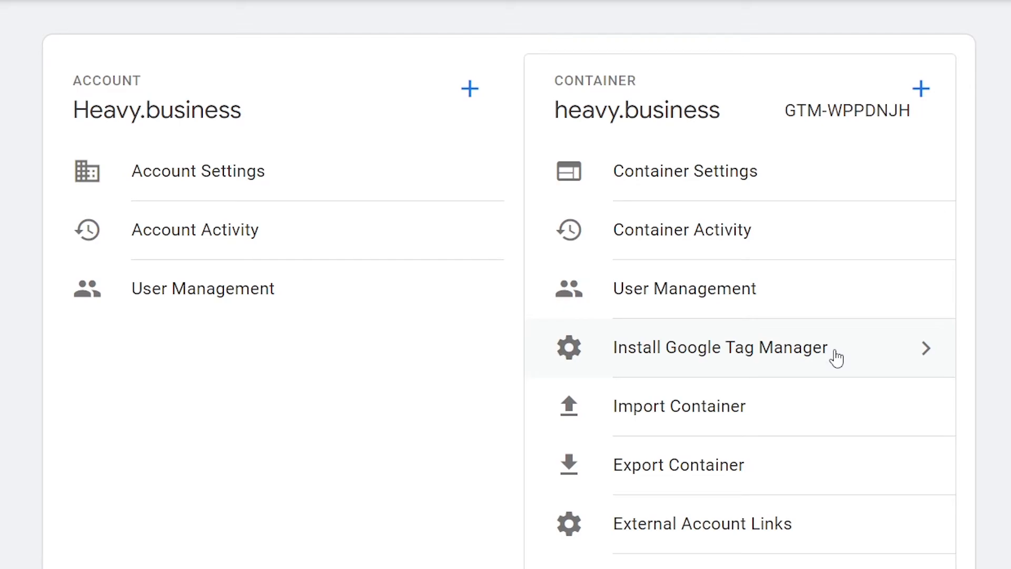
pyautogui.click(722, 347)
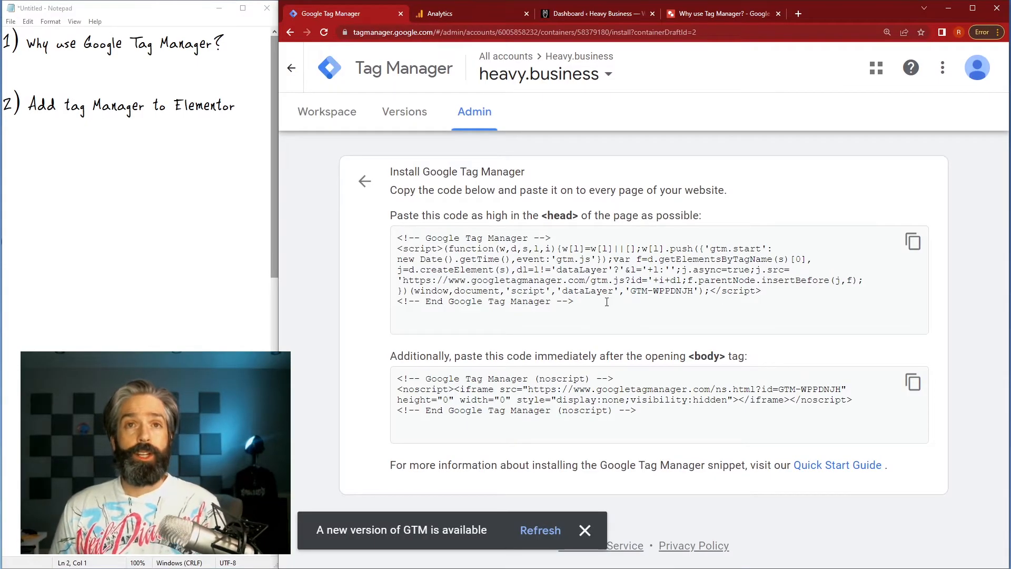
pyautogui.moveTo(565, 359)
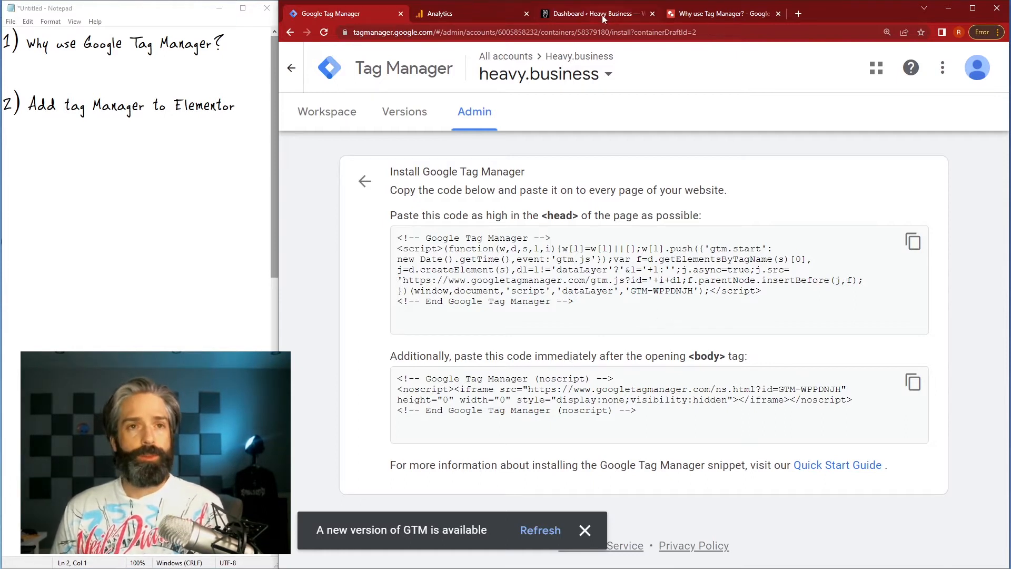
pyautogui.click(584, 530)
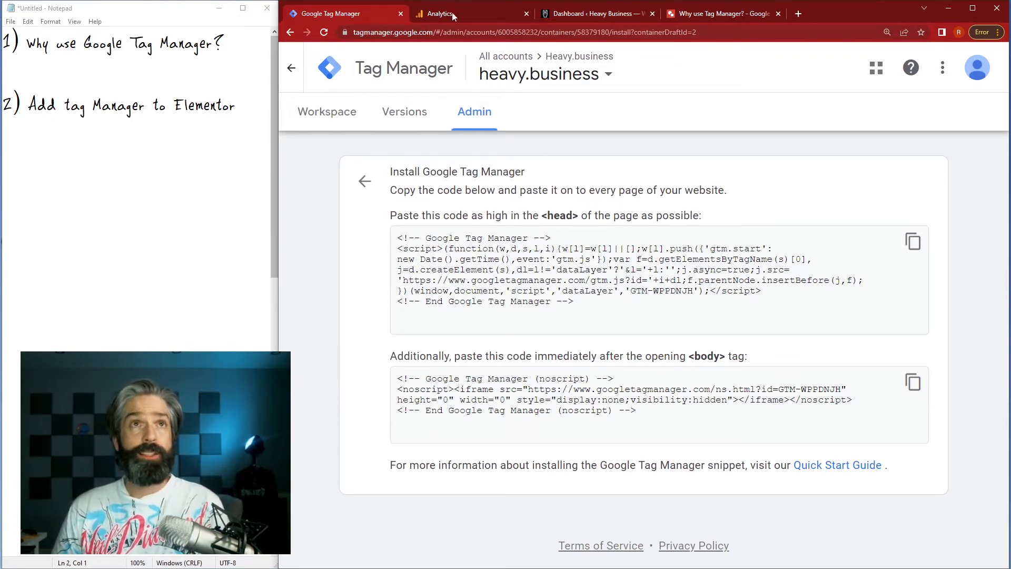
# - Go to the WordPress dashboard and open Elementor's Custom Code page
pyautogui.click(594, 14)
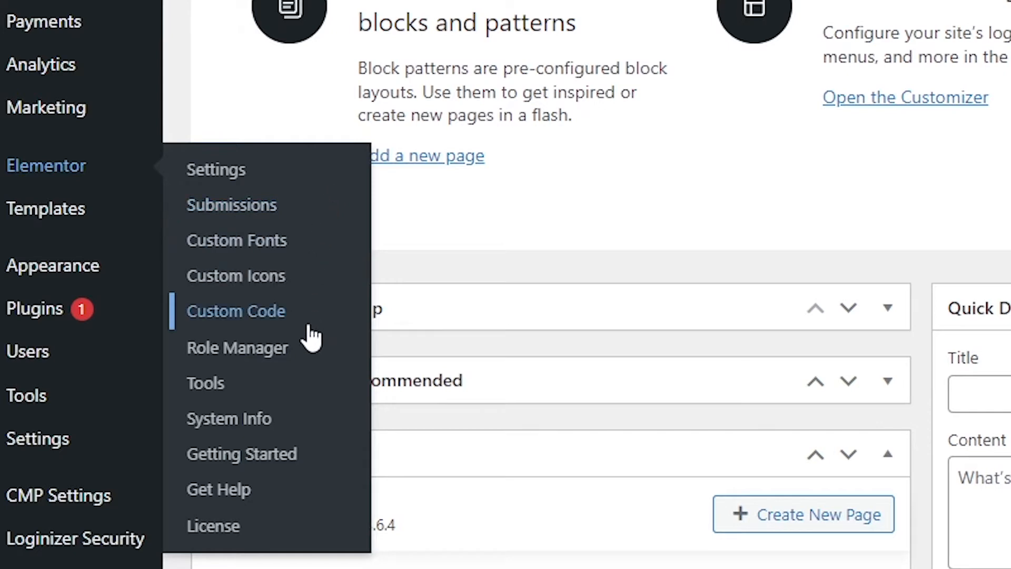
pyautogui.moveTo(273, 322)
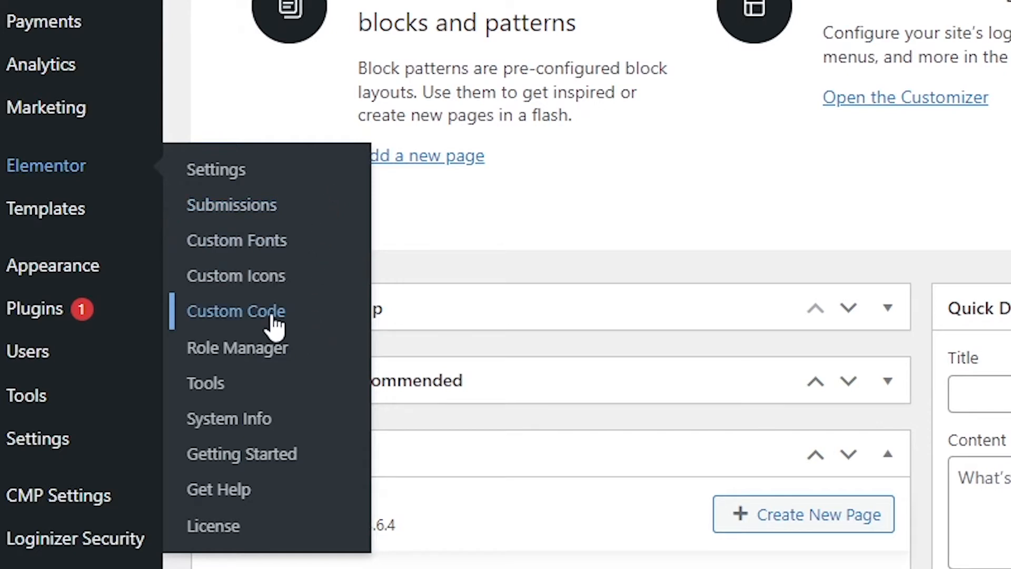
pyautogui.click(236, 310)
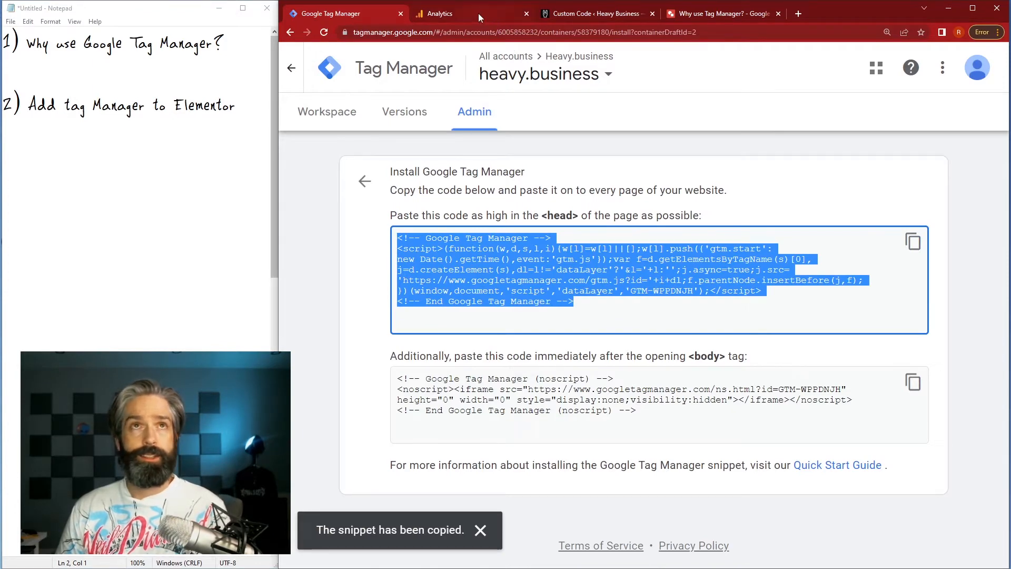
# - Create a custom code entry titled 'Head - Google Tag Manager' with location <head>
pyautogui.click(594, 13)
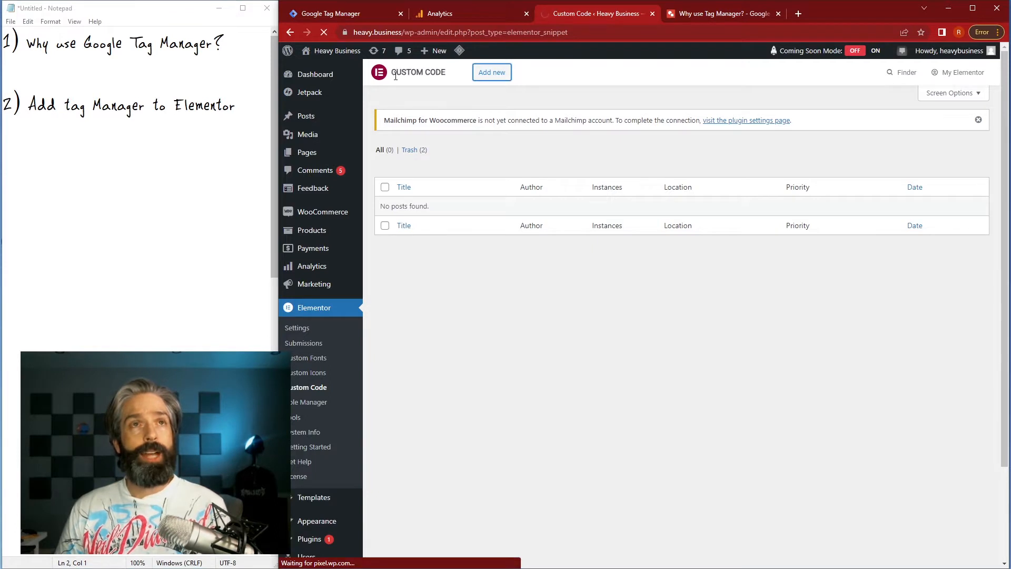
pyautogui.click(491, 71)
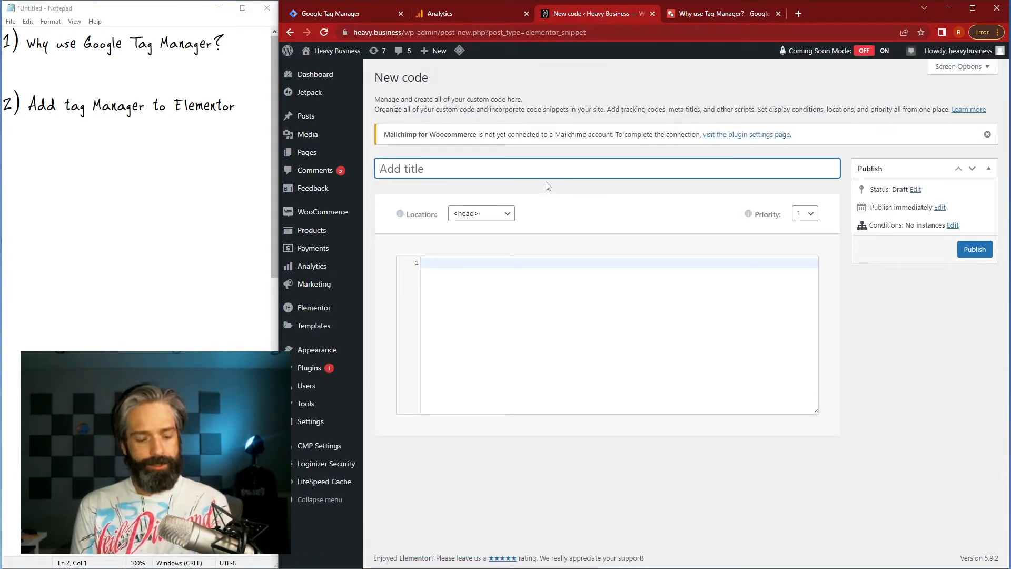
pyautogui.write('H')
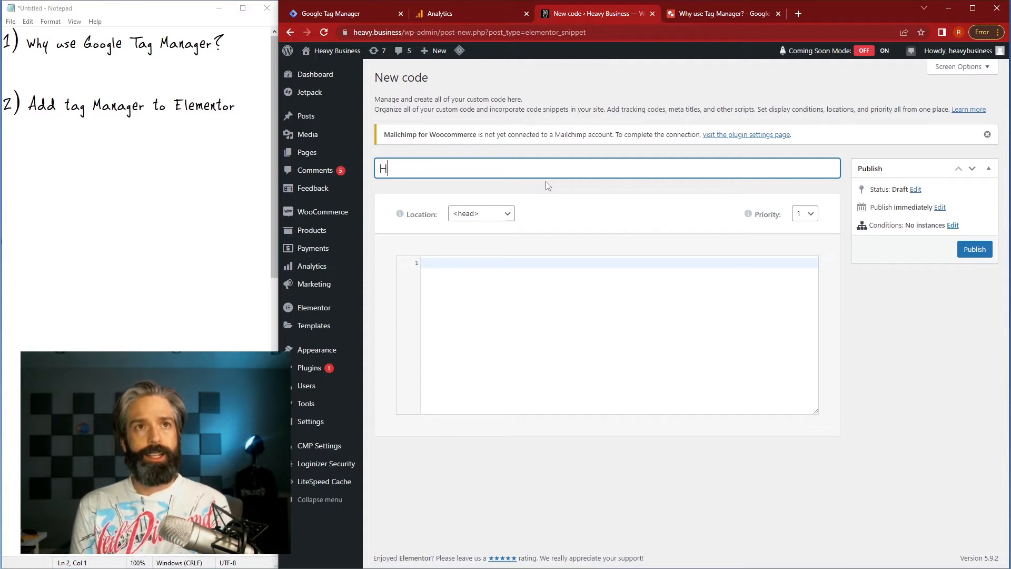
pyautogui.write('ead - Google T')
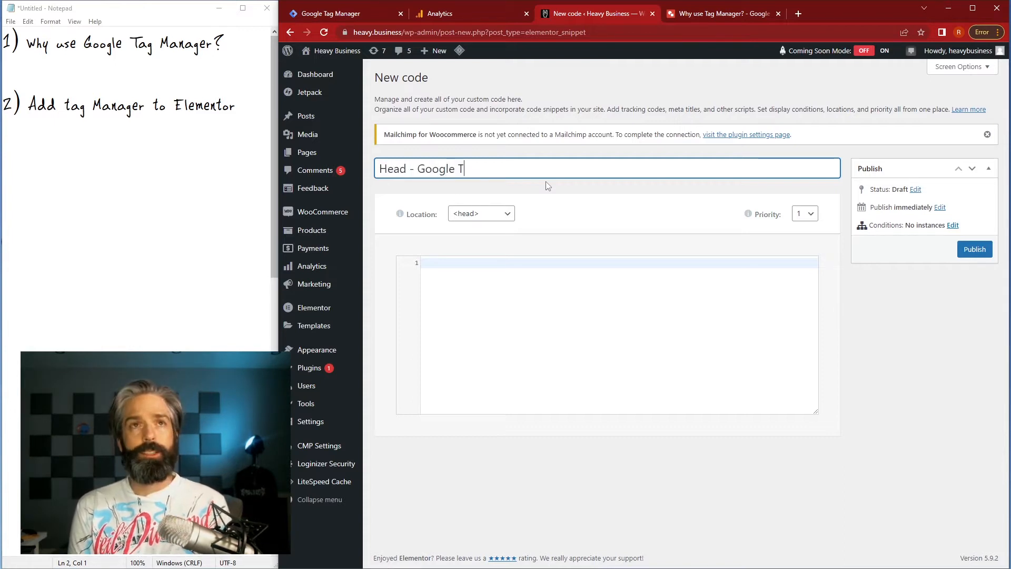
pyautogui.write('ag Mana')
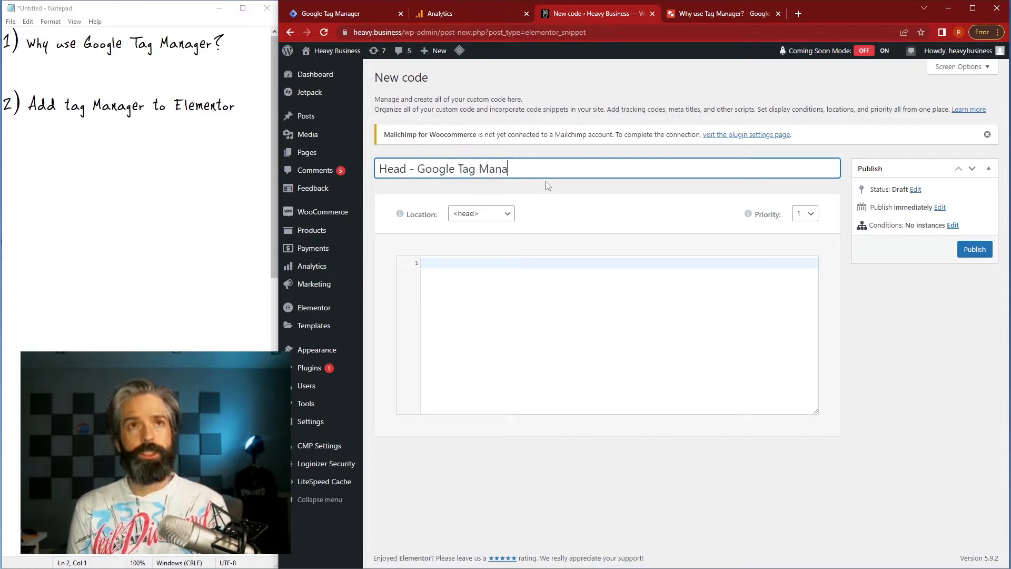
pyautogui.write('ger')
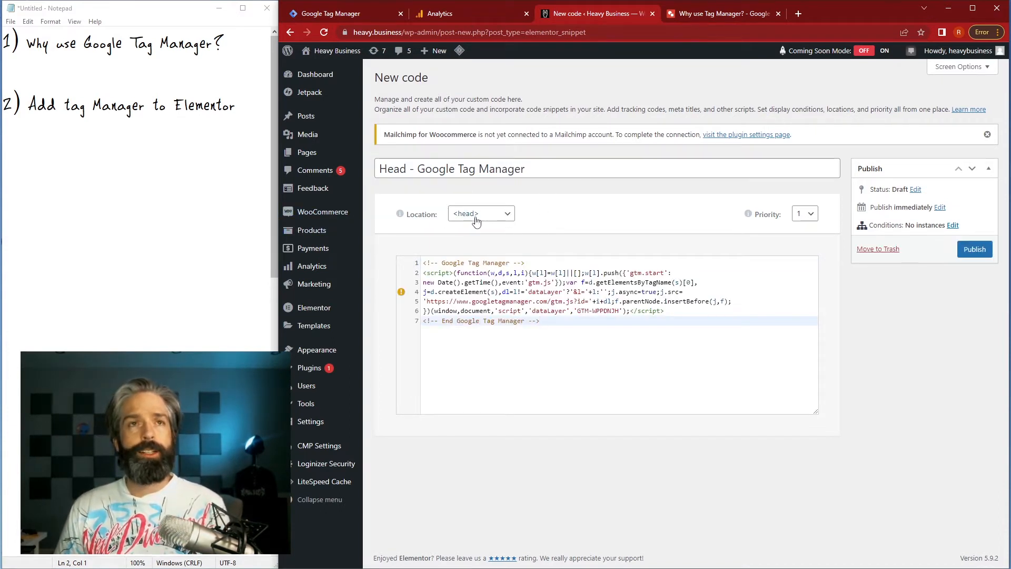
pyautogui.click(480, 213)
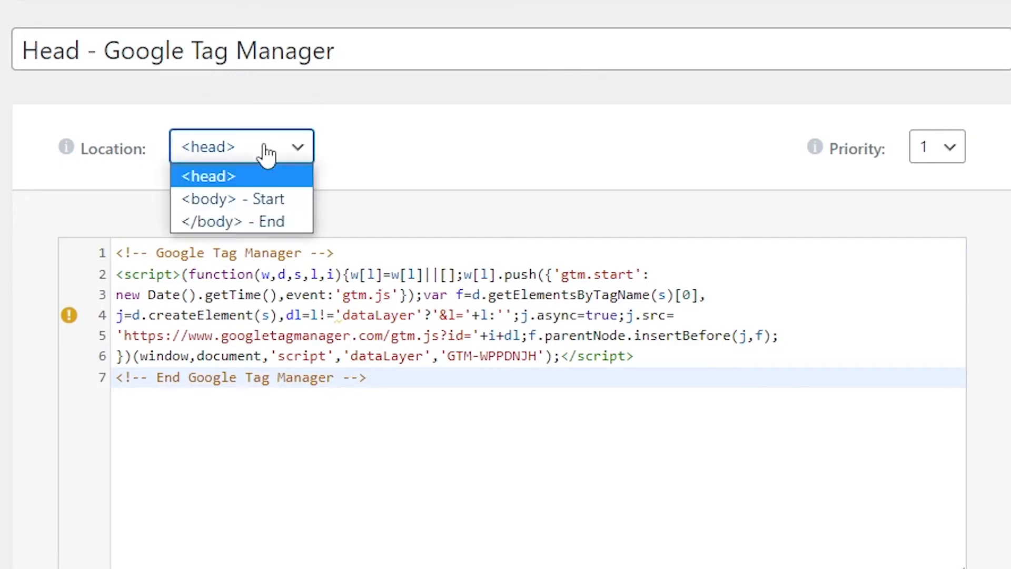
pyautogui.moveTo(229, 187)
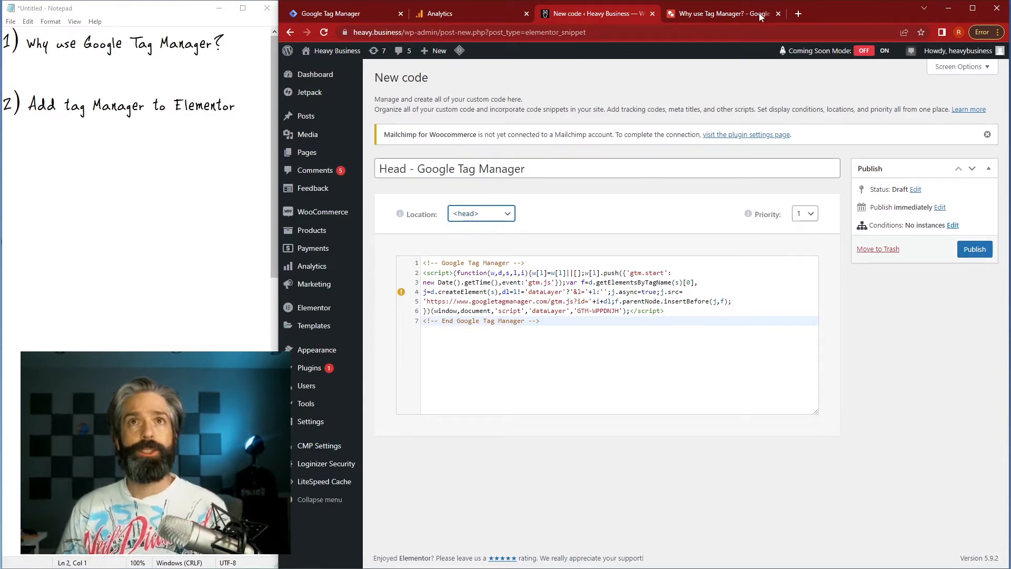
# - Move between the head snippet page and the 'Why use Tag Manager?' drawing, ending on the drawing
pyautogui.click(719, 13)
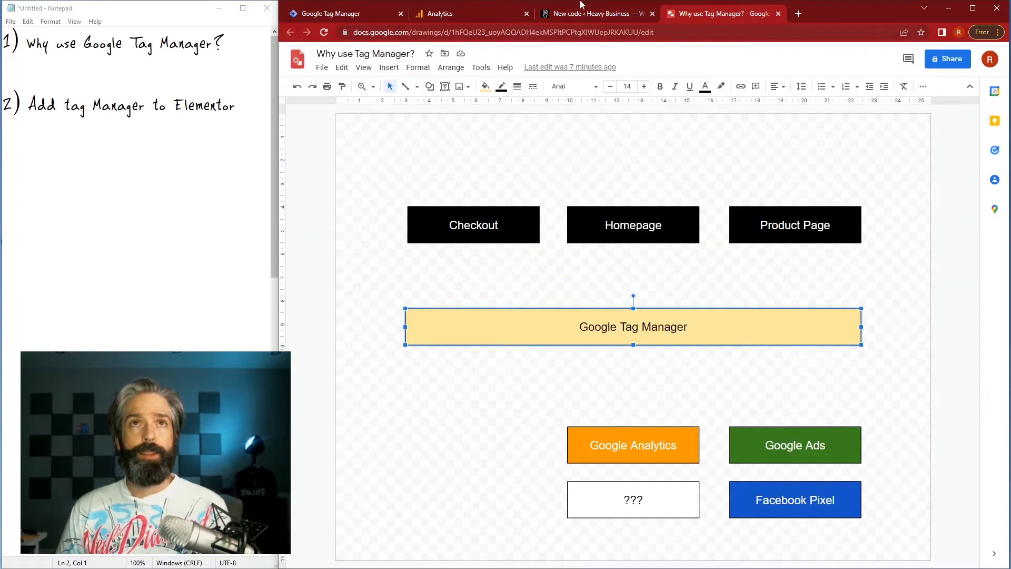
pyautogui.click(593, 12)
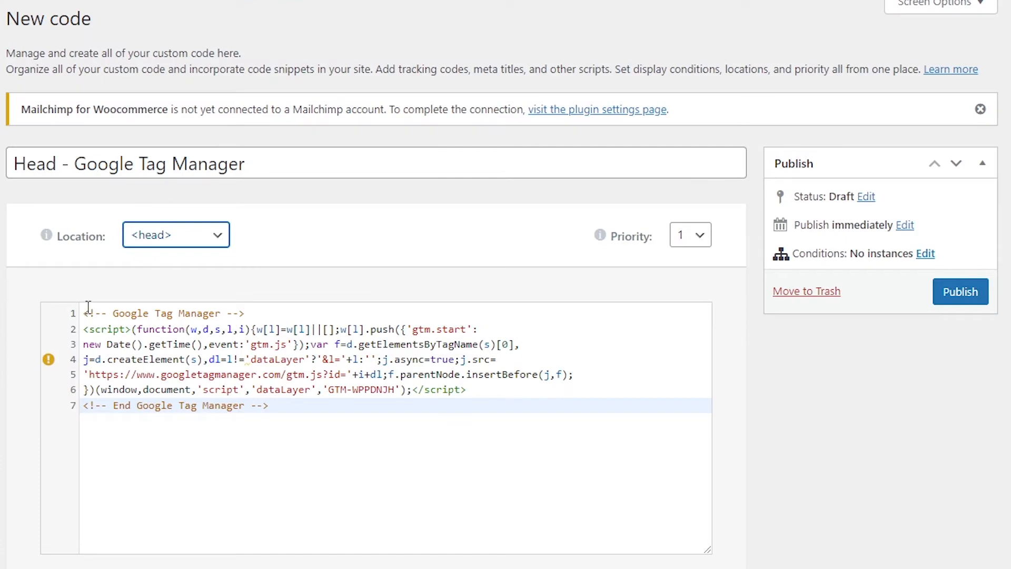
pyautogui.click(925, 253)
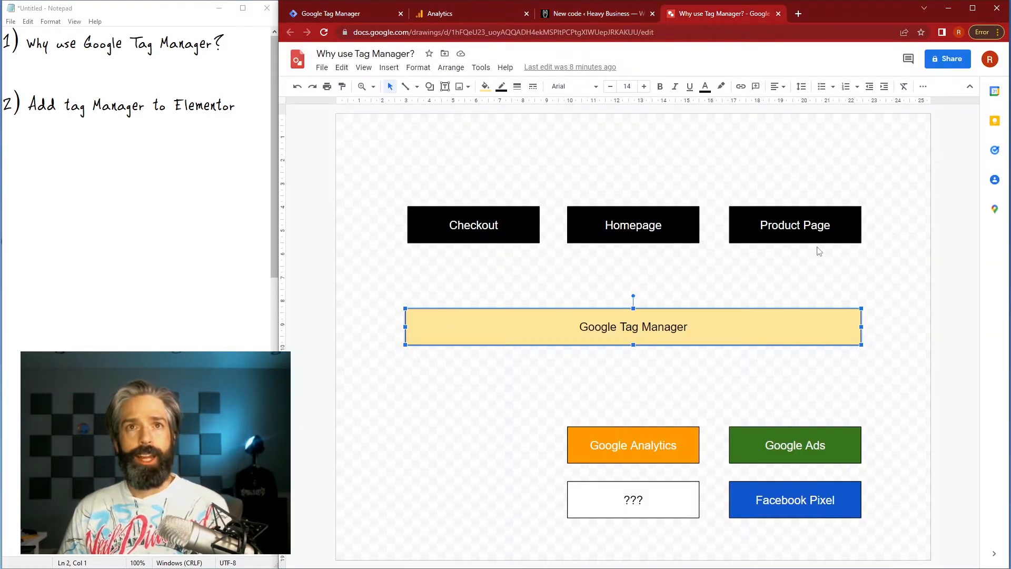
pyautogui.moveTo(845, 409)
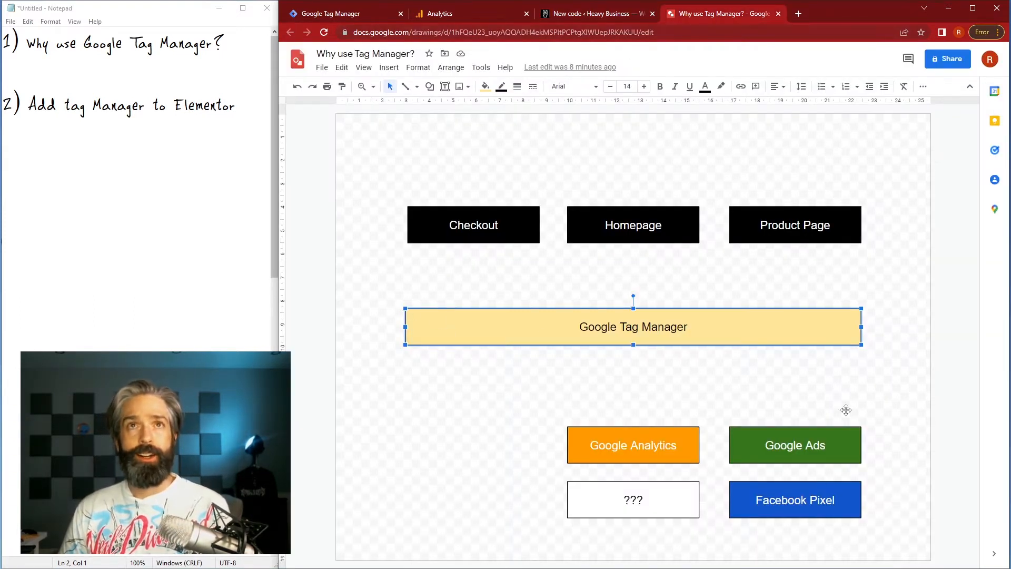
# - Publish the Head - Google Tag Manager snippet for the entire site and save
pyautogui.click(594, 14)
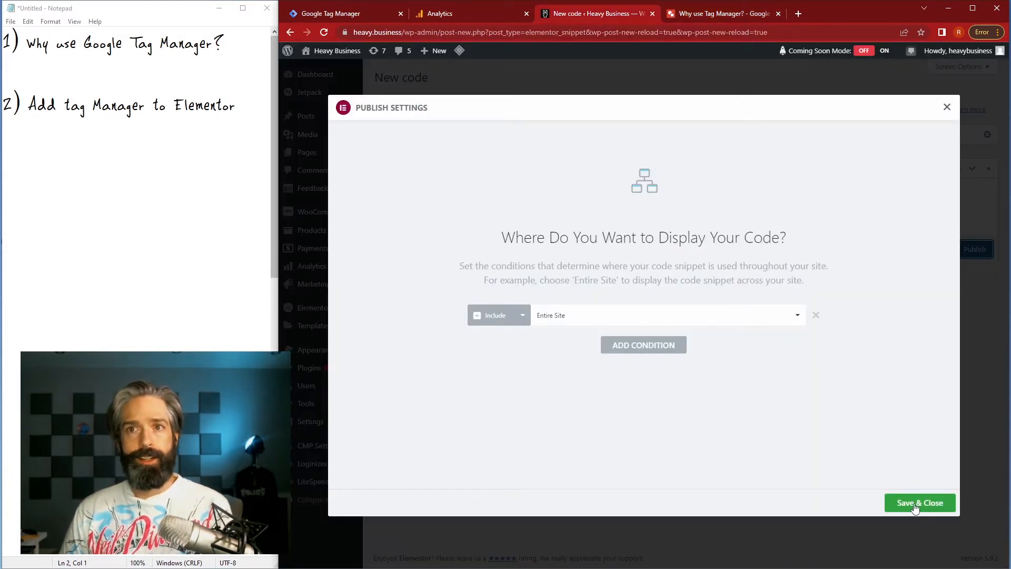
pyautogui.click(919, 502)
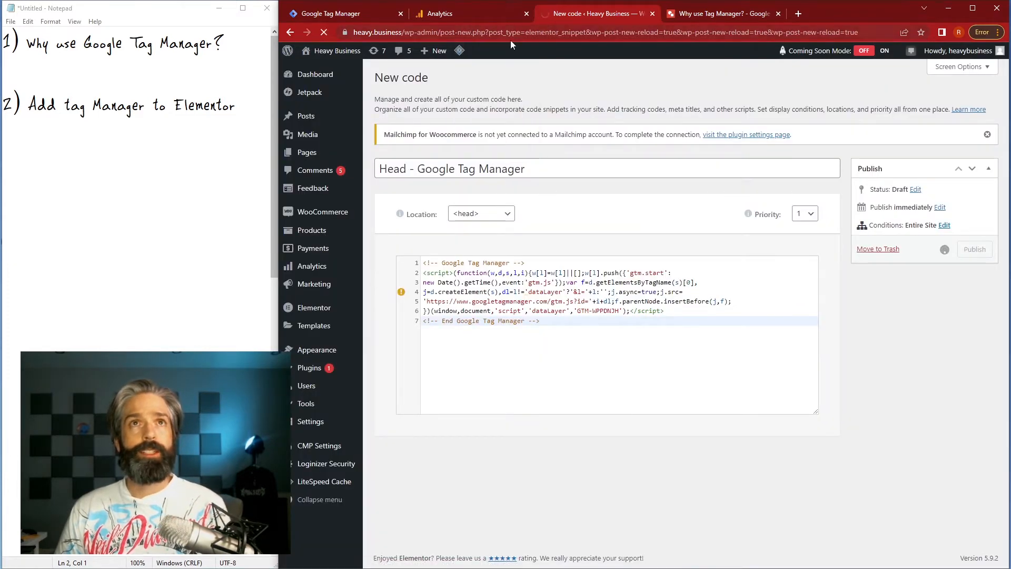
pyautogui.click(974, 249)
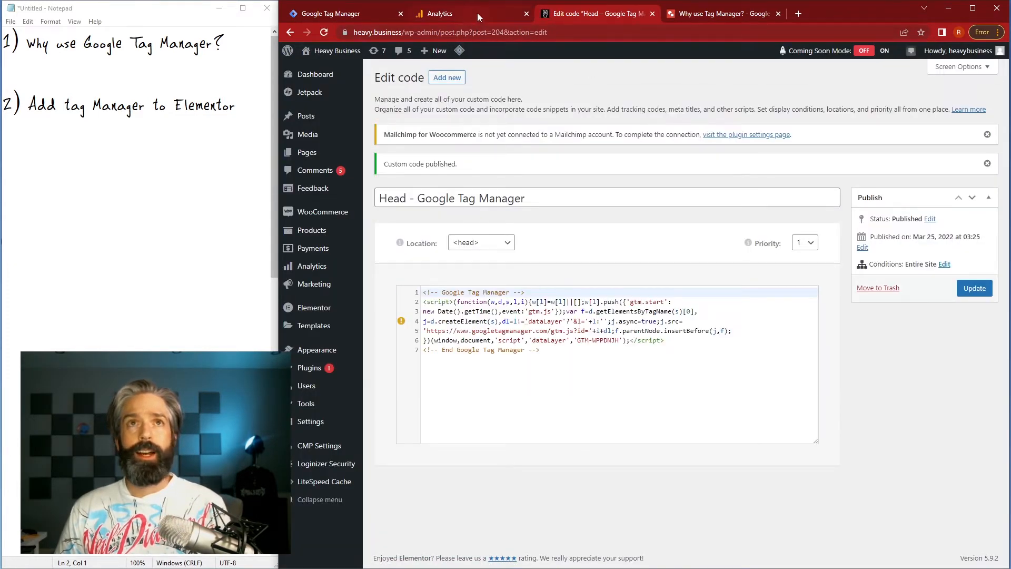
# - Copy the <body> noscript snippet from Tag Manager's install page
pyautogui.click(336, 14)
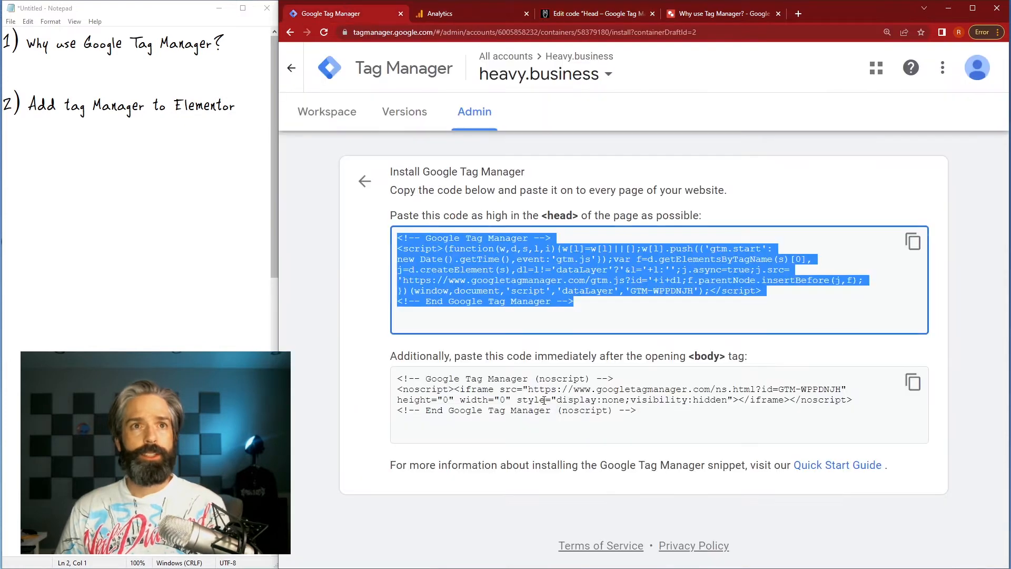
pyautogui.click(913, 382)
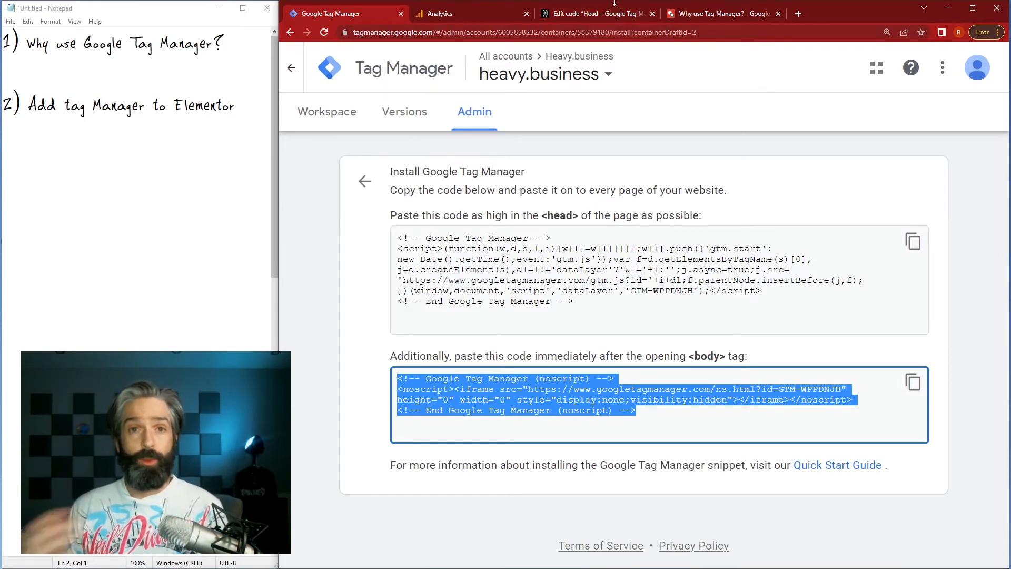
# - Start a new Elementor custom code entry titled 'Body - Google Tag Manager'
pyautogui.click(593, 14)
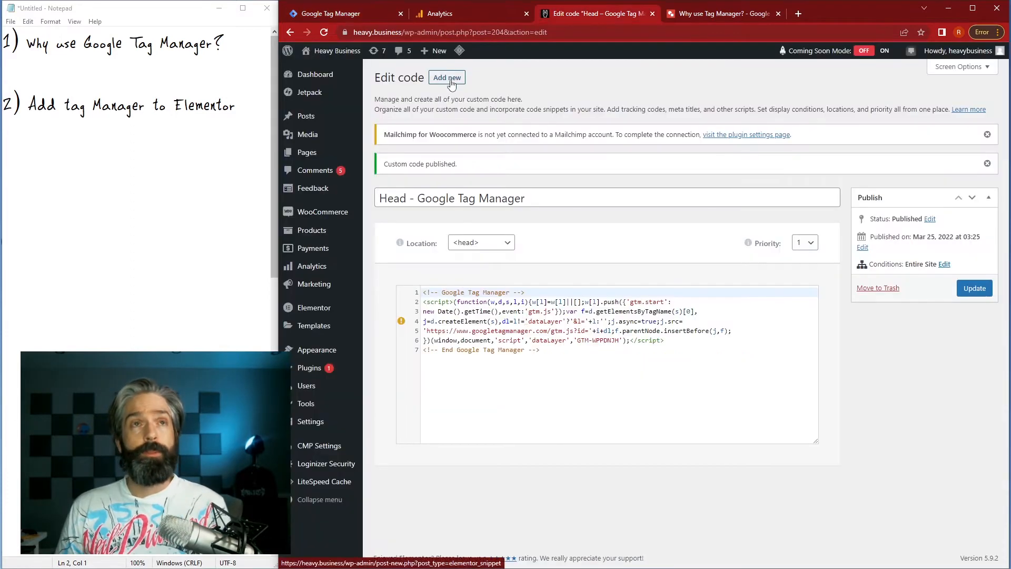
pyautogui.click(446, 77)
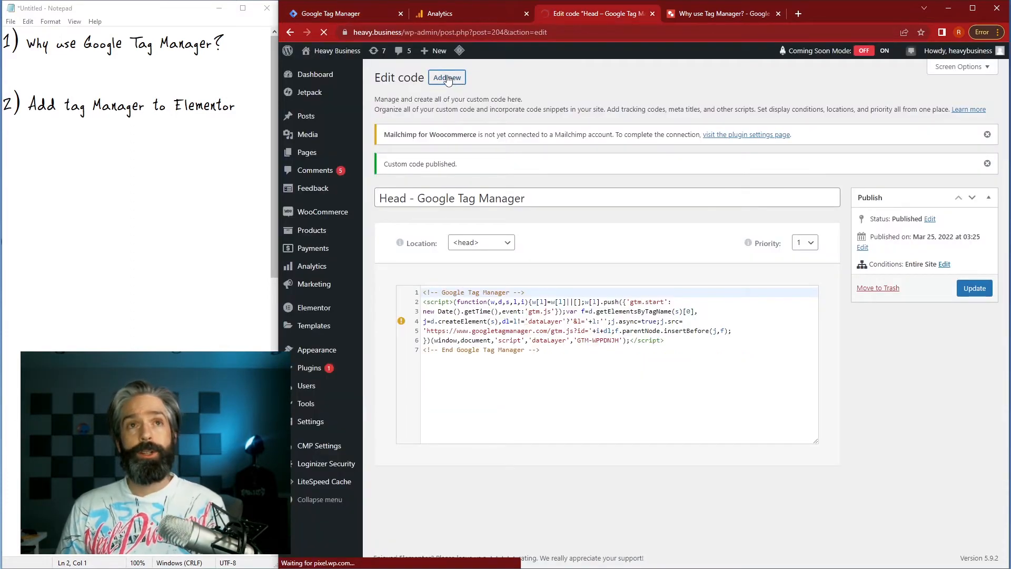
pyautogui.click(446, 77)
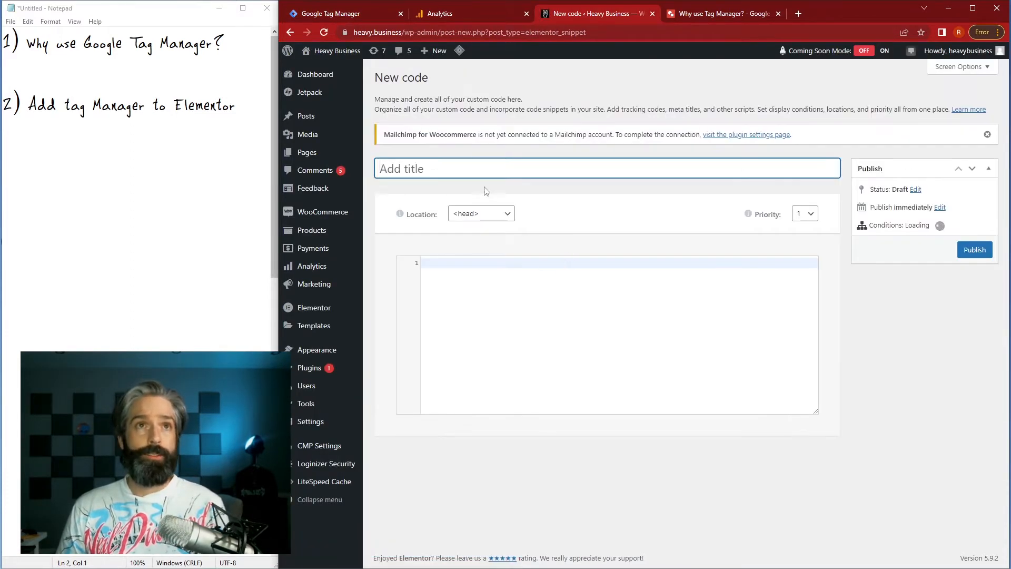
pyautogui.write('Body - Googl')
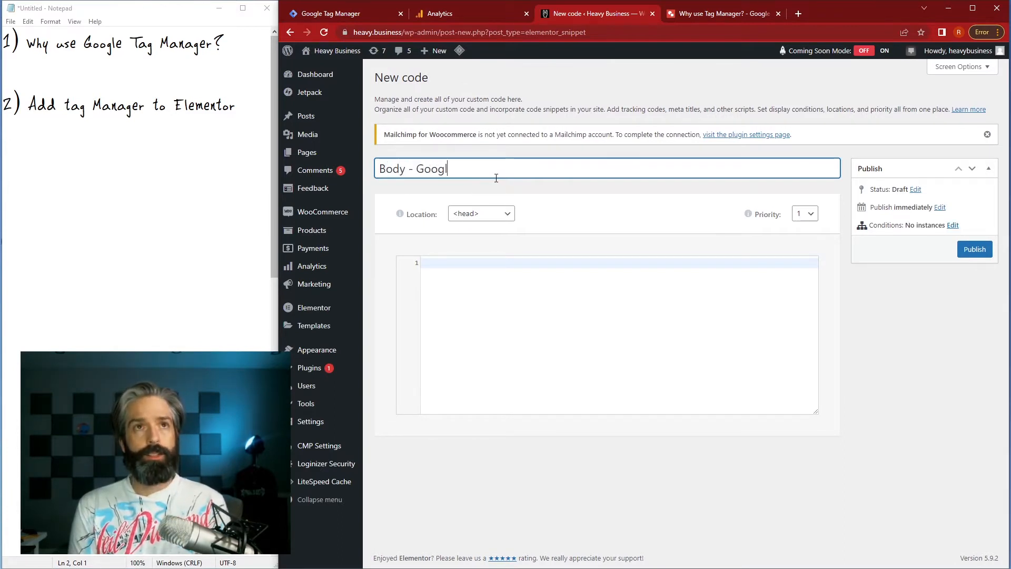
# - Set the snippet's location to <body> - Start and publish it site-wide
pyautogui.click(480, 213)
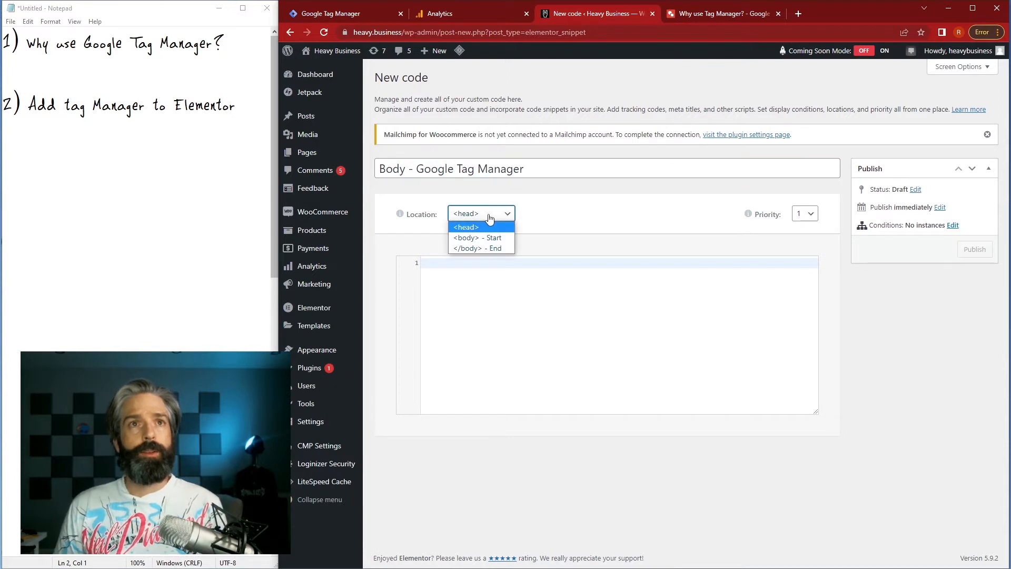
pyautogui.click(477, 238)
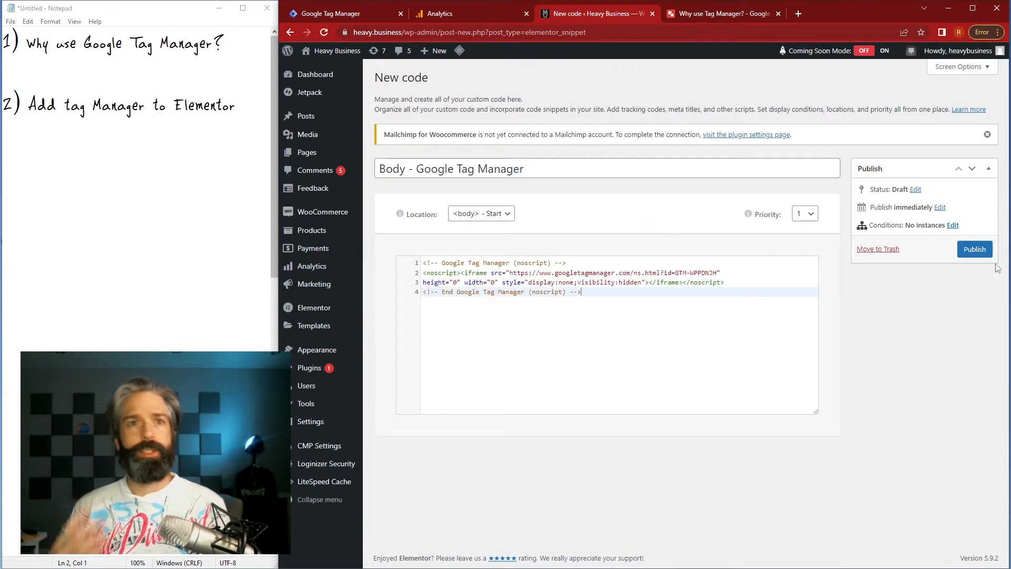
pyautogui.moveTo(975, 249)
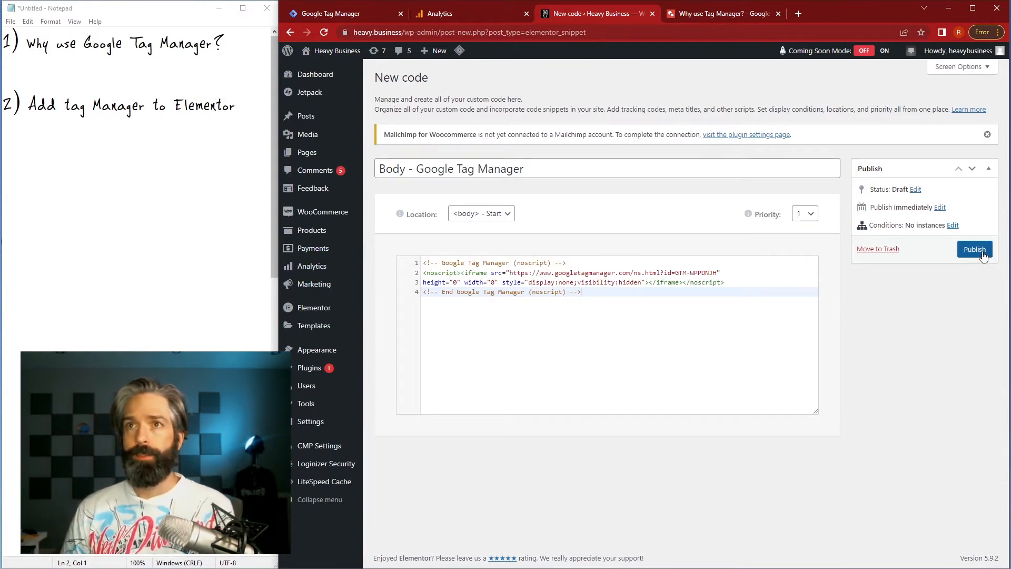
pyautogui.click(974, 249)
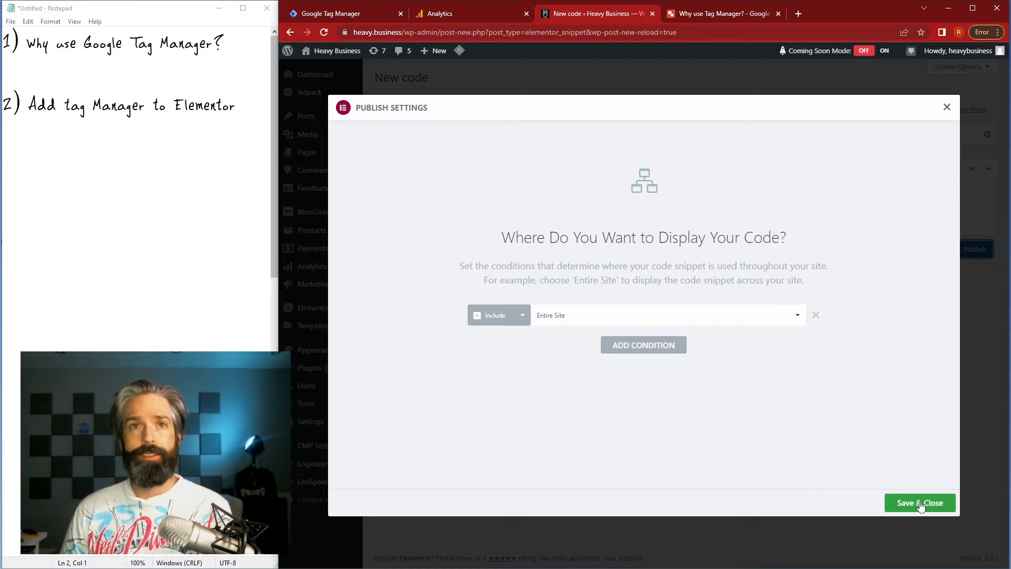
pyautogui.click(920, 502)
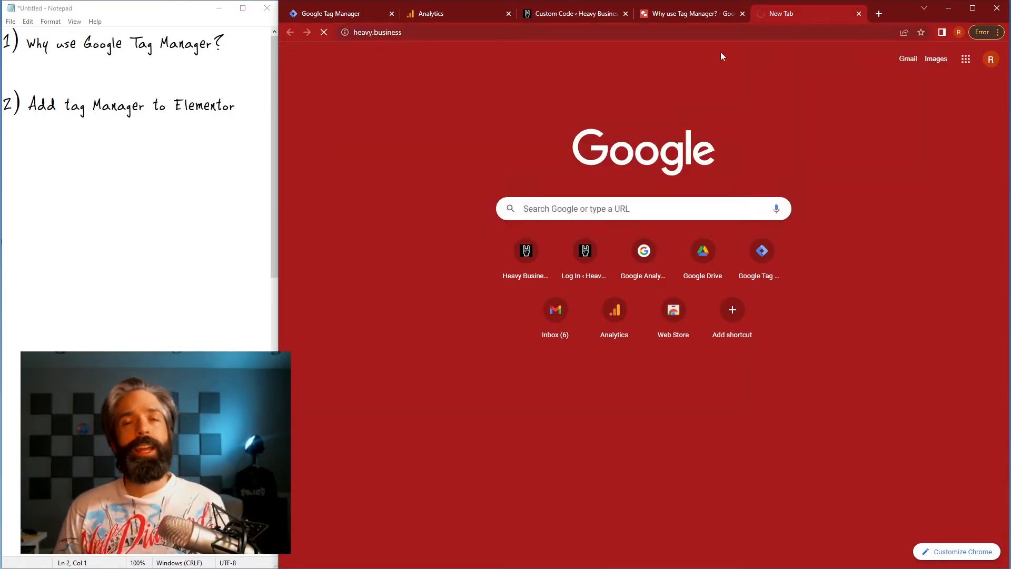
# - Open heavy.business, view its page source with Ctrl+U, and locate the Tag Manager snippet
pyautogui.click(377, 32)
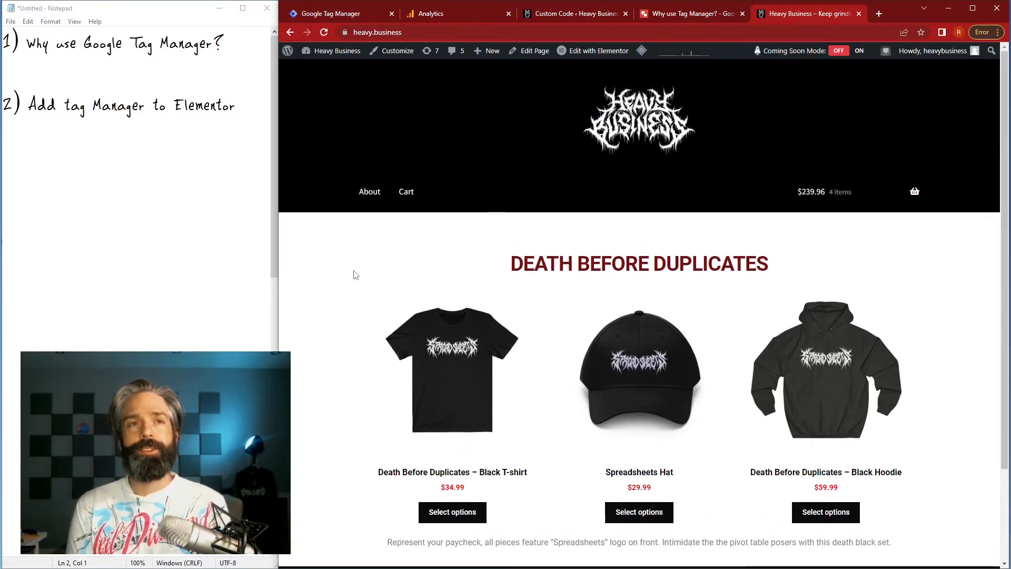
pyautogui.press('ctrl+u')
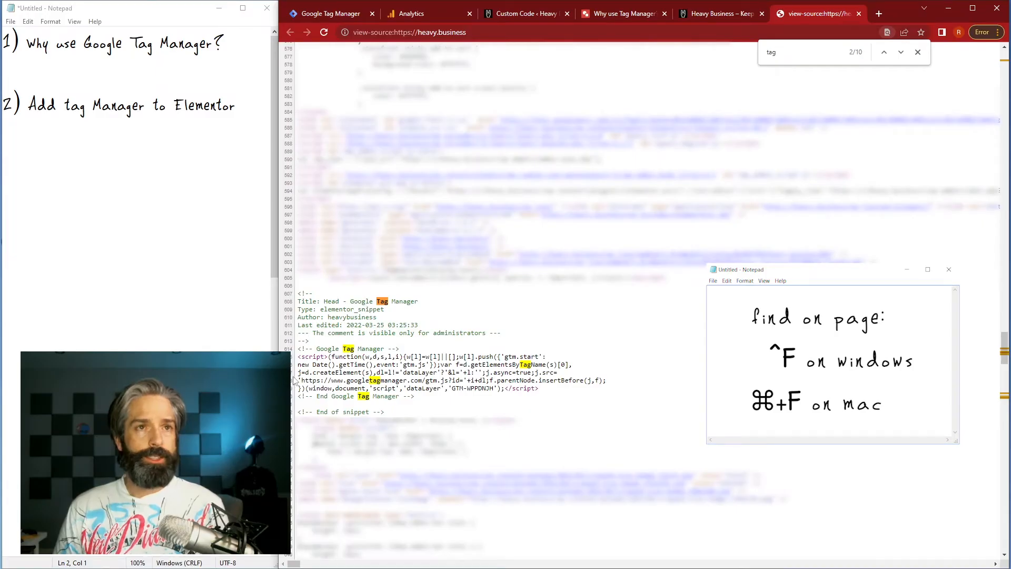
pyautogui.scroll(-3)
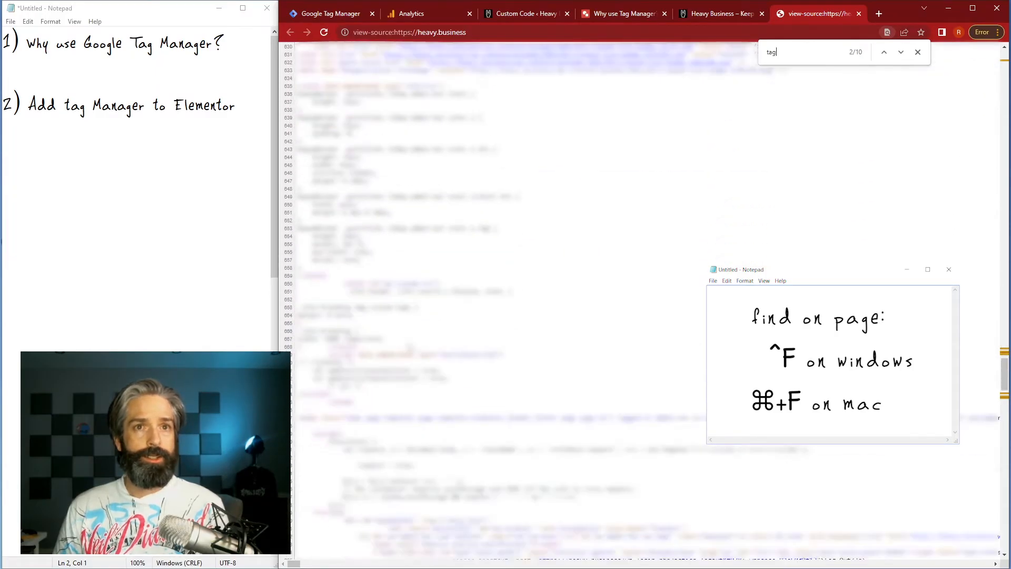
pyautogui.click(901, 52)
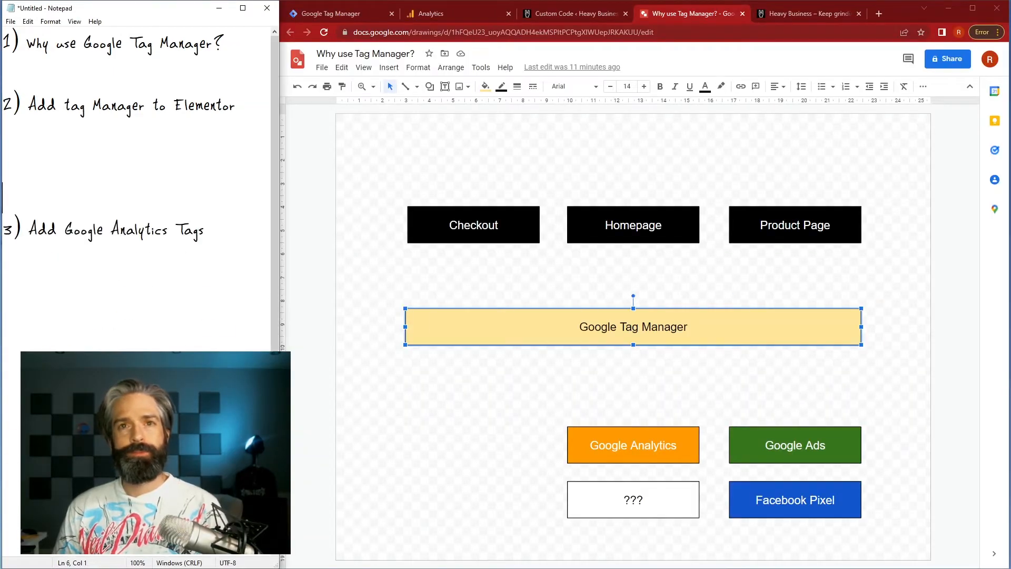
pyautogui.click(430, 14)
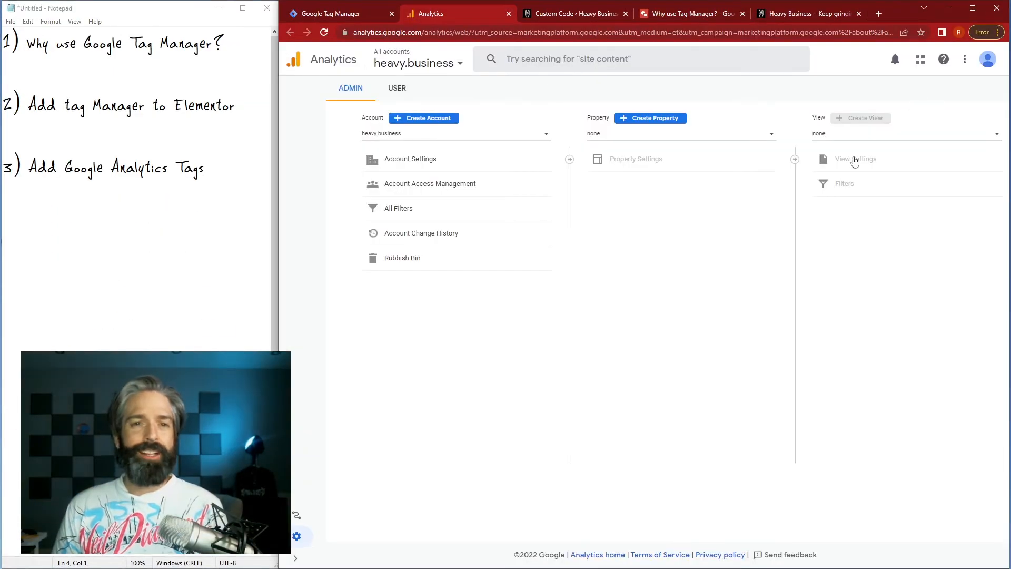
pyautogui.moveTo(429, 269)
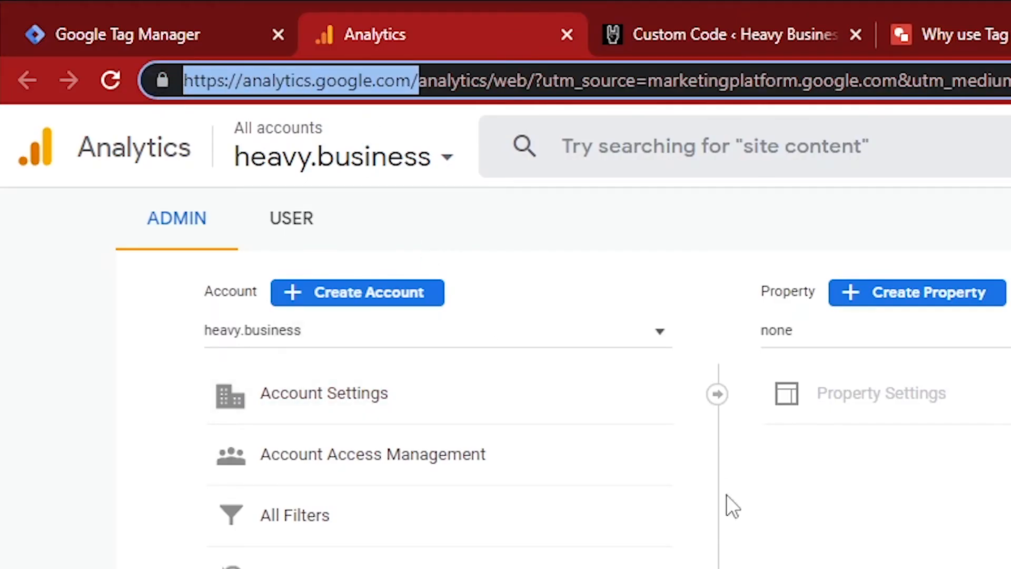
pyautogui.click(691, 13)
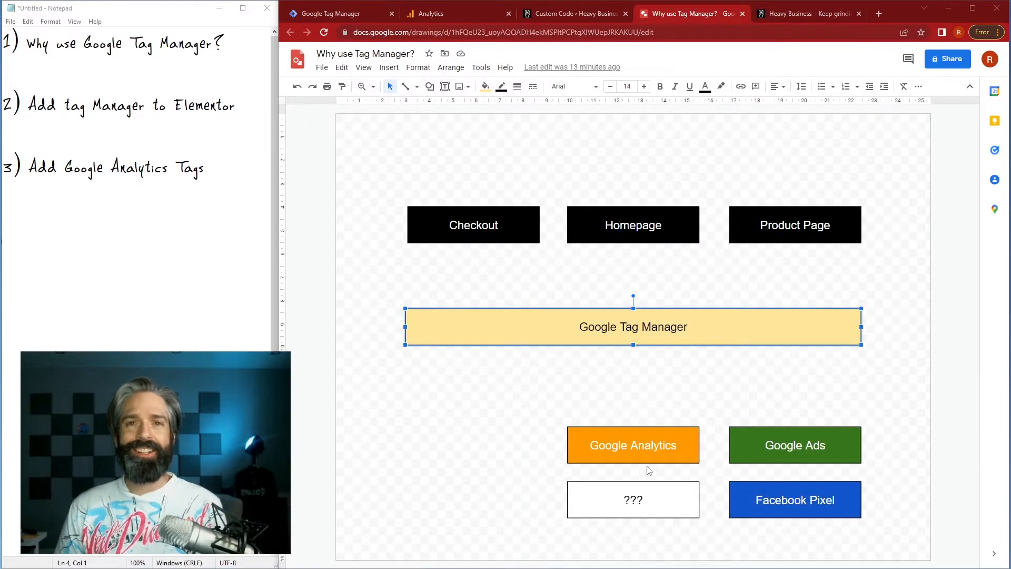
pyautogui.click(632, 445)
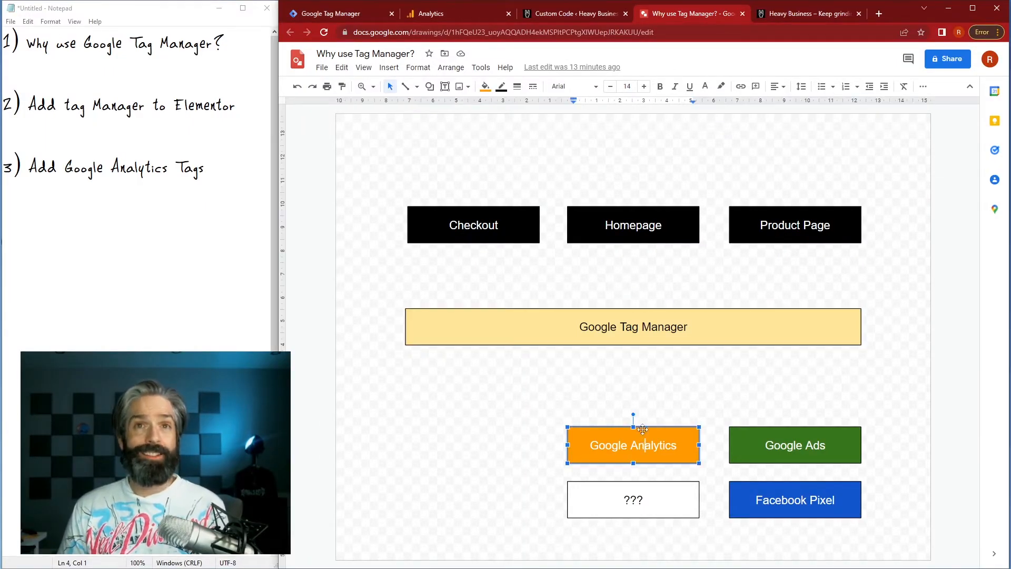
pyautogui.click(633, 327)
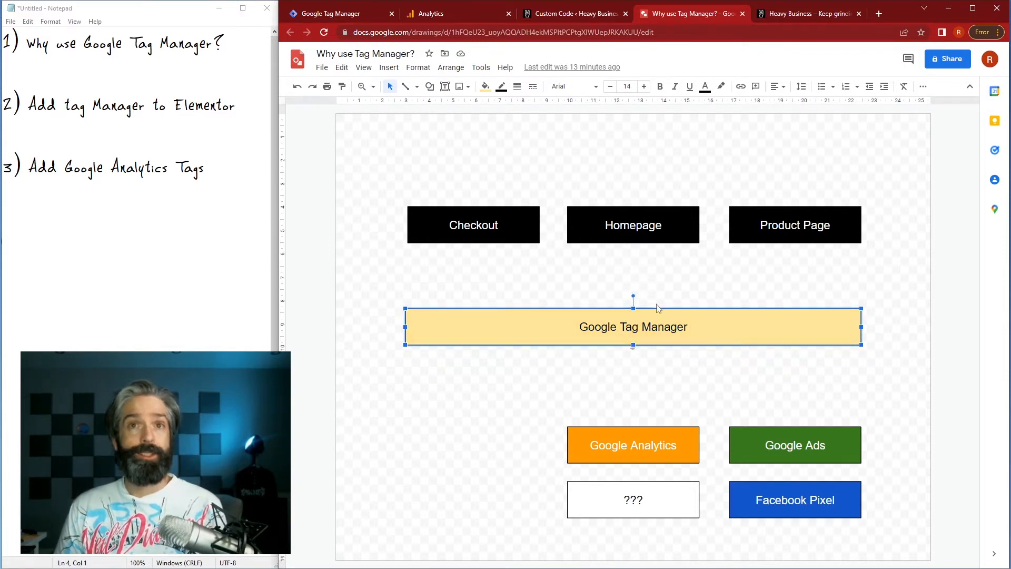
pyautogui.moveTo(635, 377)
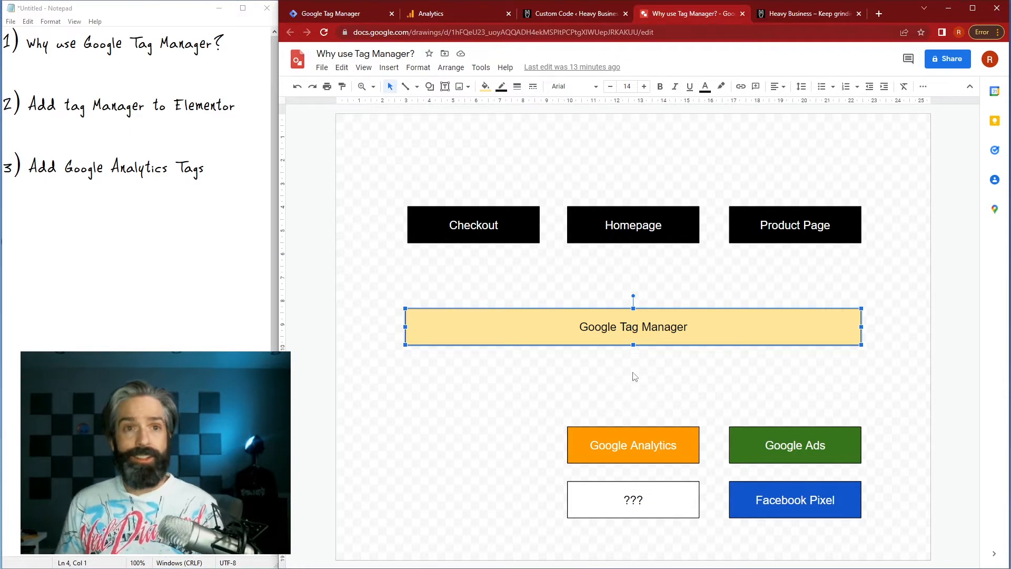
pyautogui.click(430, 14)
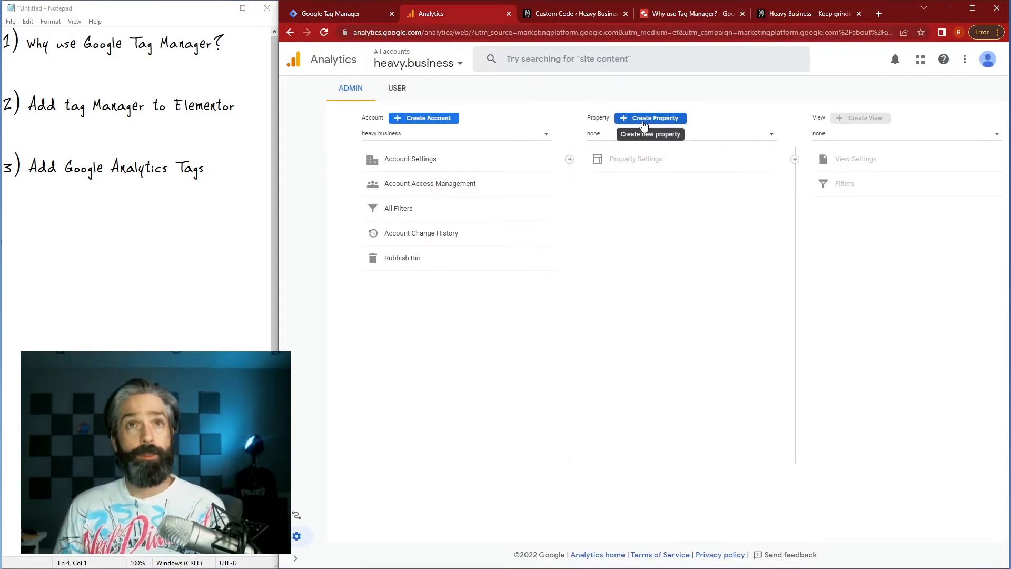
# - Create a property named All Website Data with Canada time zone and US Dollar currency
pyautogui.click(649, 117)
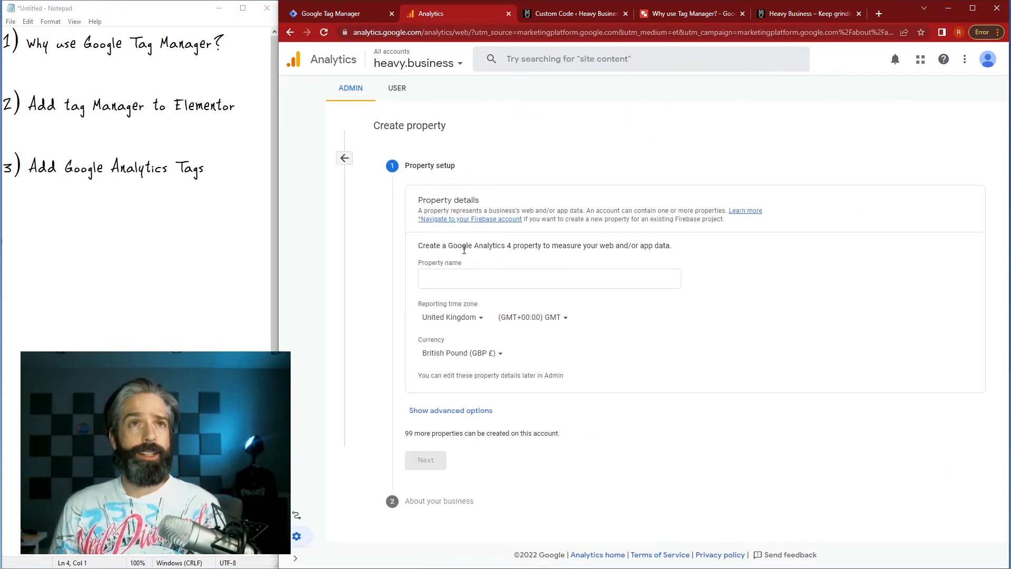
pyautogui.click(548, 278)
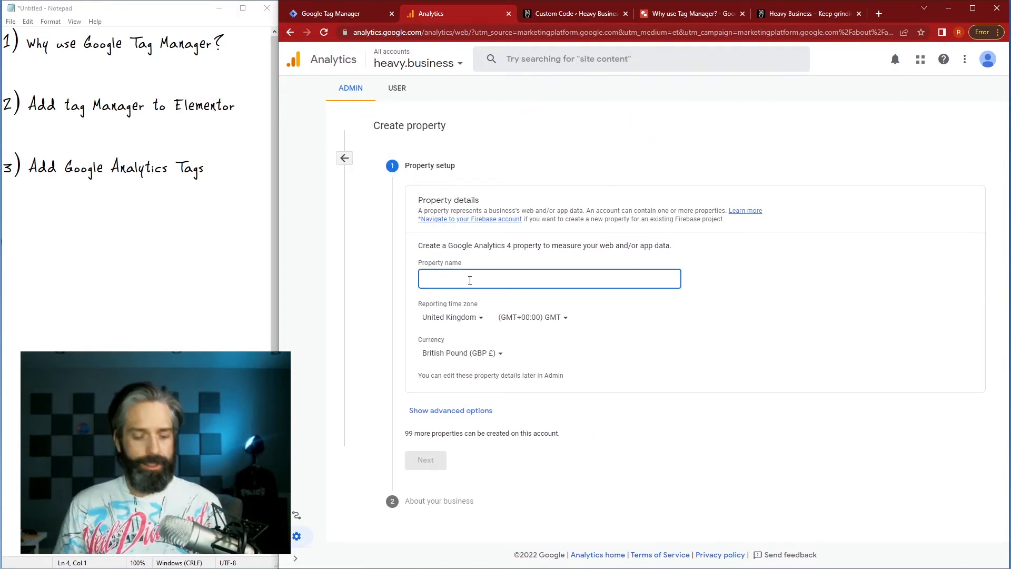
pyautogui.write('A')
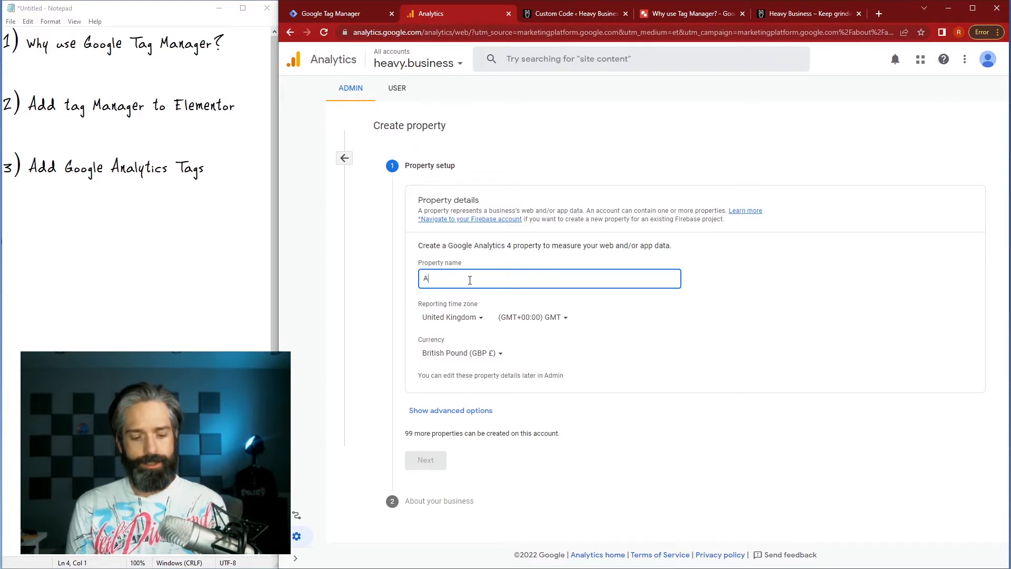
pyautogui.write('All Website Data')
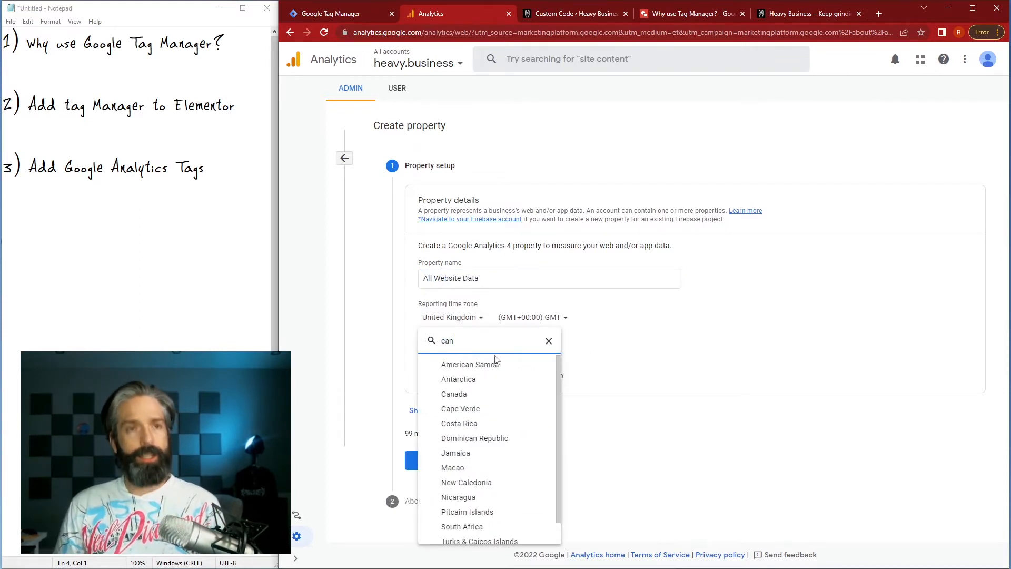
pyautogui.click(454, 393)
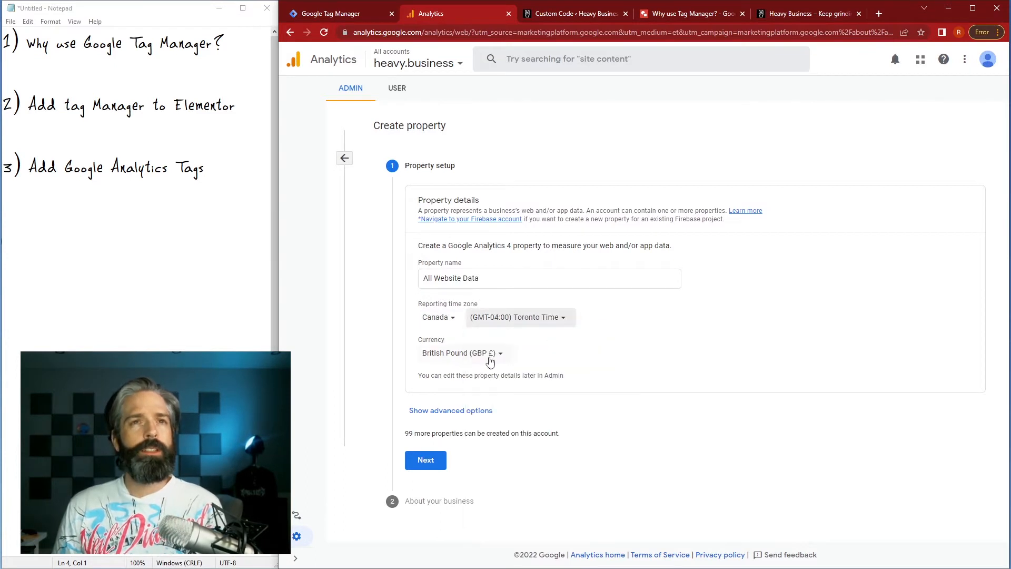
pyautogui.click(460, 352)
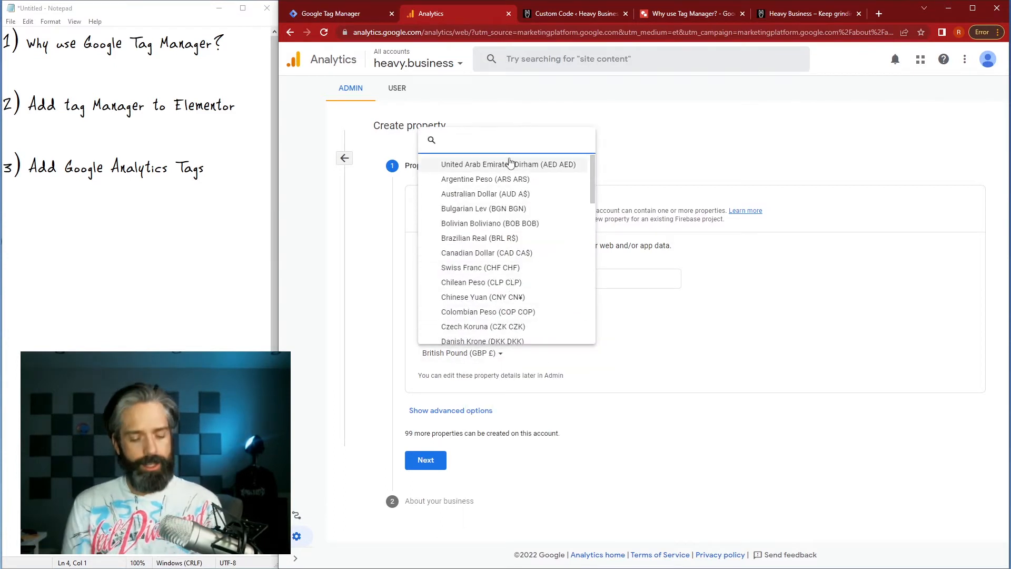
pyautogui.write('us')
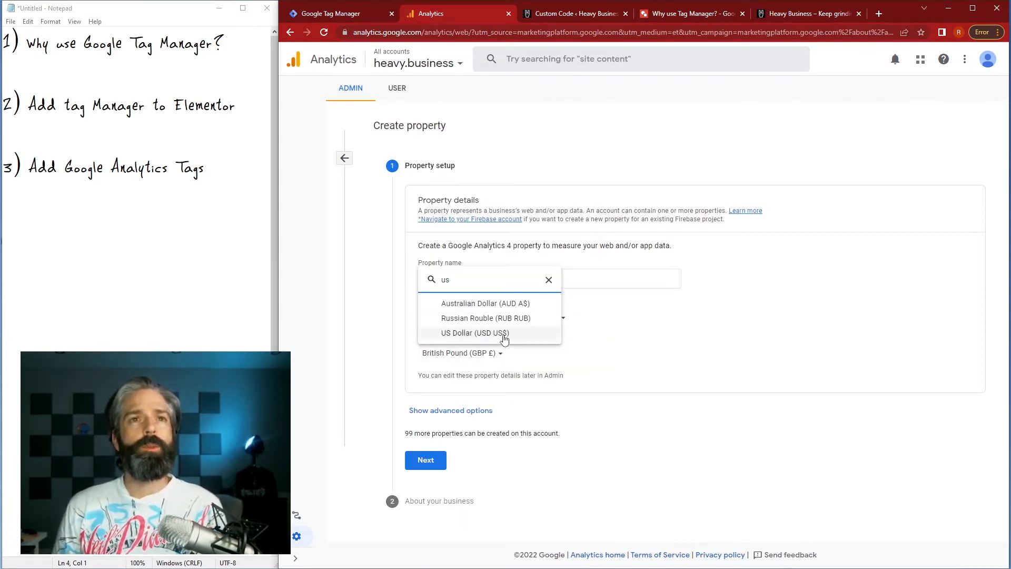
pyautogui.click(475, 333)
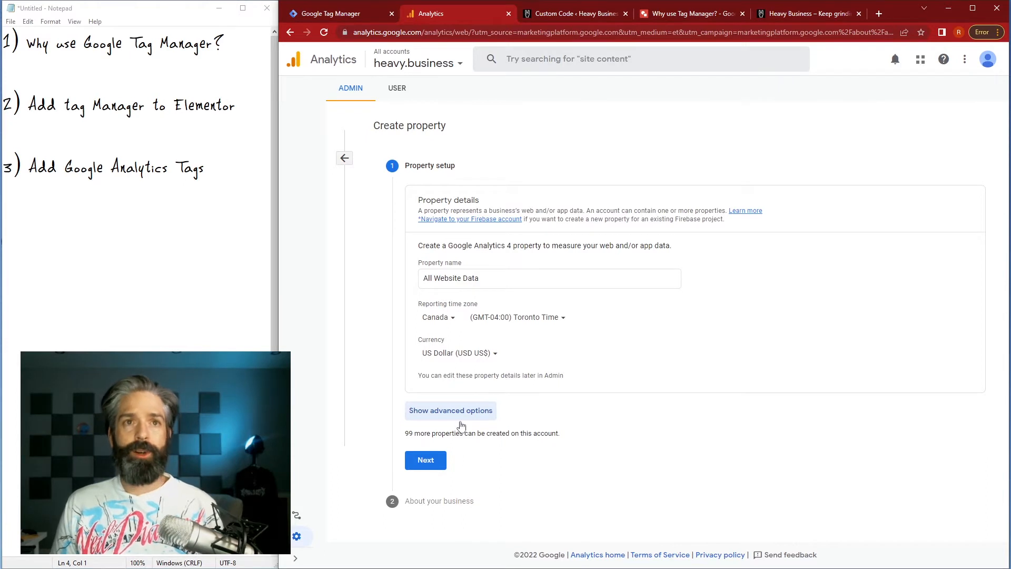
# - Enable a Universal Analytics property in advanced options with website URL heavy.business
pyautogui.click(450, 410)
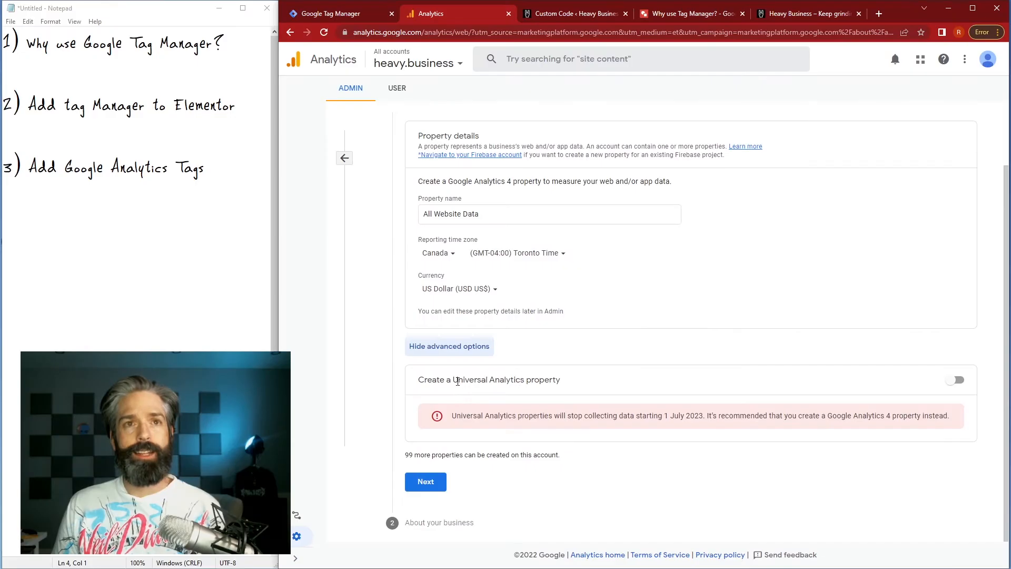
pyautogui.moveTo(583, 392)
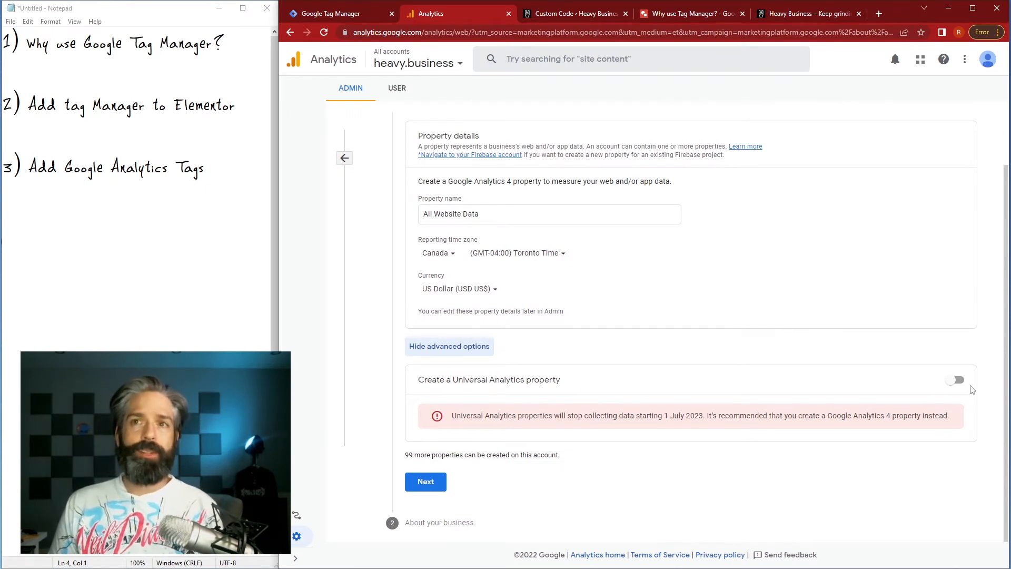
pyautogui.click(955, 379)
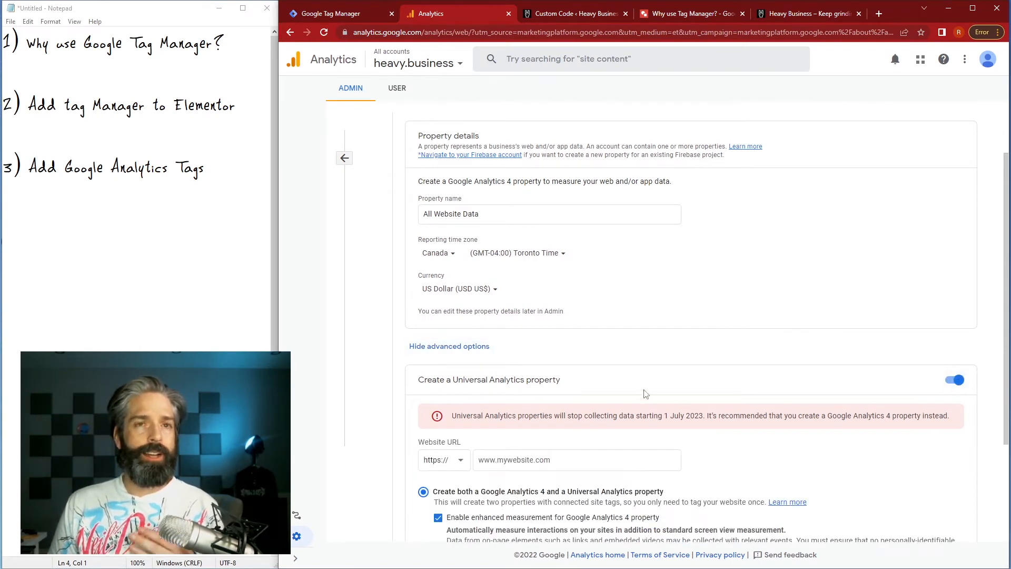
pyautogui.scroll(-3)
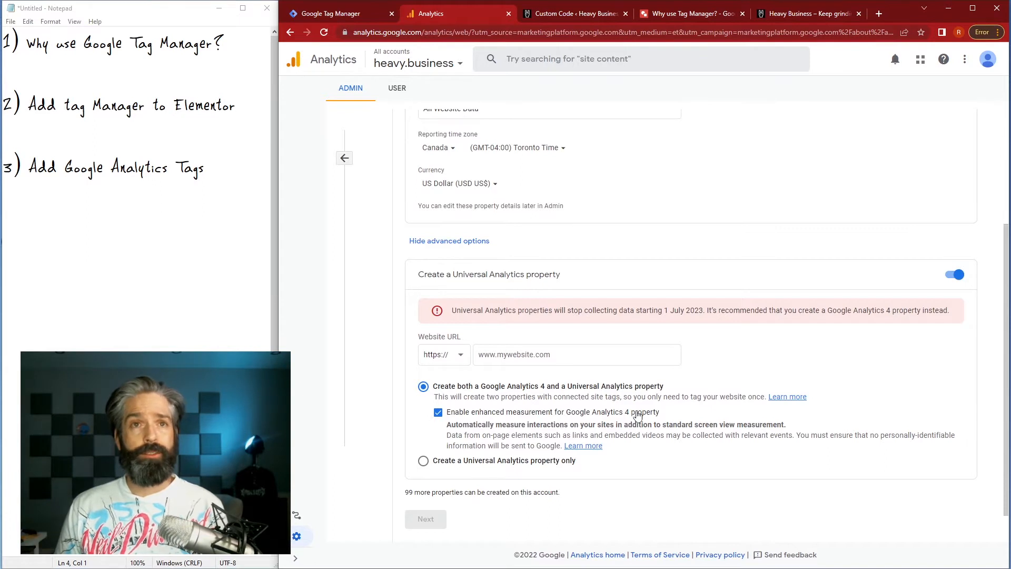
pyautogui.click(576, 354)
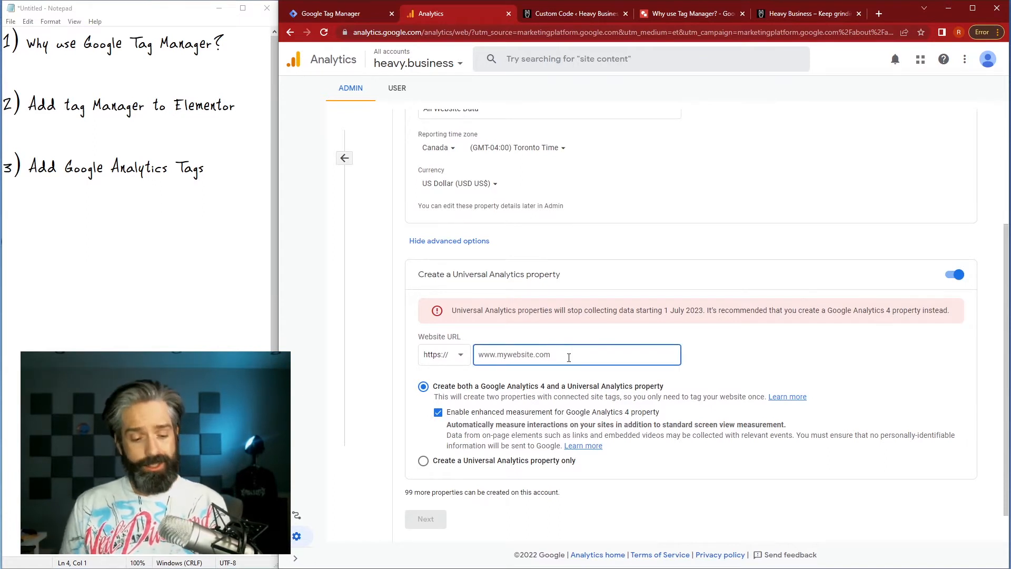
pyautogui.write('heavy.bu')
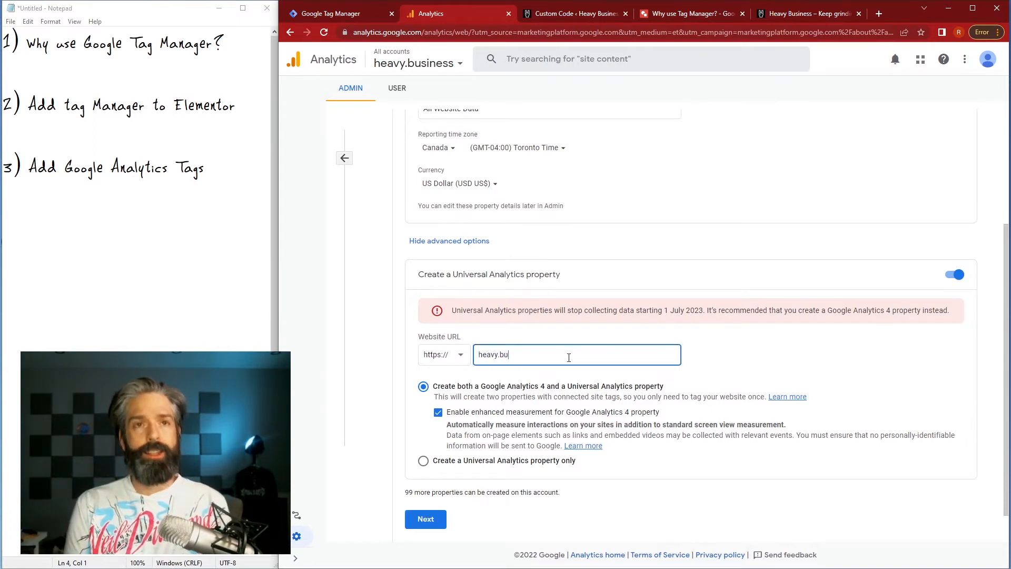
pyautogui.write('siness')
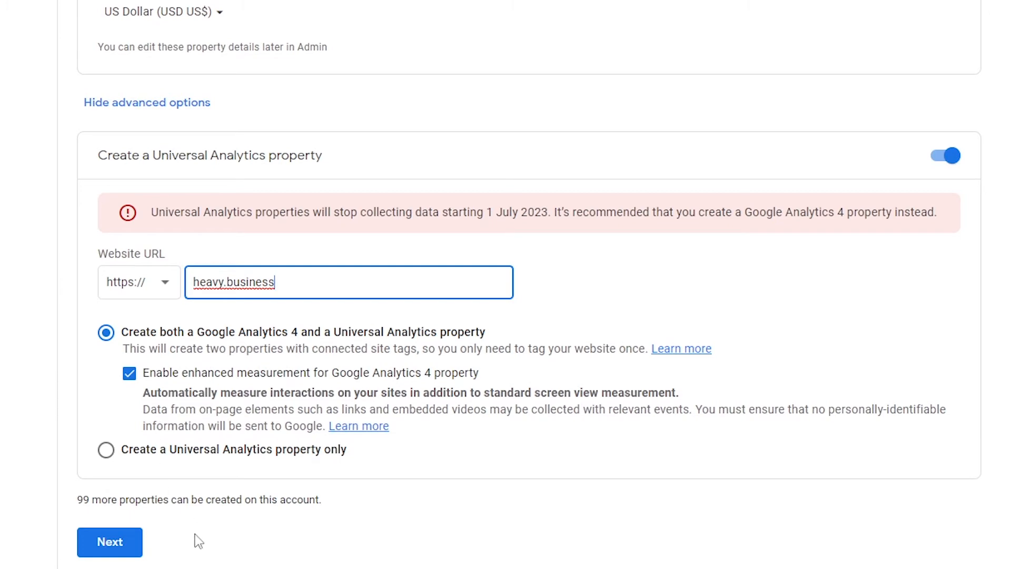
# - Choose Small business size and optimising advertising cost, then create the property
pyautogui.click(109, 542)
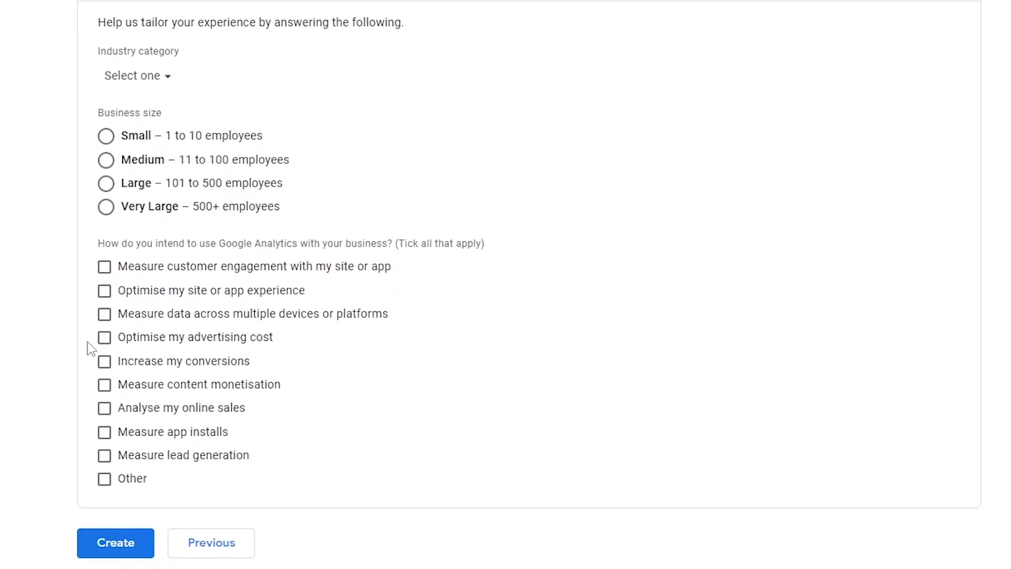
pyautogui.click(106, 136)
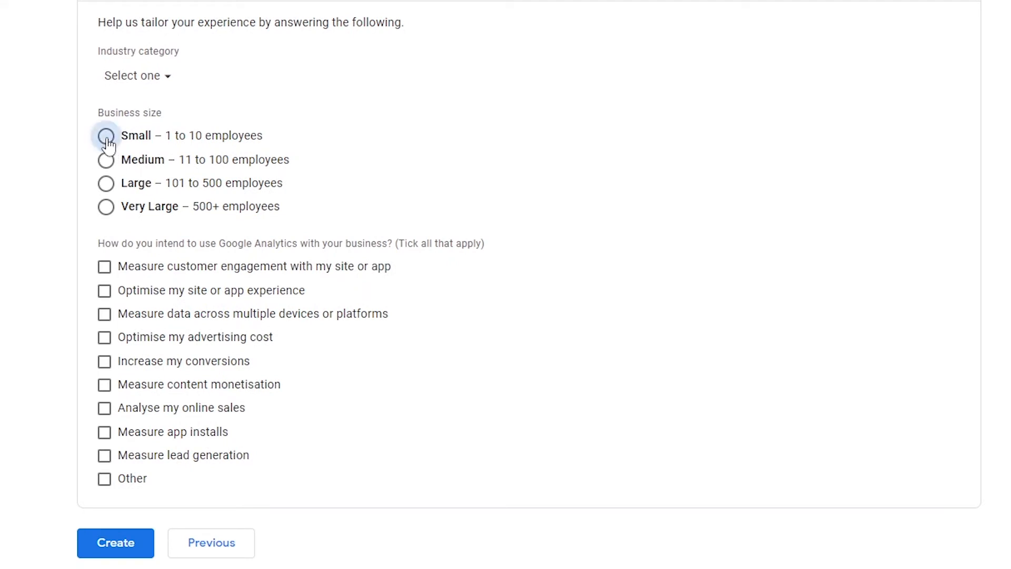
pyautogui.click(106, 136)
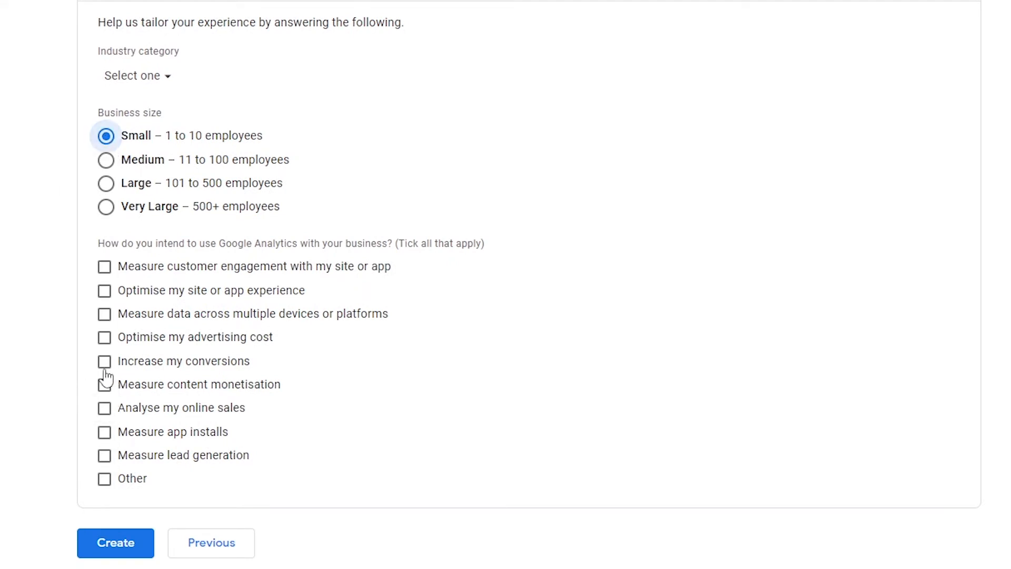
pyautogui.click(422, 390)
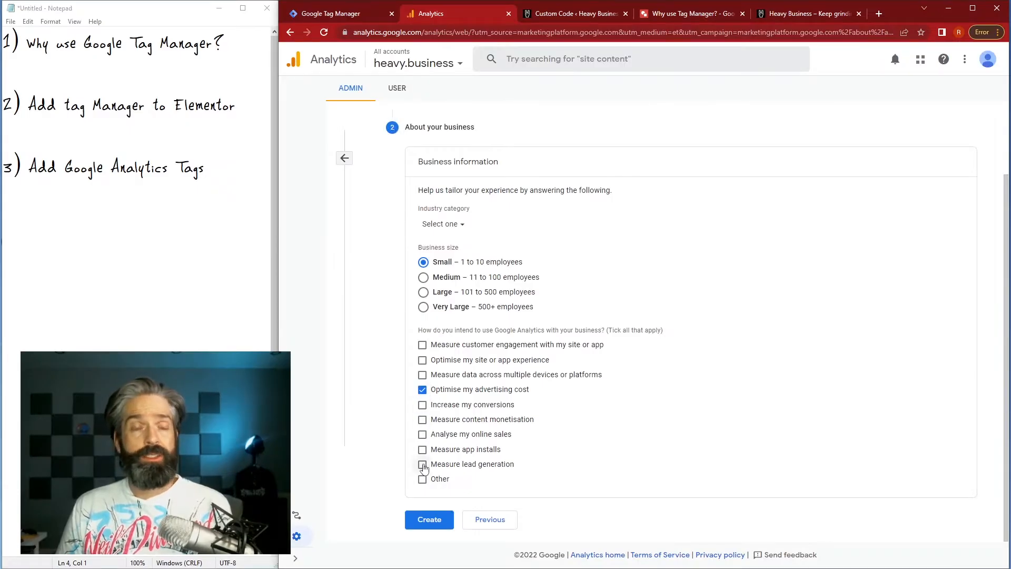
pyautogui.click(428, 519)
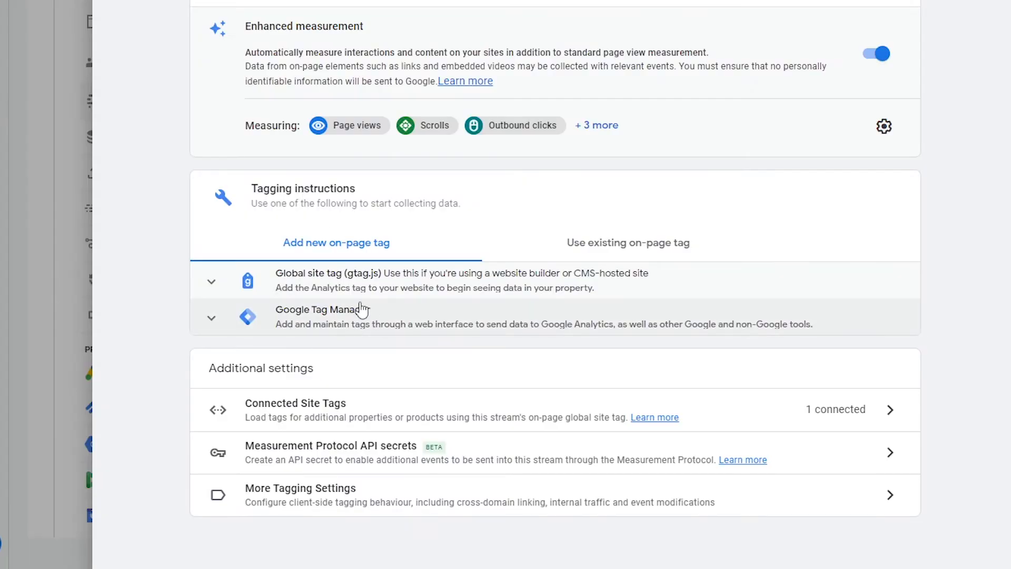
pyautogui.moveTo(208, 322)
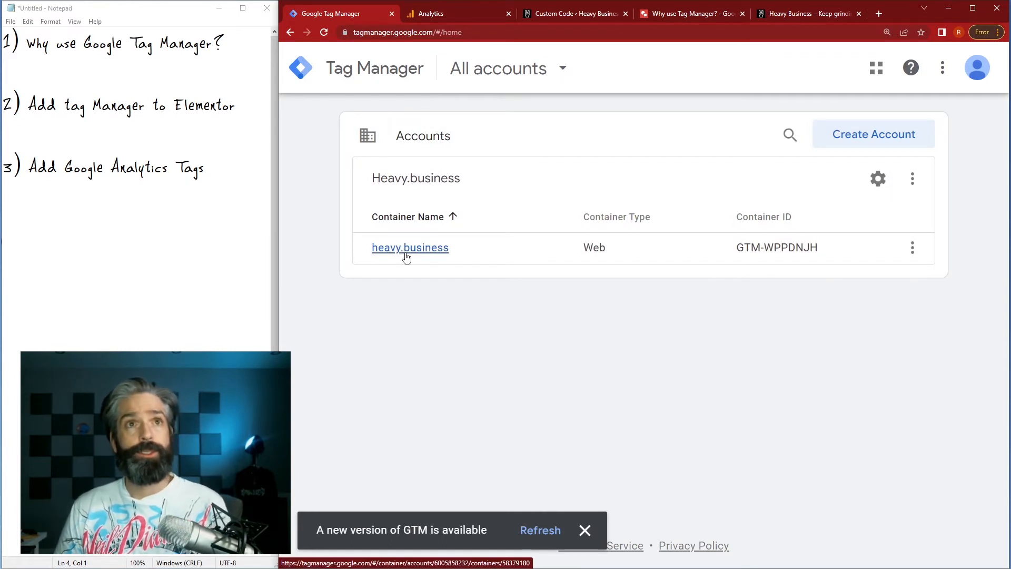
pyautogui.click(411, 247)
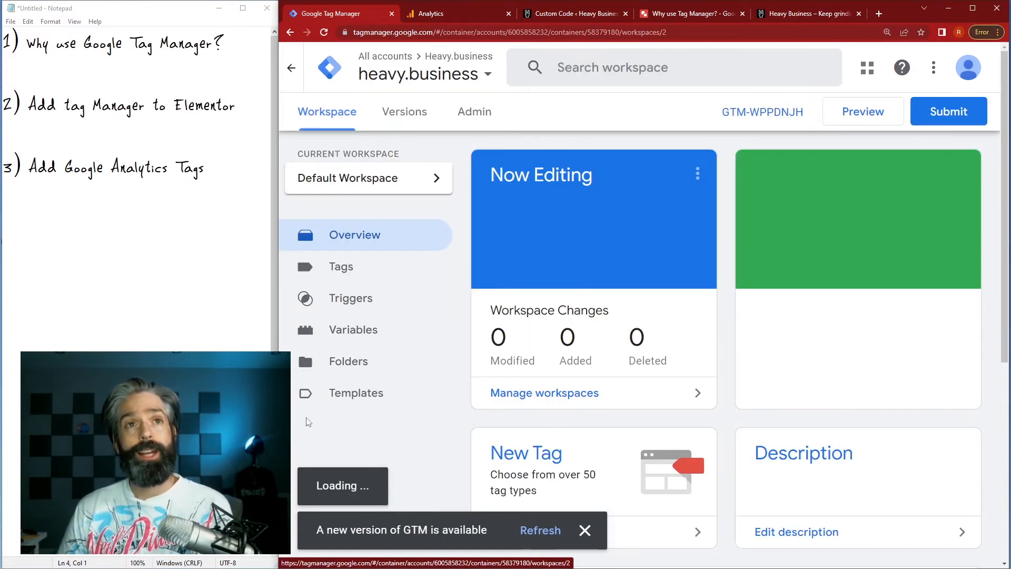
pyautogui.click(341, 267)
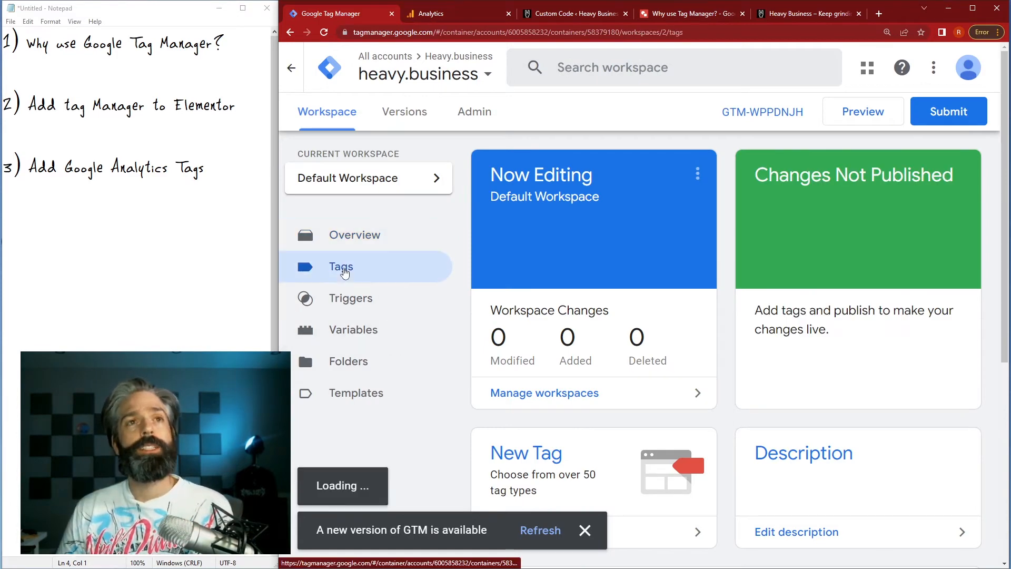
pyautogui.click(341, 267)
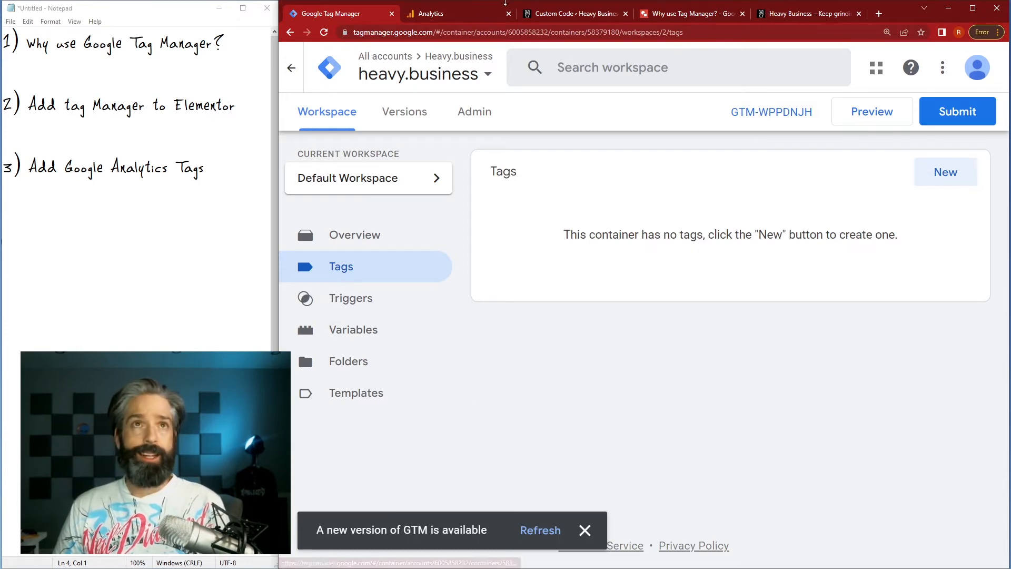
pyautogui.click(428, 12)
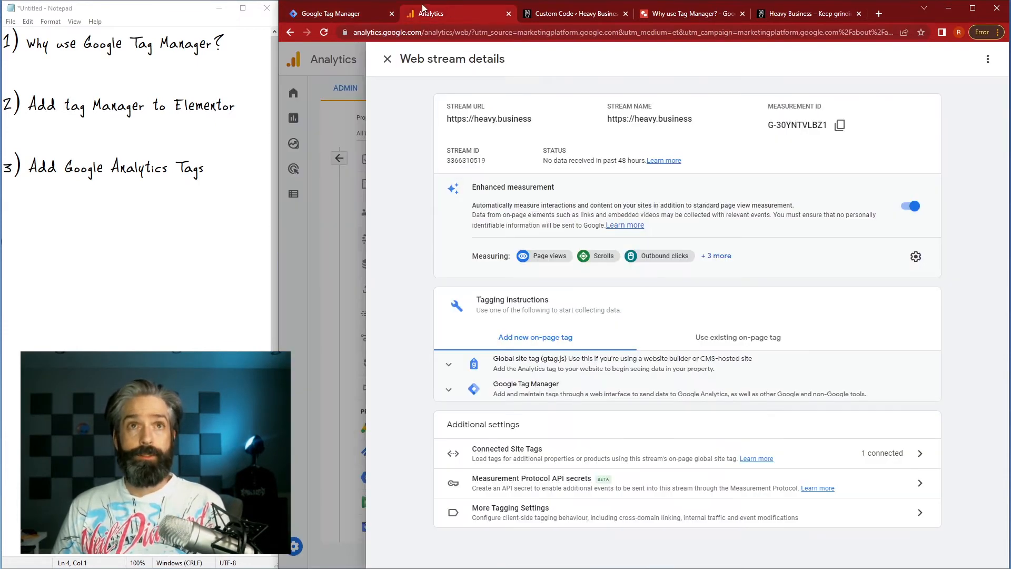
pyautogui.click(335, 13)
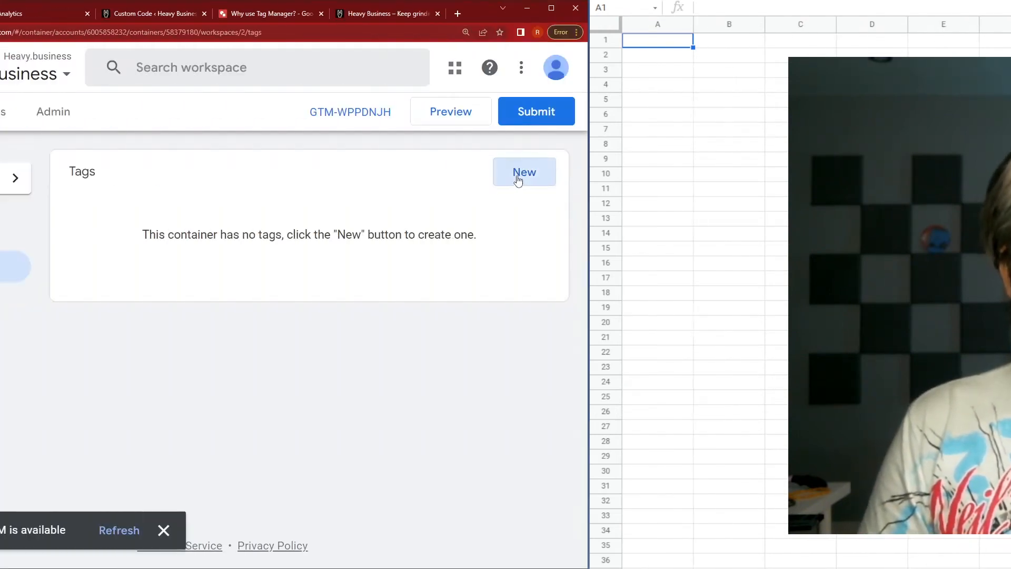
# - Create a new tag named 'GA 4' of type GA4 Configuration
pyautogui.click(523, 172)
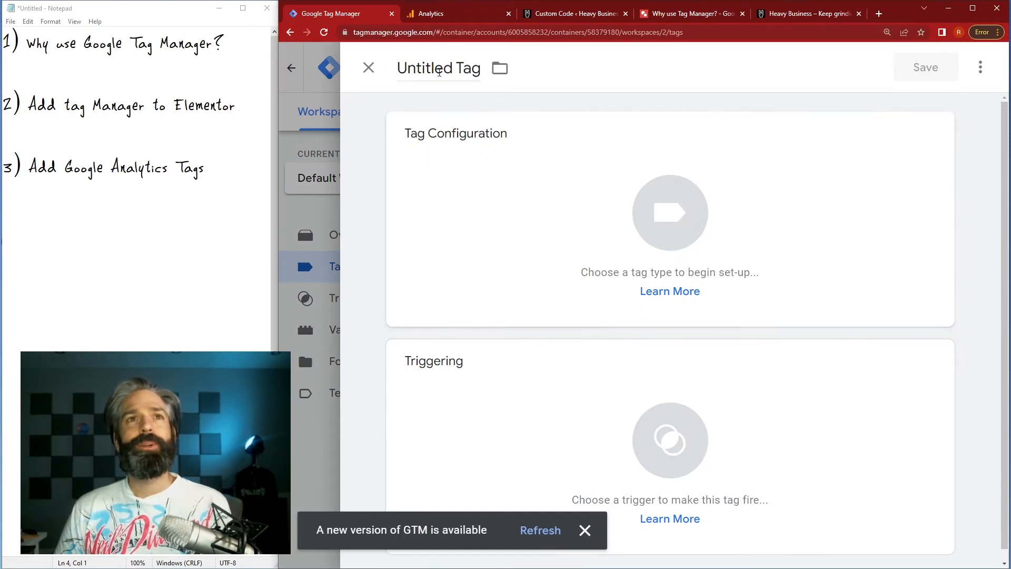
pyautogui.doubleClick(438, 68)
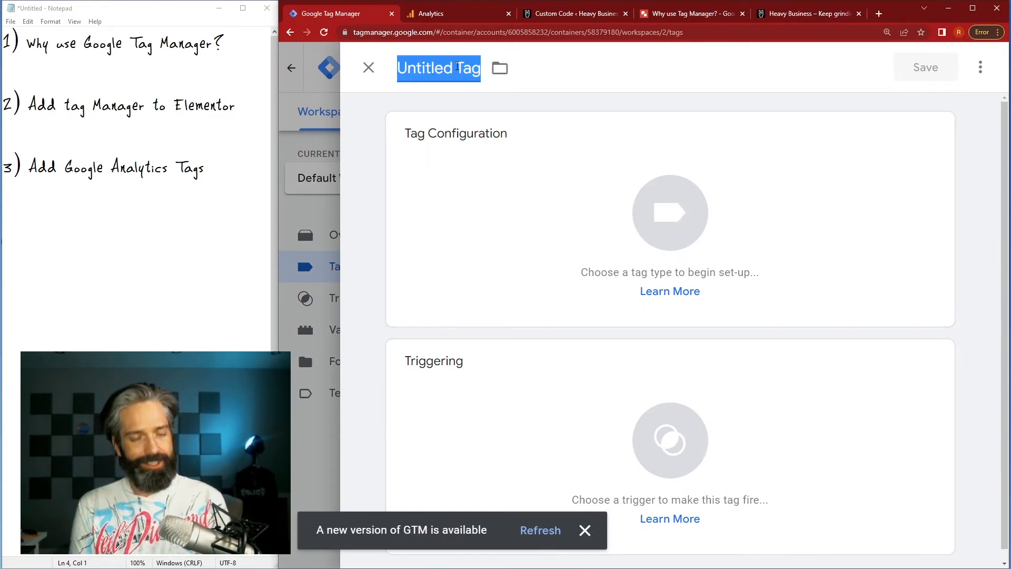
pyautogui.write('GA 4')
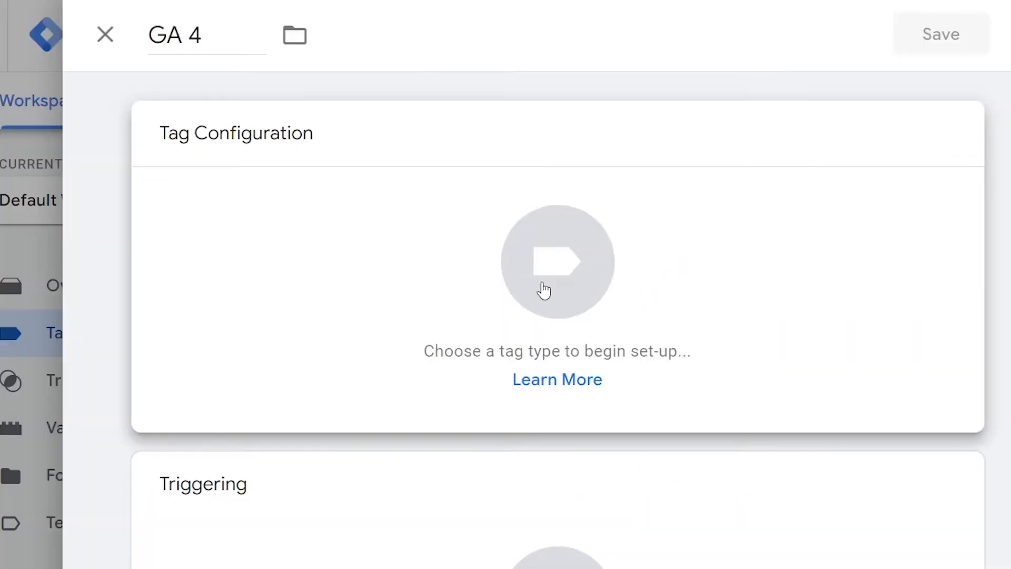
pyautogui.click(557, 261)
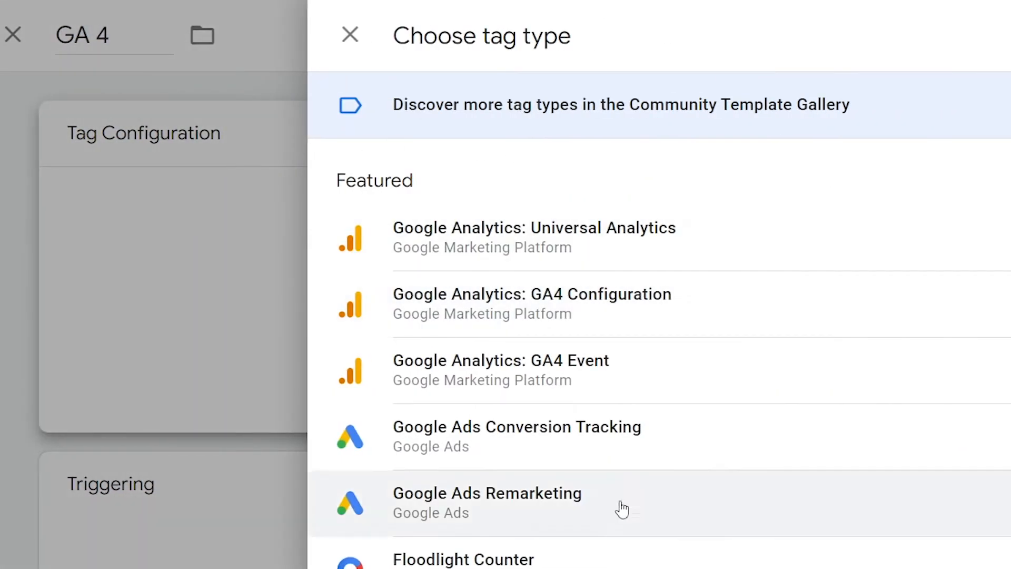
pyautogui.scroll(-3)
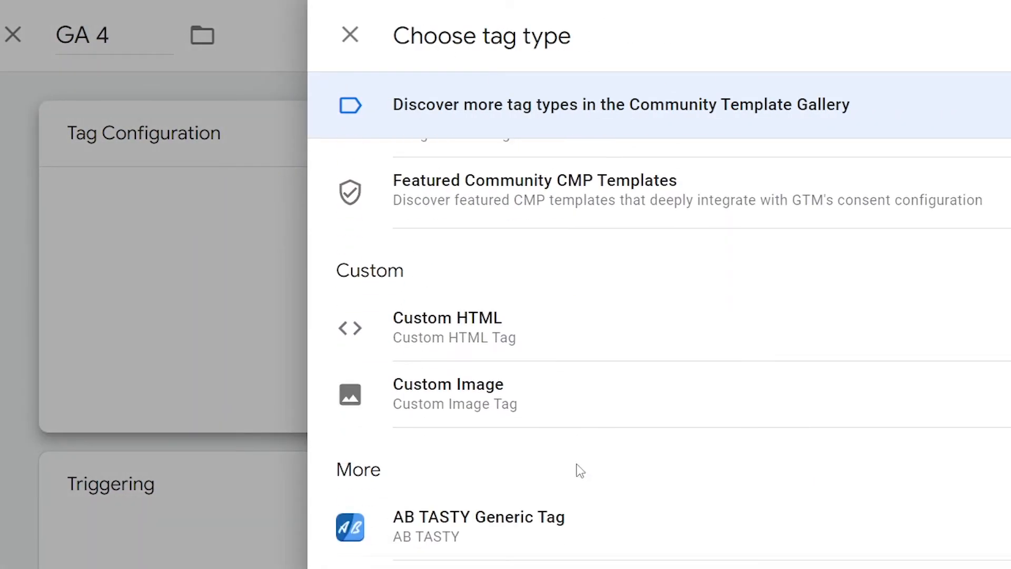
pyautogui.scroll(3)
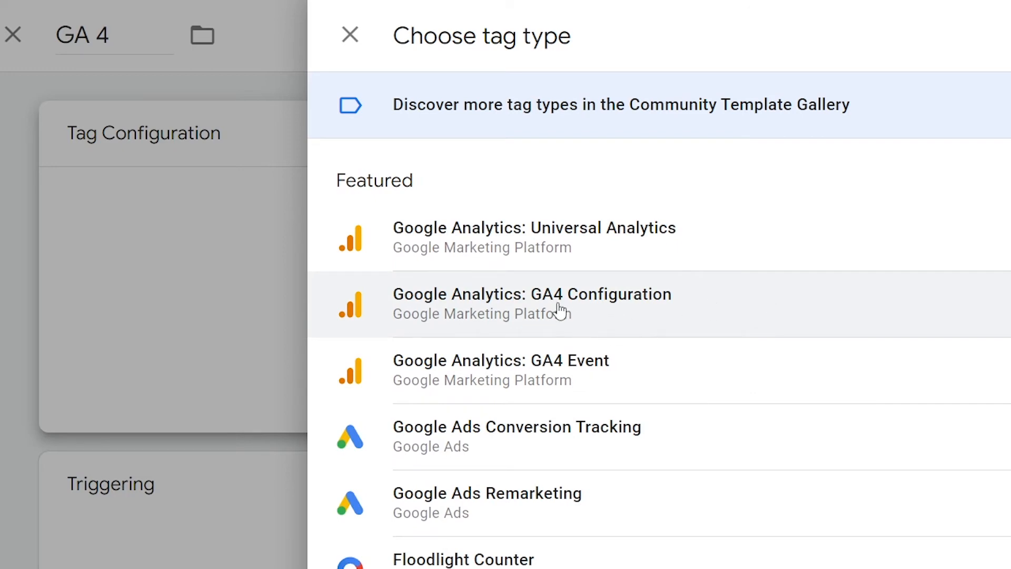
pyautogui.click(532, 304)
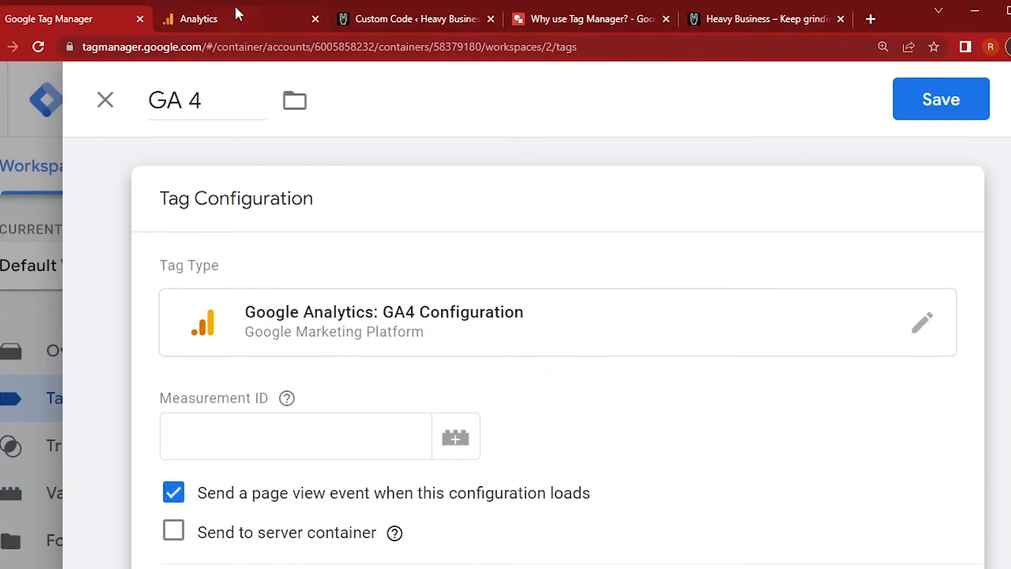
# - Enter measurement ID G-30YNTVLBZ1 copied from Google Analytics into the tag
pyautogui.click(198, 19)
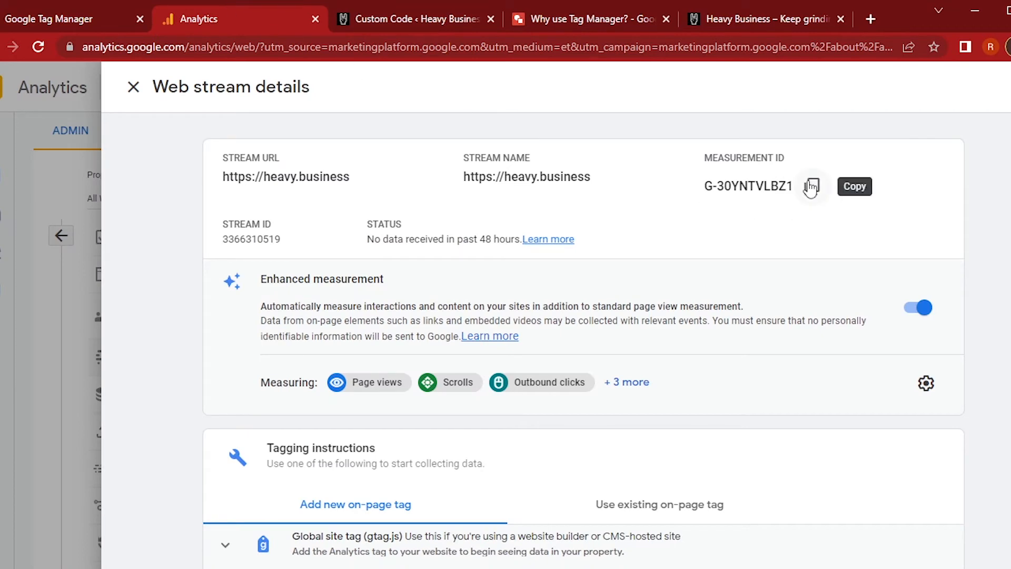
pyautogui.click(48, 19)
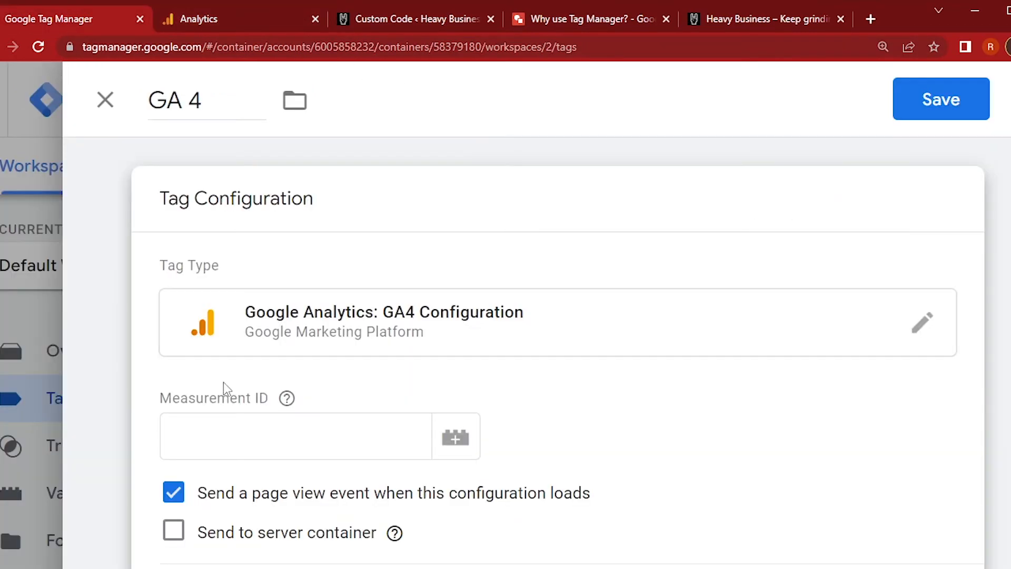
pyautogui.write('G-30YNTVLBZ1')
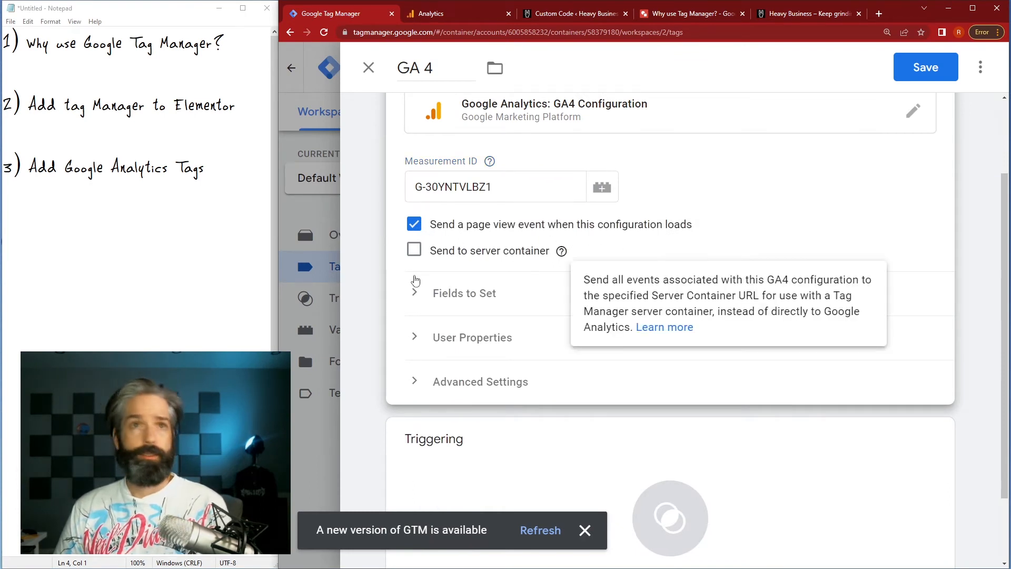
pyautogui.click(464, 293)
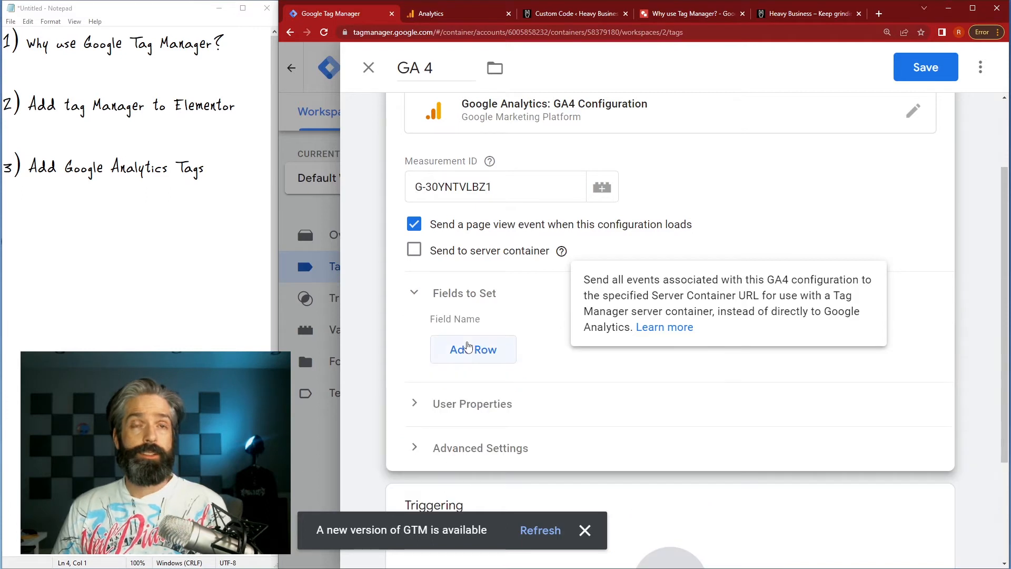
pyautogui.moveTo(480, 307)
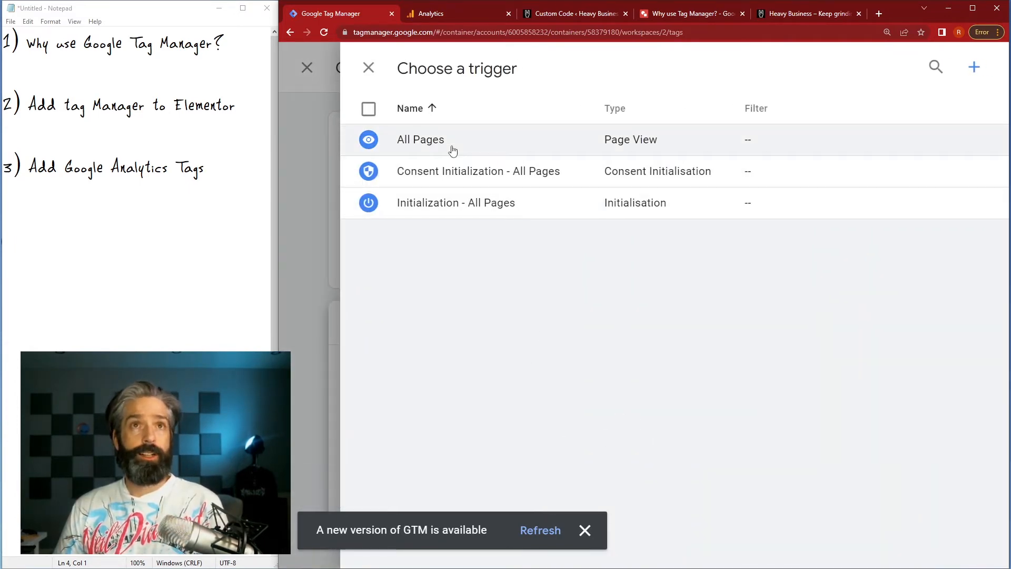
# - Trigger the GA 4 tag on All Pages, save it, and return to Google Analytics
pyautogui.click(420, 139)
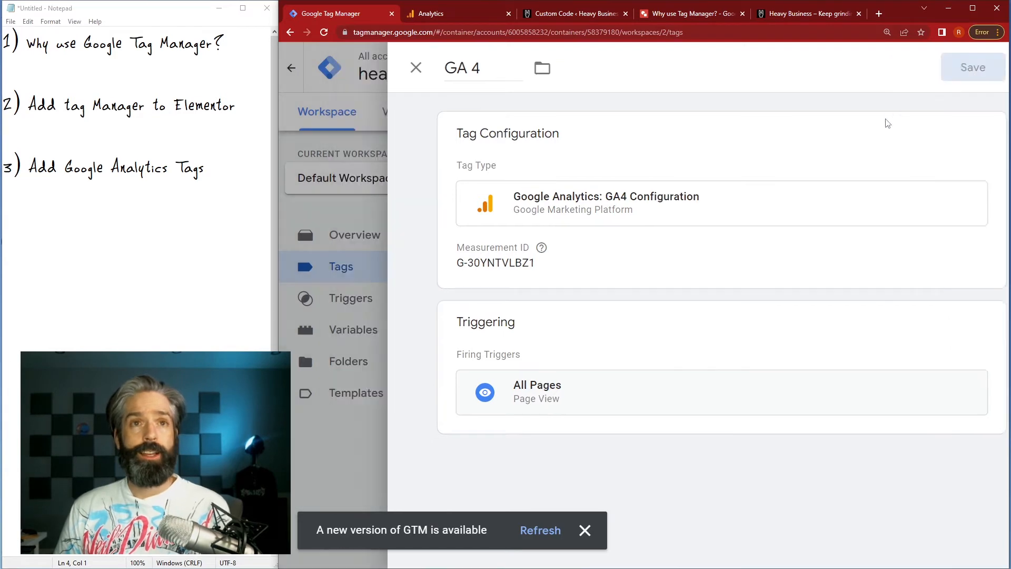
pyautogui.click(973, 67)
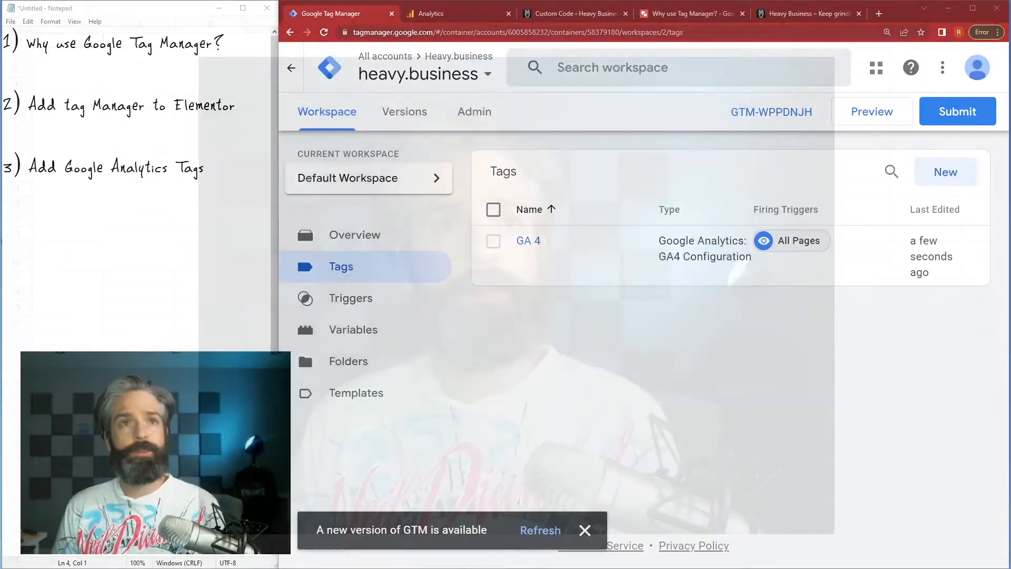
pyautogui.click(457, 13)
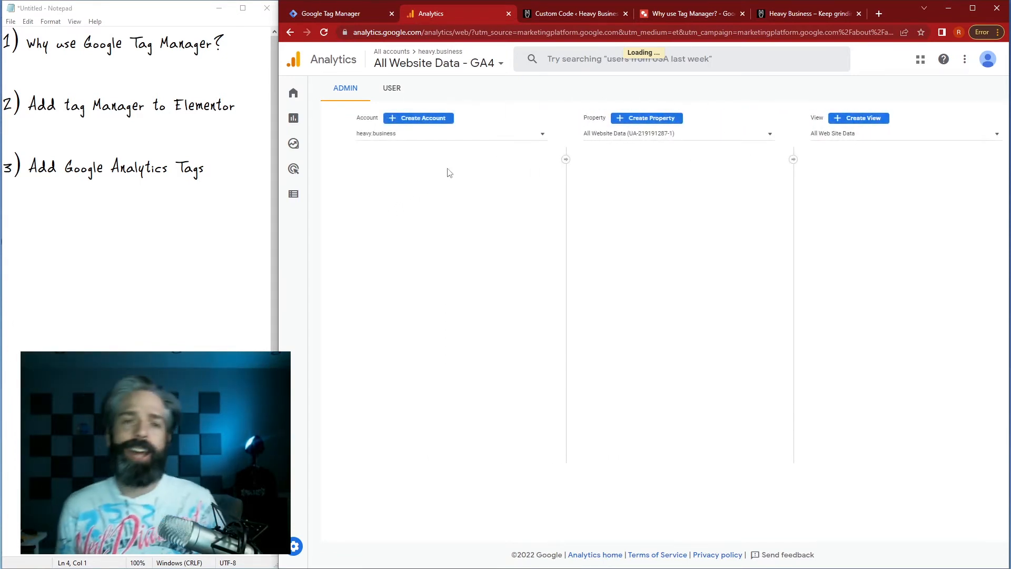
pyautogui.click(294, 92)
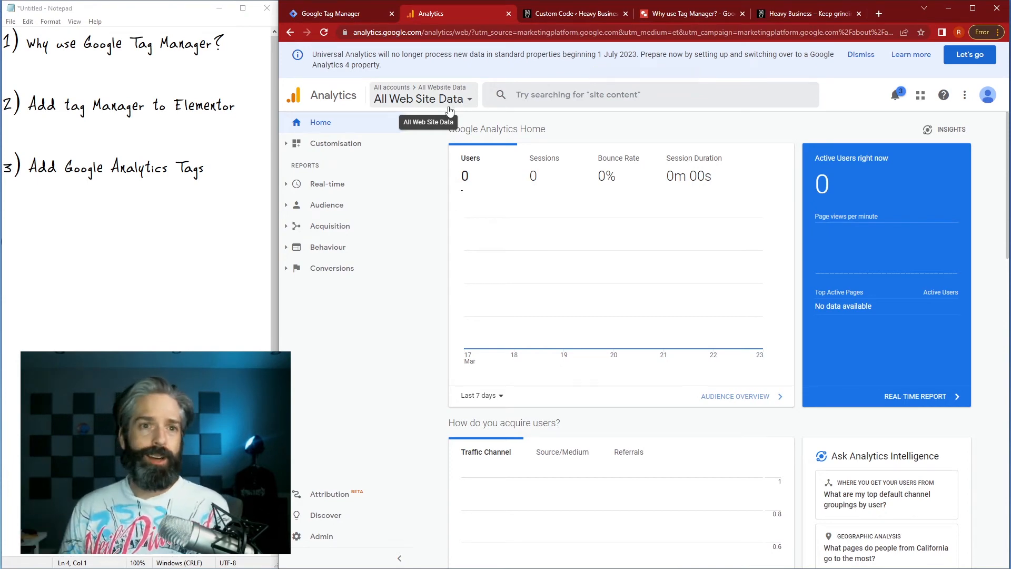
pyautogui.moveTo(456, 118)
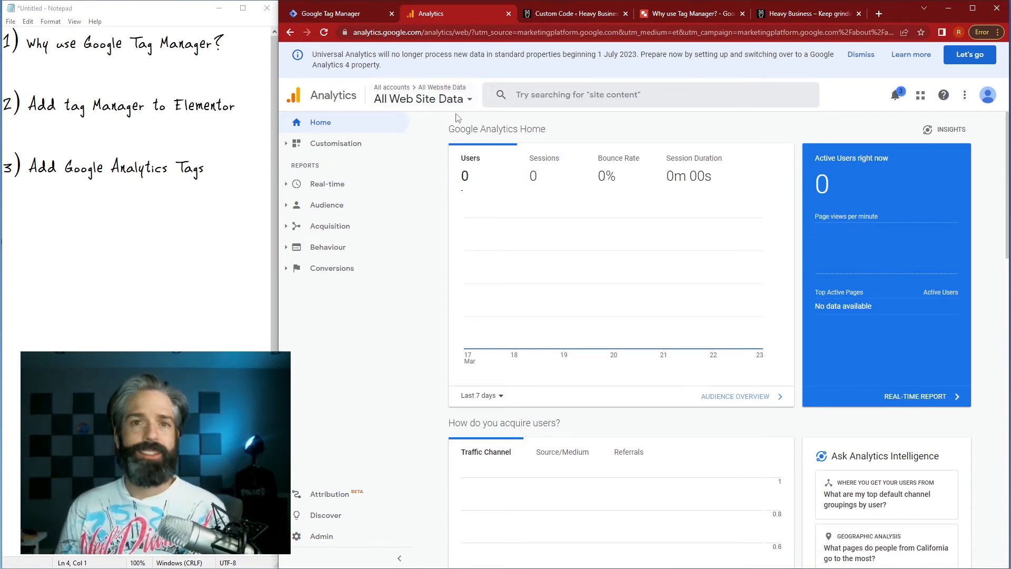
pyautogui.click(420, 99)
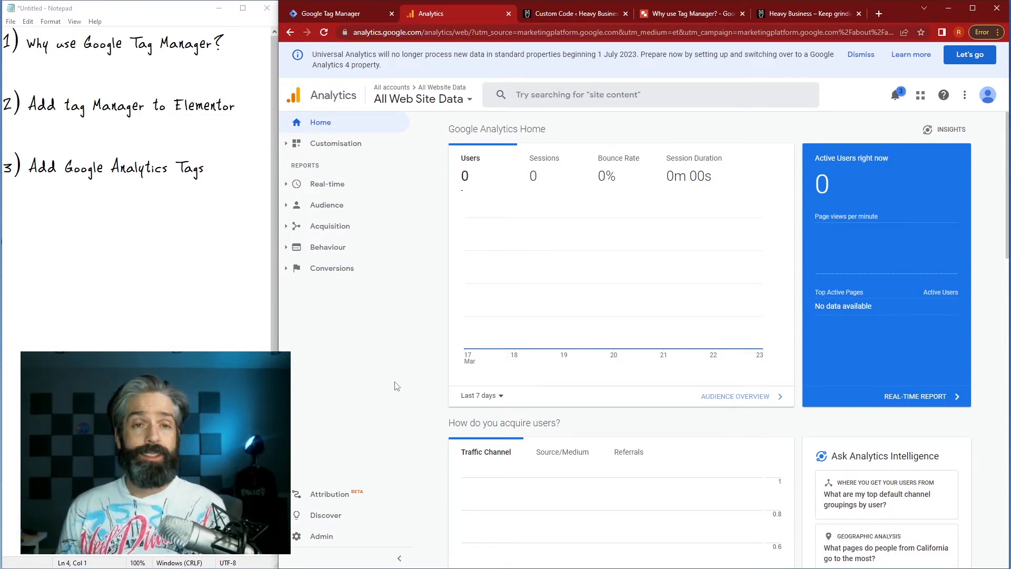
pyautogui.click(296, 536)
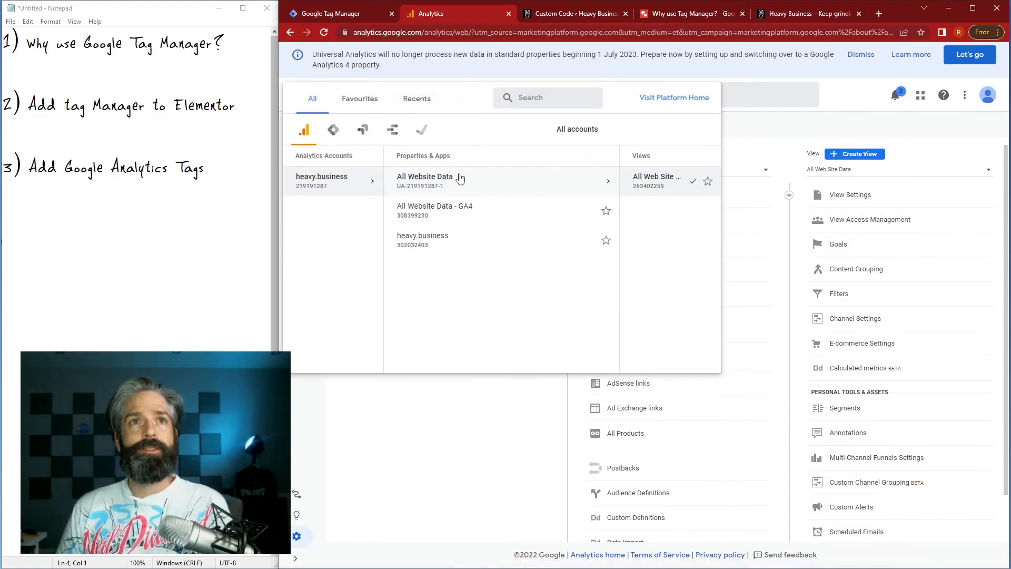
pyautogui.click(425, 180)
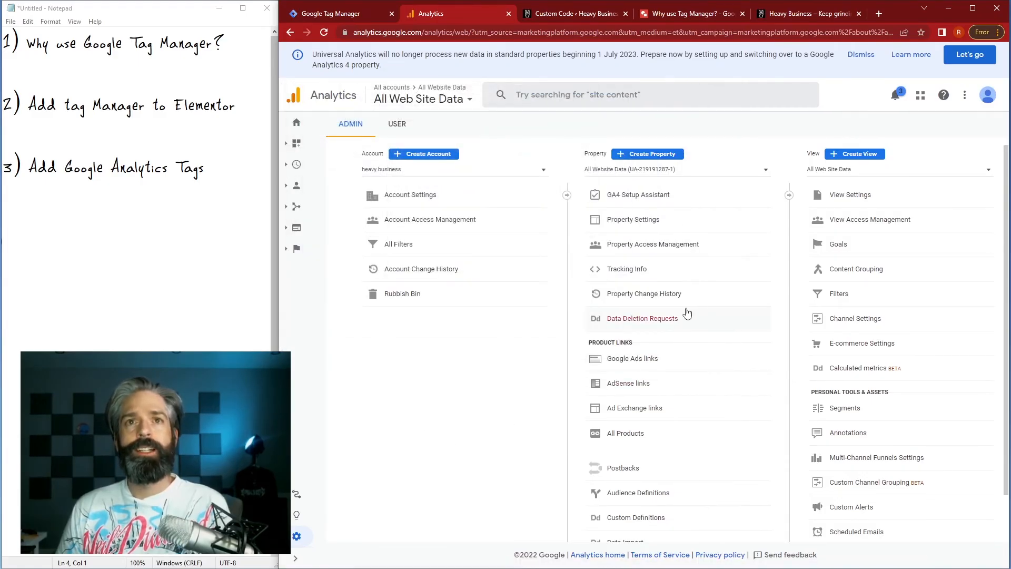
pyautogui.click(627, 269)
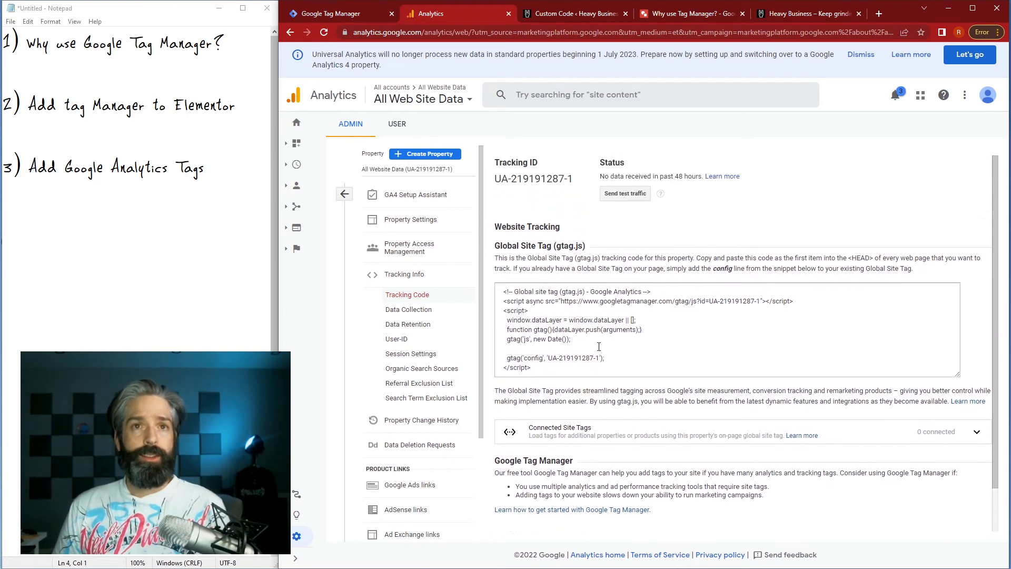
pyautogui.scroll(-3)
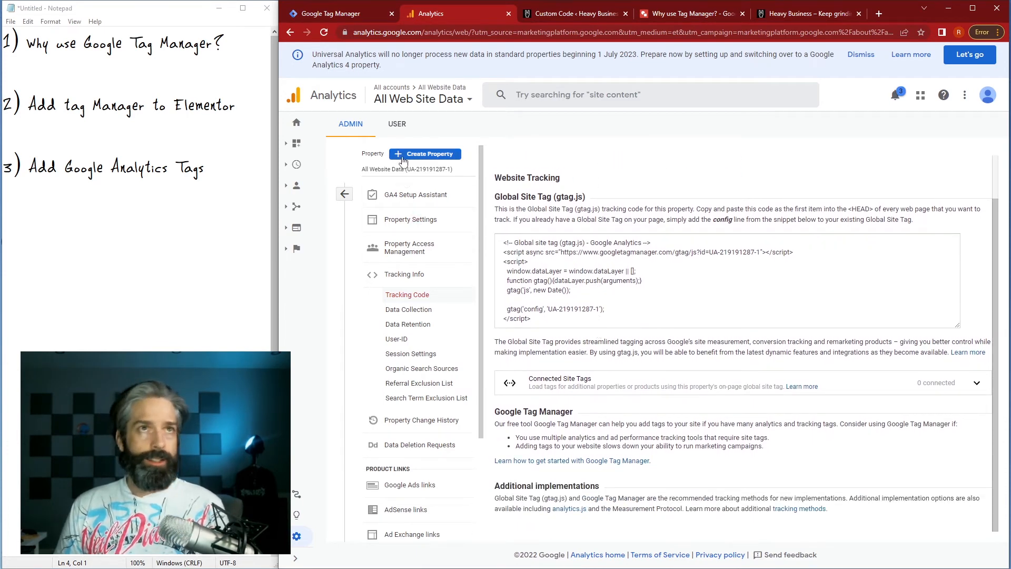
pyautogui.click(332, 14)
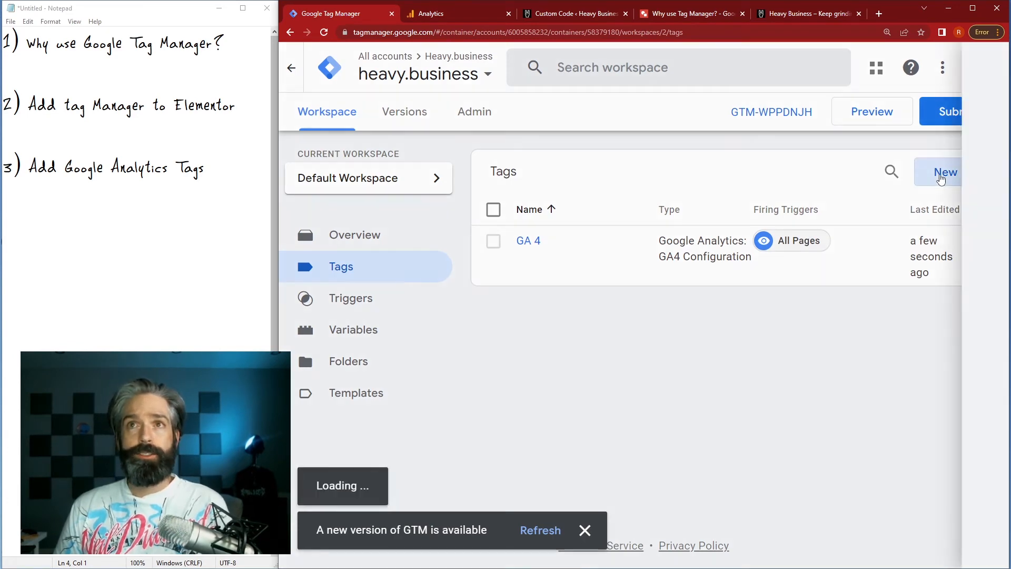
# - Start a new Universal Analytics pageview tag and create a new Google Analytics settings variable
pyautogui.click(945, 171)
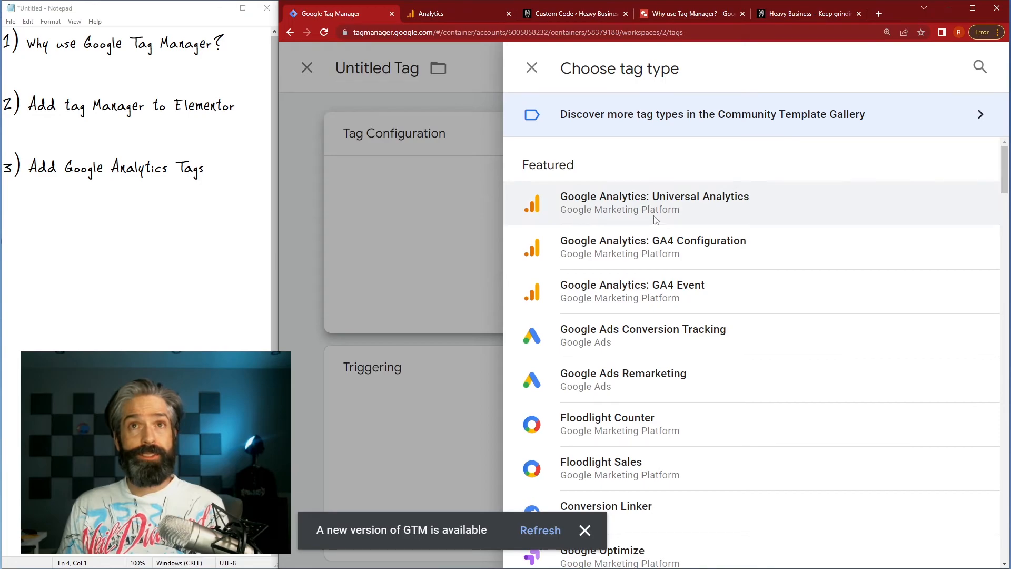
pyautogui.click(654, 202)
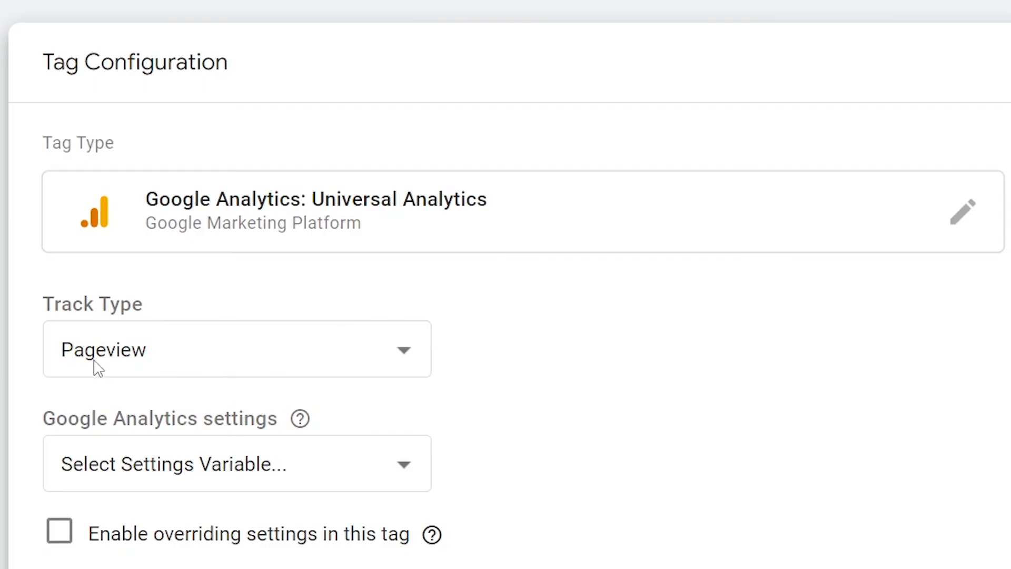
pyautogui.scroll(-3)
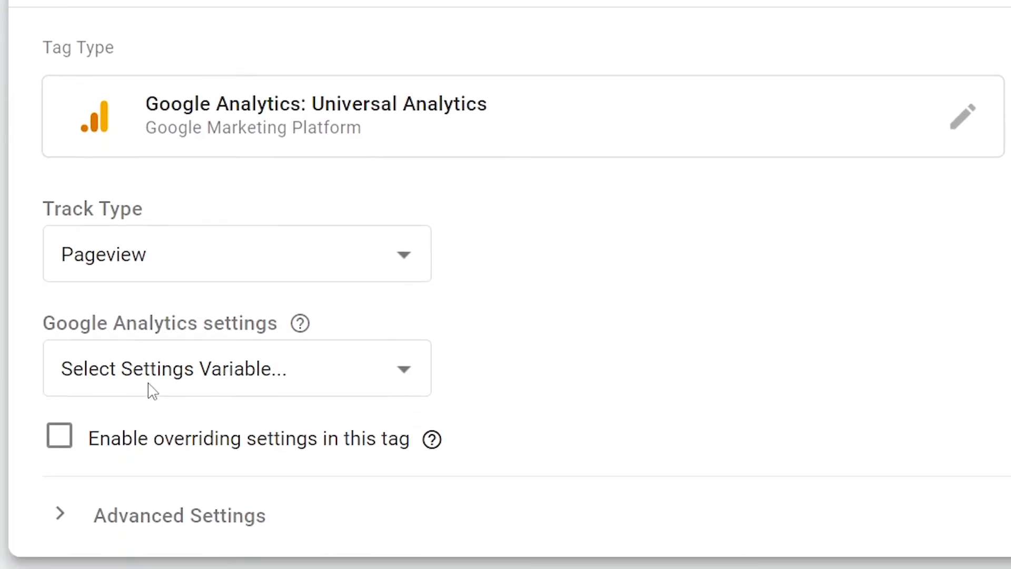
pyautogui.moveTo(143, 329)
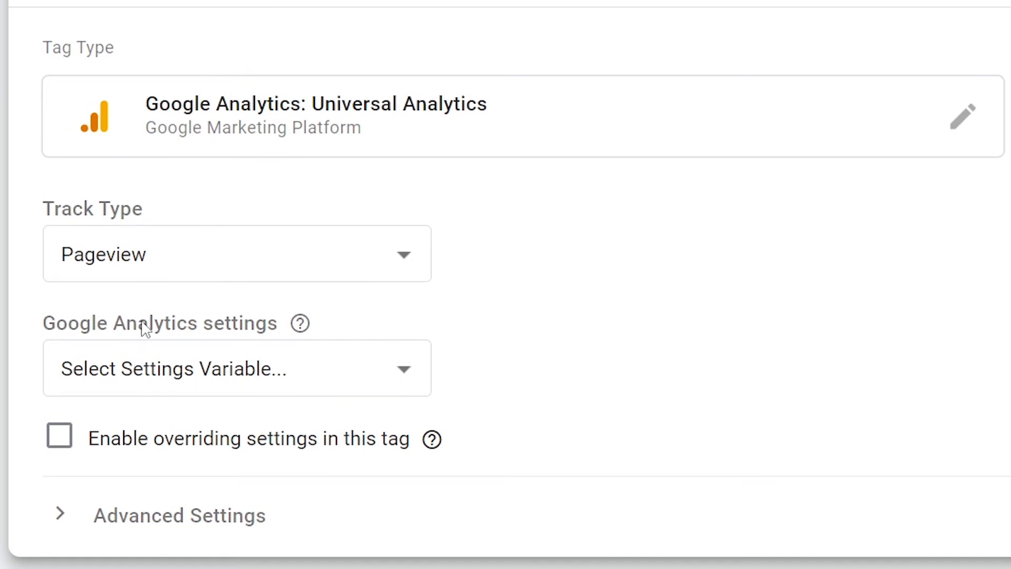
pyautogui.click(236, 368)
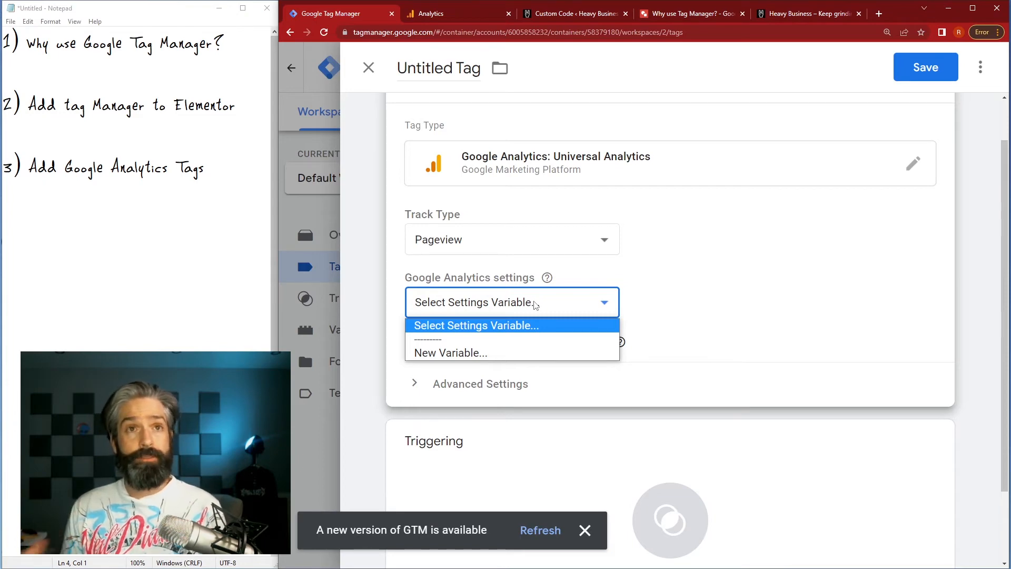
pyautogui.moveTo(490, 353)
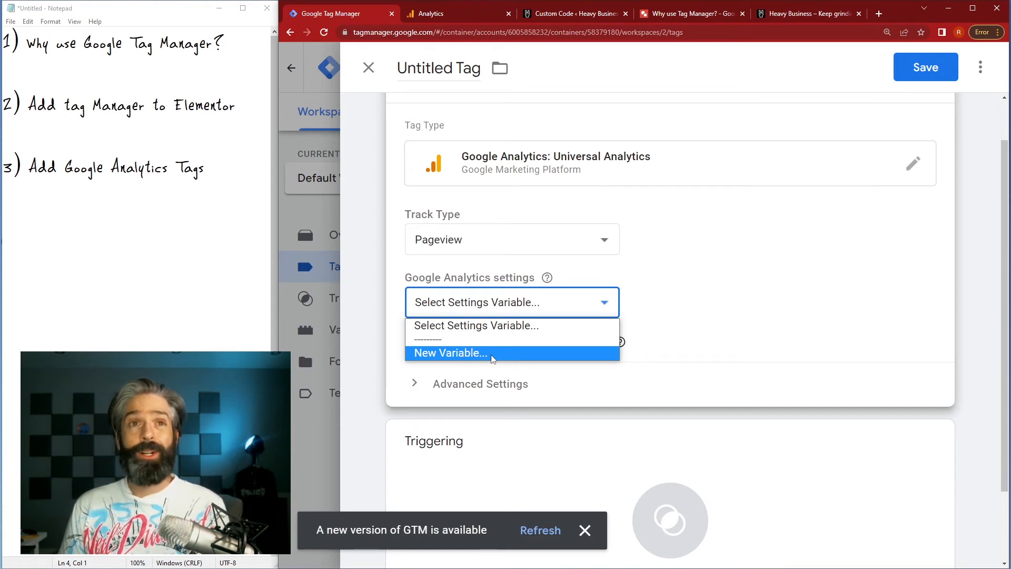
pyautogui.click(450, 352)
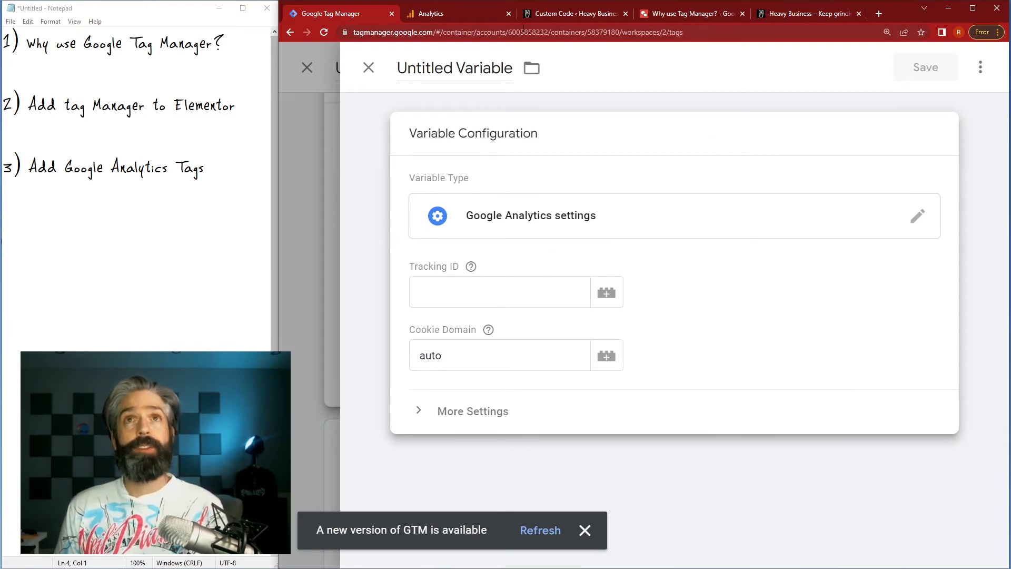
pyautogui.click(431, 14)
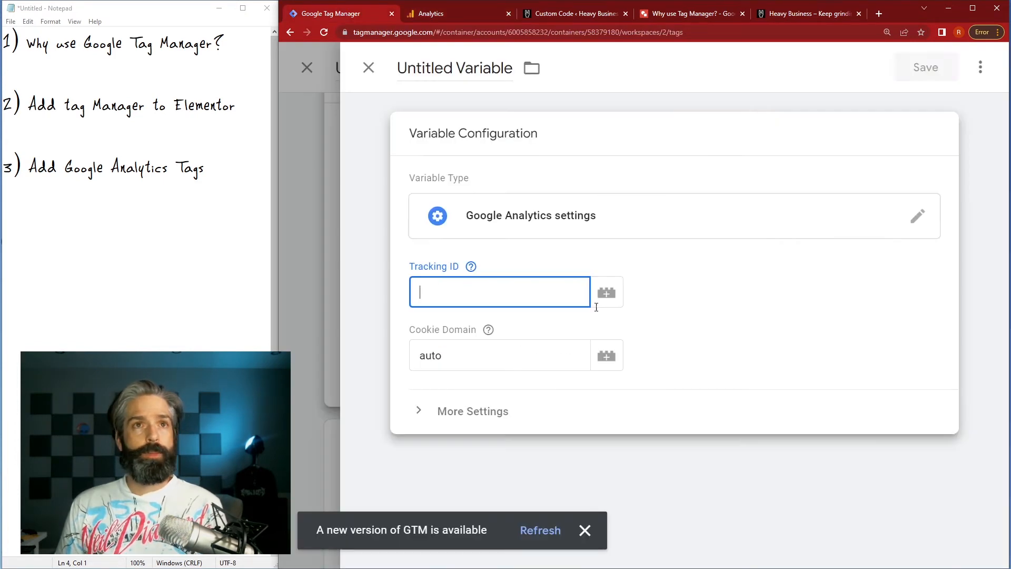
pyautogui.write('UA-219191287-1')
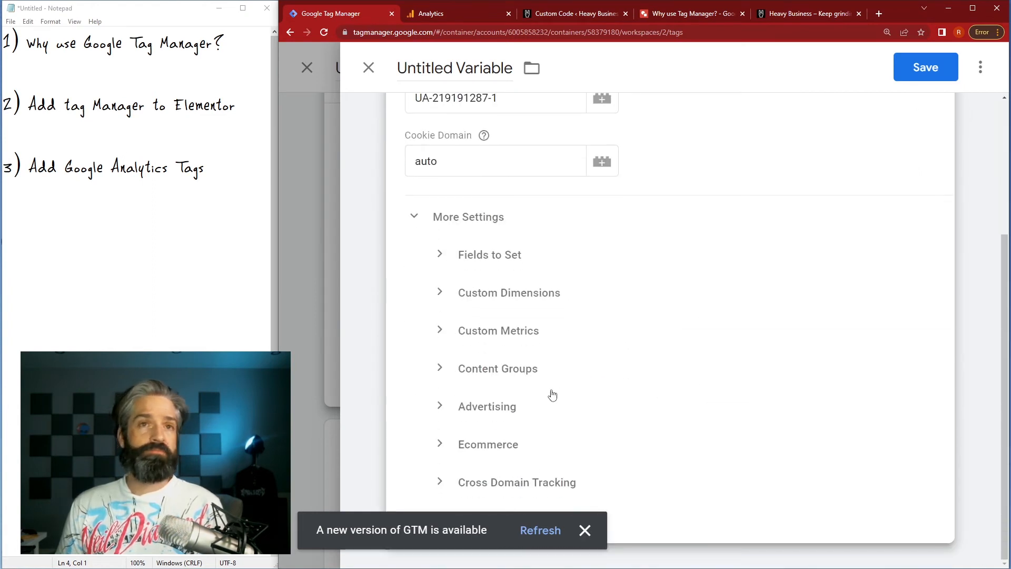
pyautogui.click(487, 406)
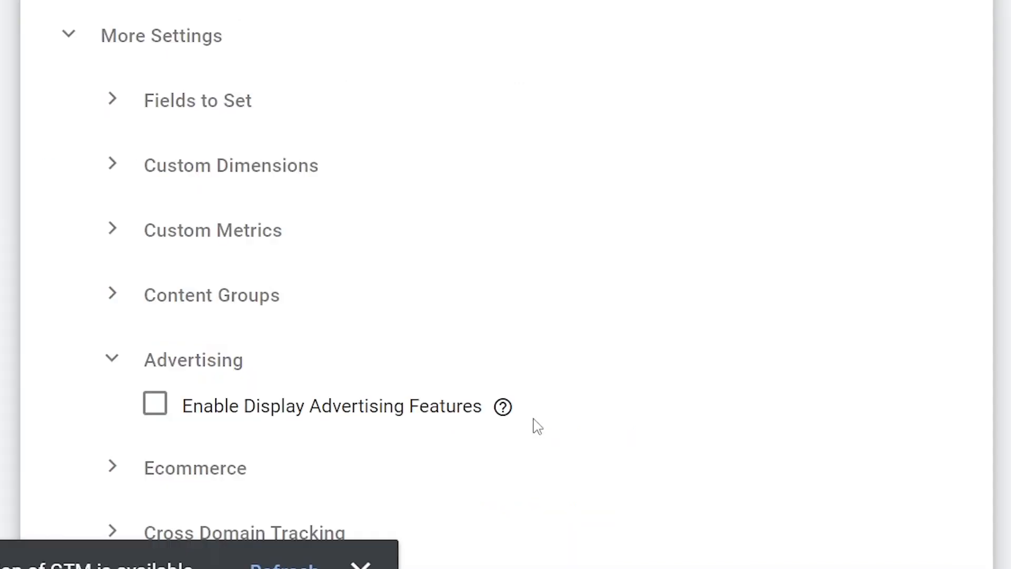
pyautogui.moveTo(502, 407)
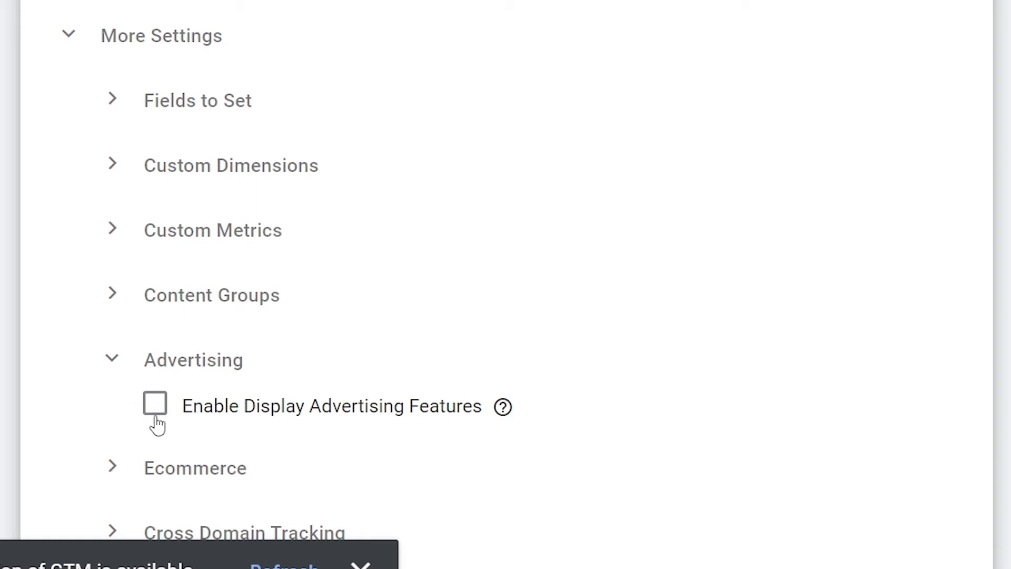
pyautogui.click(155, 404)
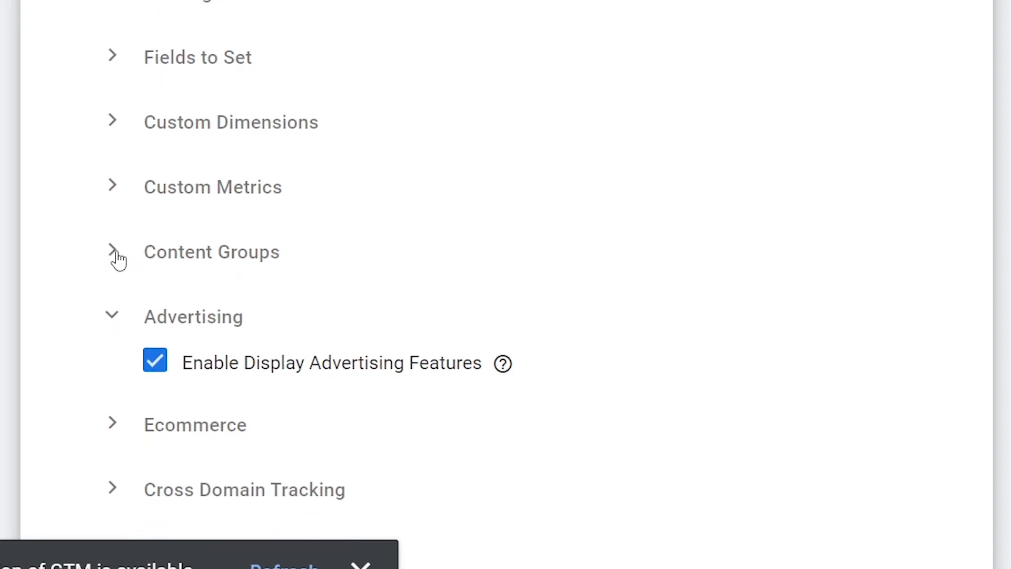
pyautogui.moveTo(118, 437)
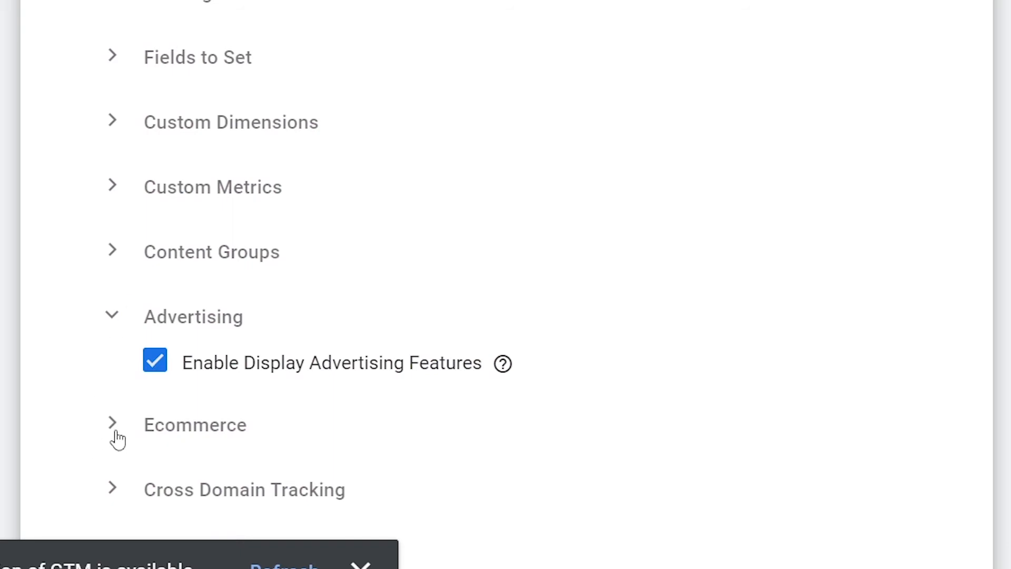
pyautogui.click(112, 425)
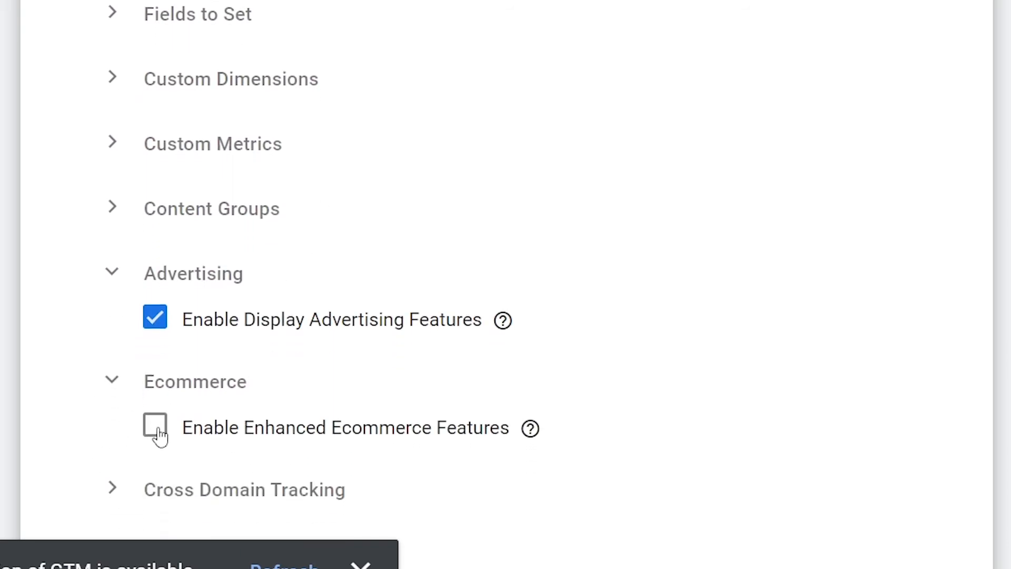
pyautogui.click(154, 427)
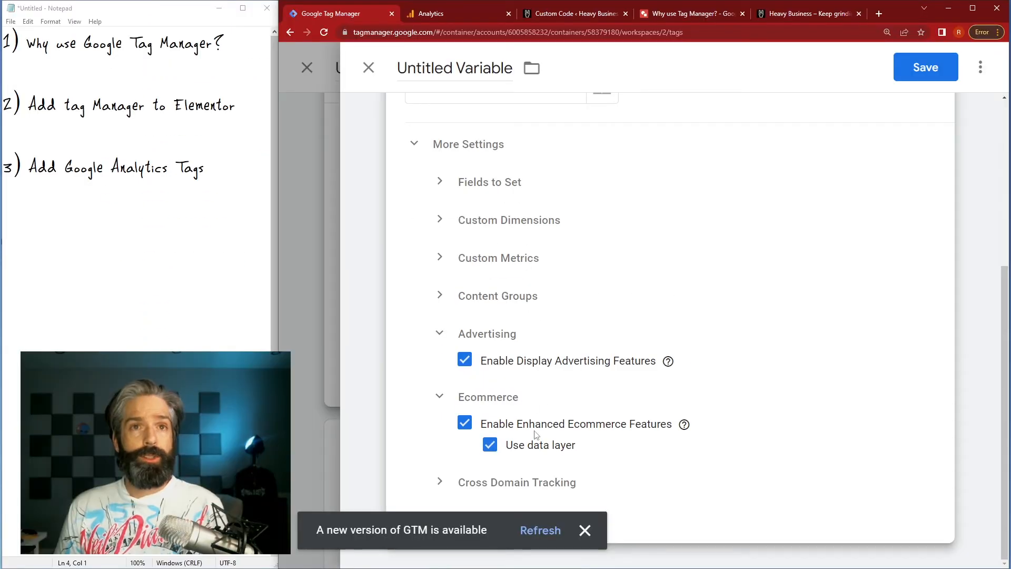
# - Name the variable 'GA - Universal Analytics' and save it
pyautogui.scroll(3)
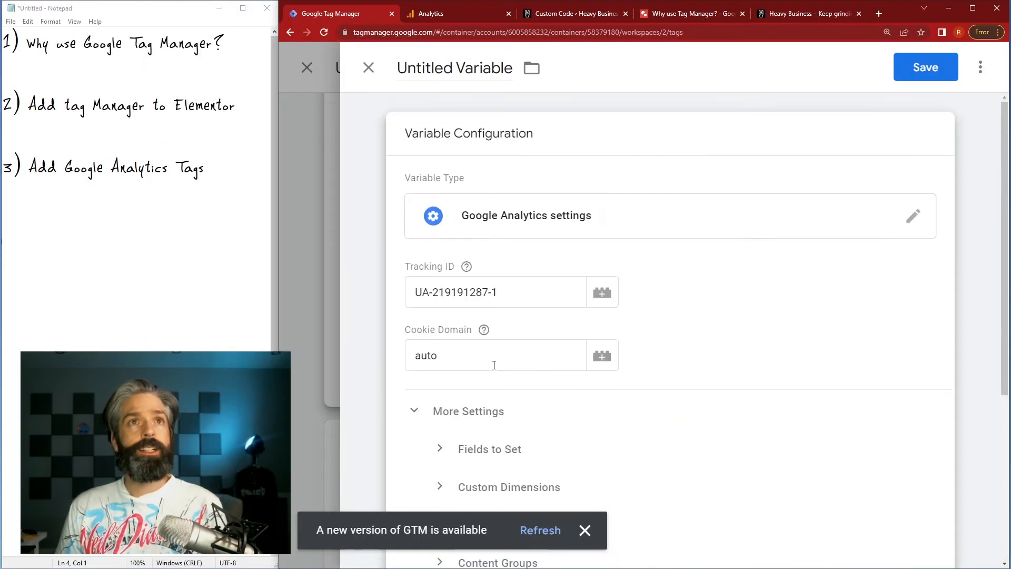
pyautogui.click(454, 68)
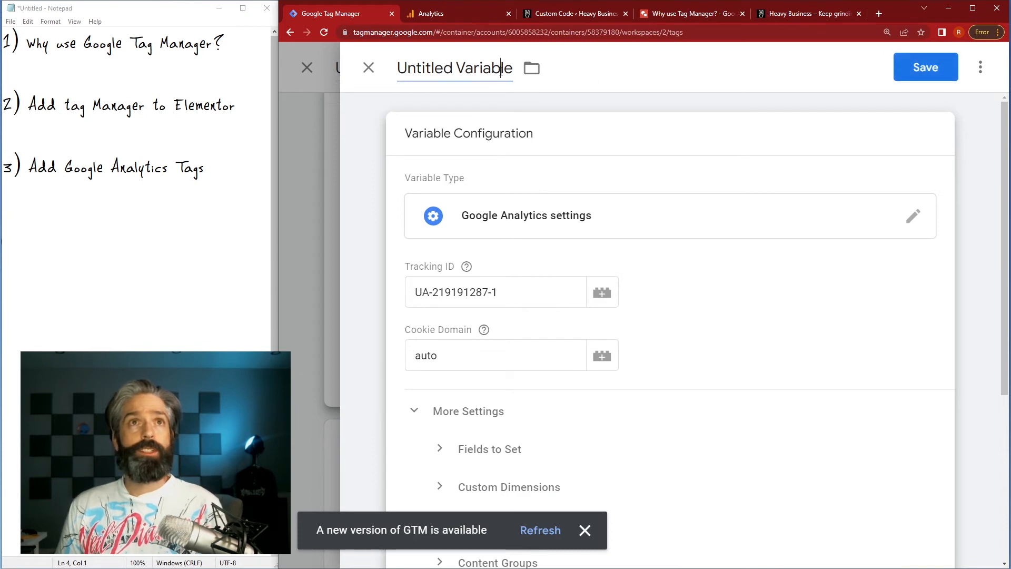
pyautogui.write('GA')
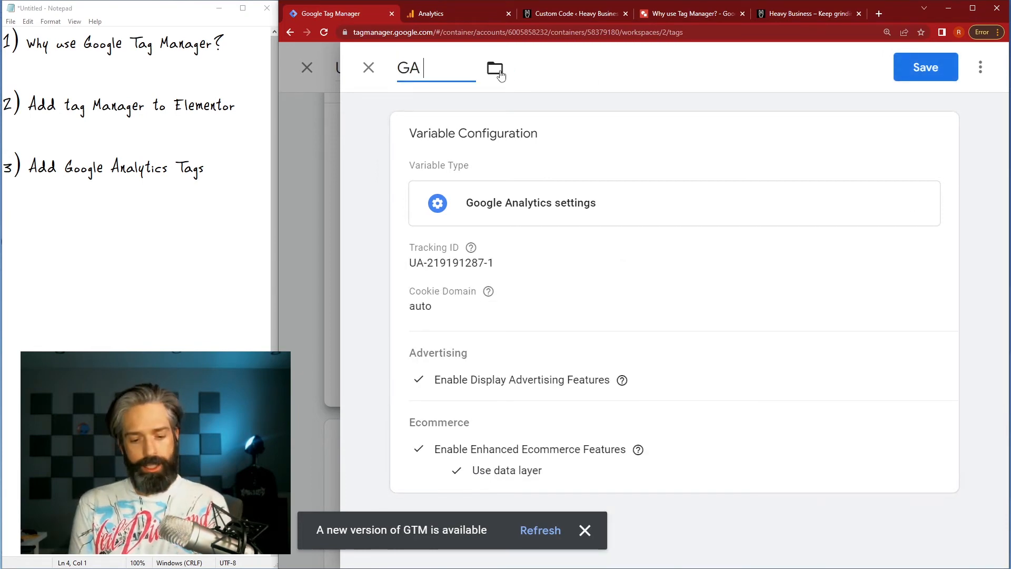
pyautogui.write('- Universal')
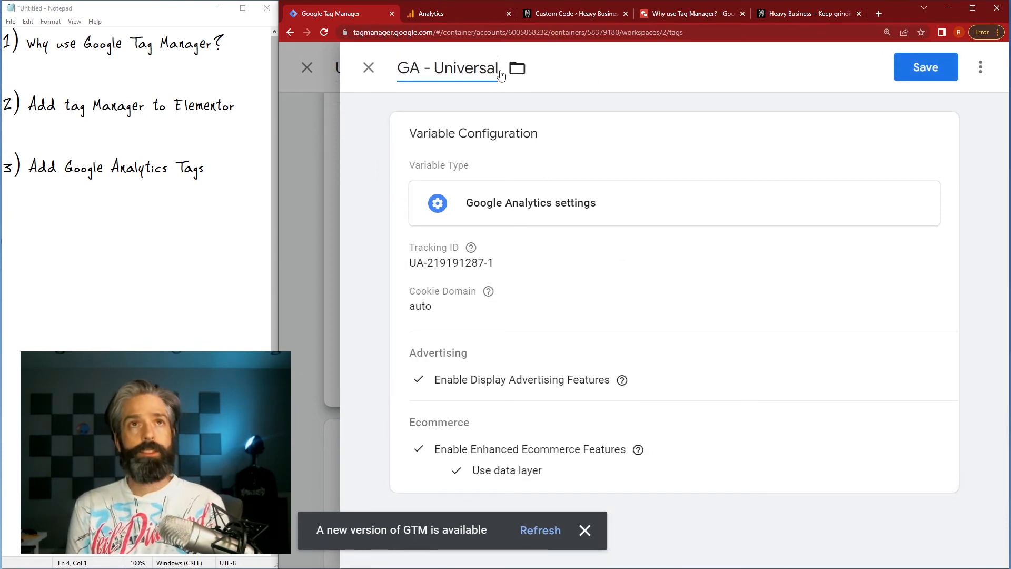
pyautogui.write('Analytics')
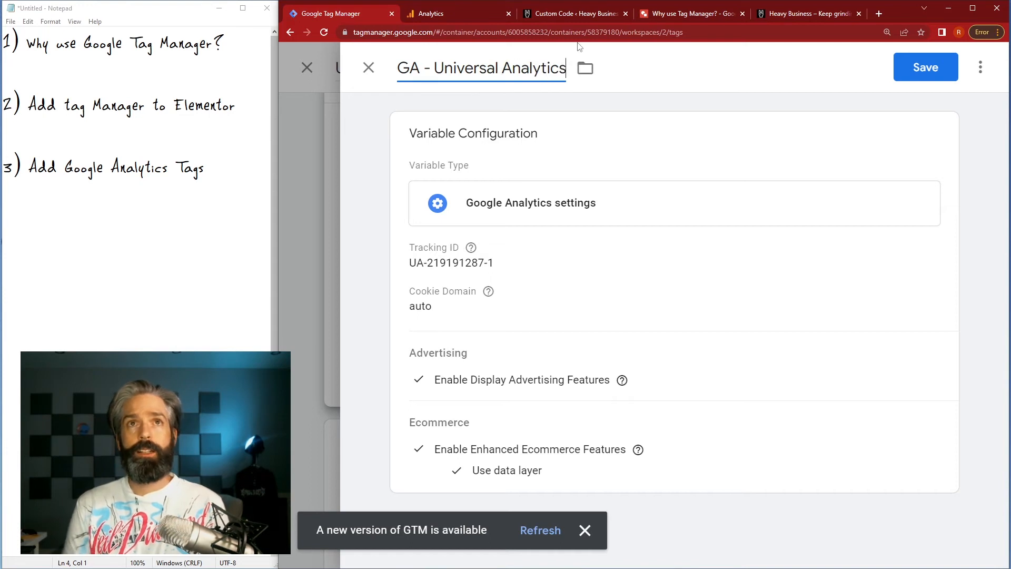
pyautogui.click(925, 67)
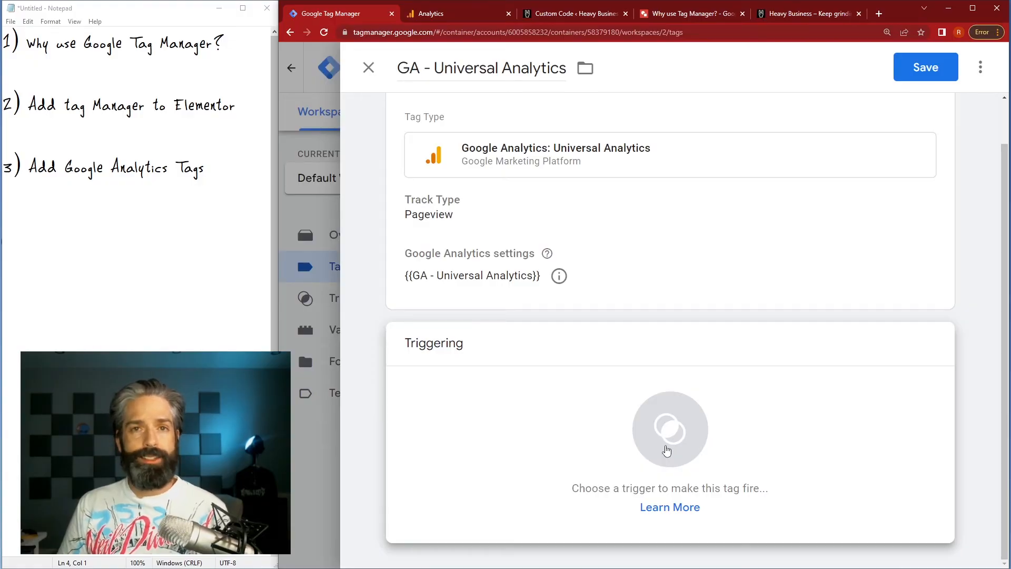
# - Trigger the Universal Analytics tag on All Pages and save it to the workspace
pyautogui.click(669, 430)
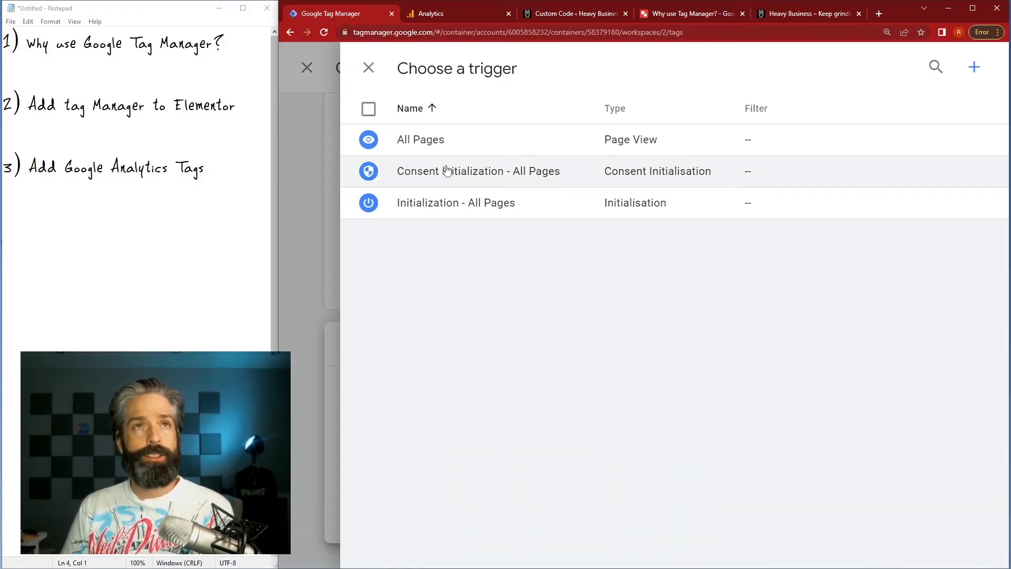
pyautogui.click(421, 139)
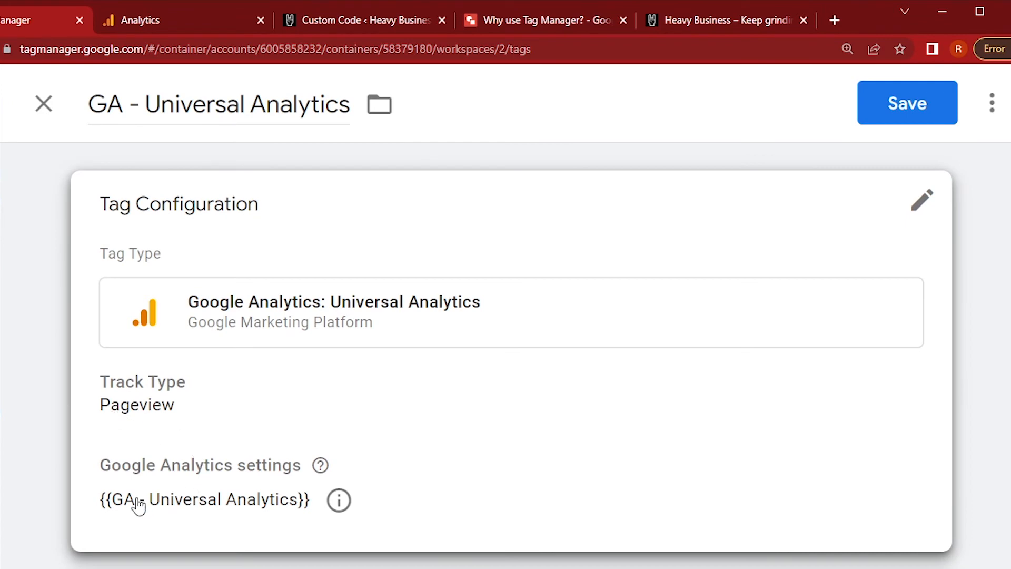
pyautogui.click(139, 20)
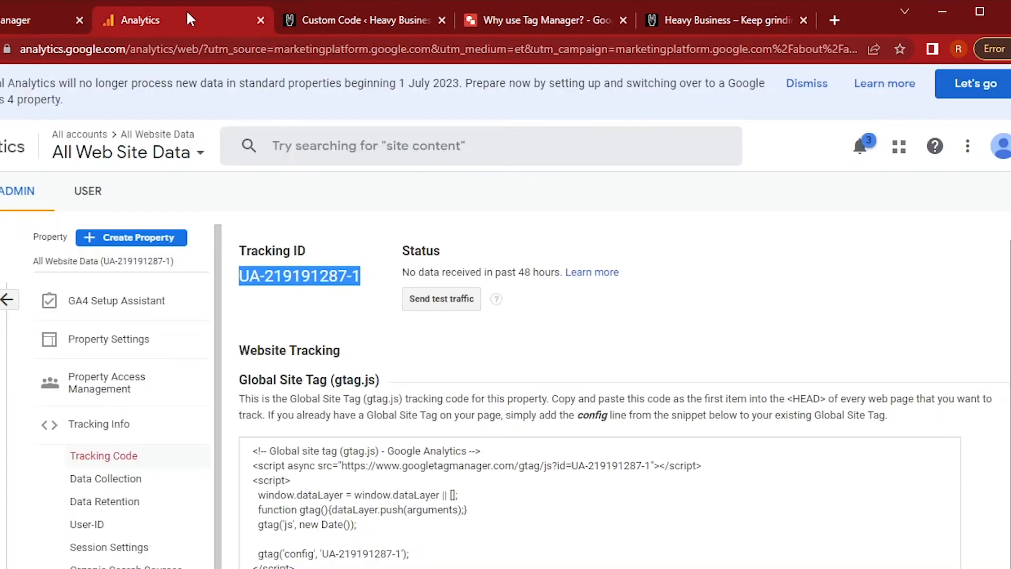
pyautogui.click(38, 20)
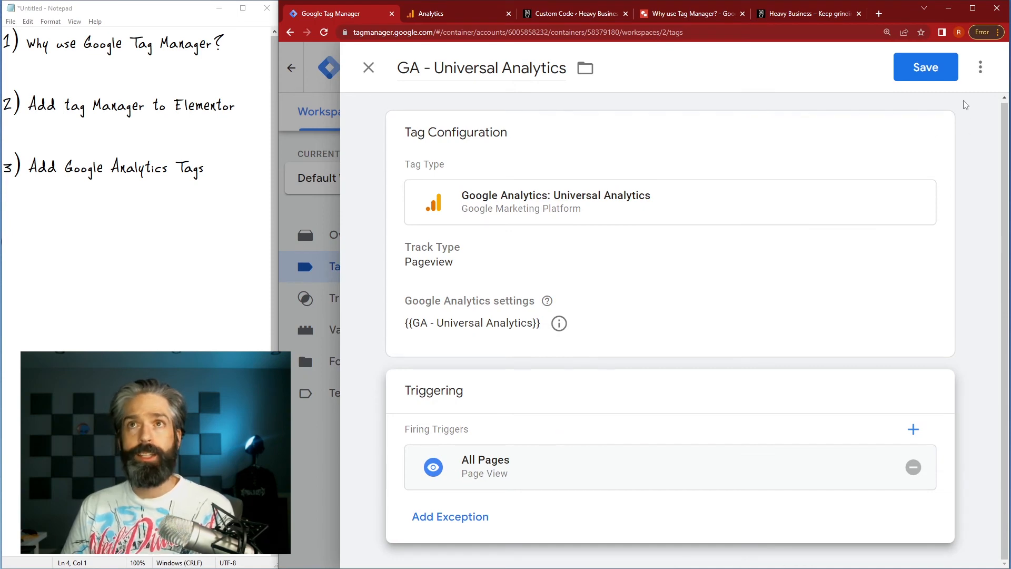
pyautogui.click(368, 67)
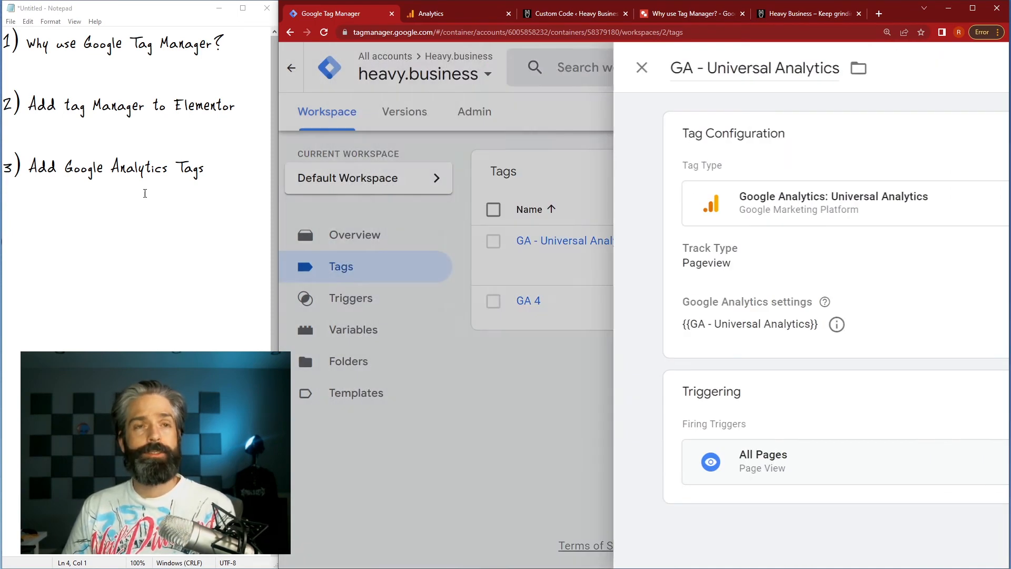
pyautogui.click(641, 68)
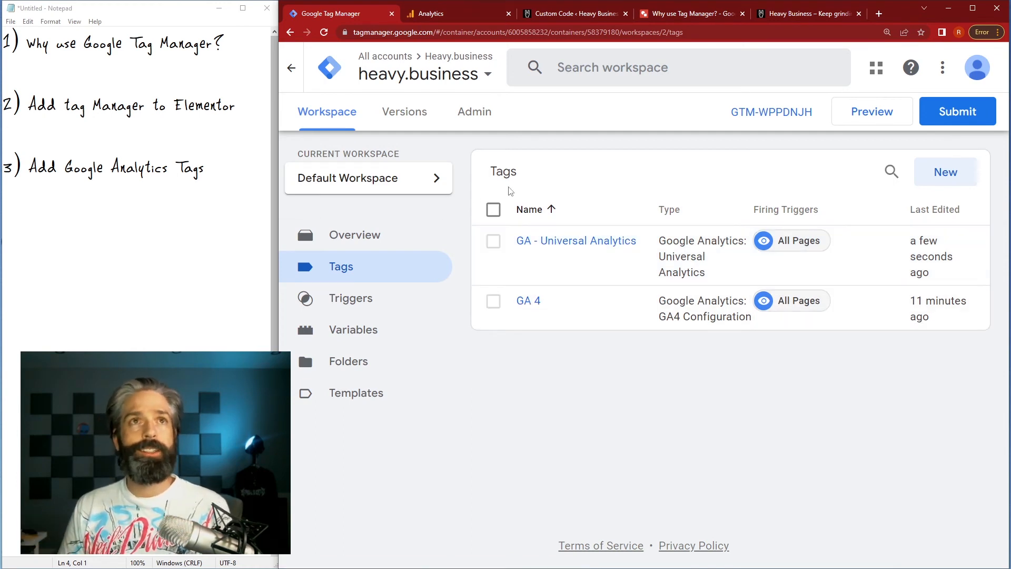
pyautogui.click(689, 13)
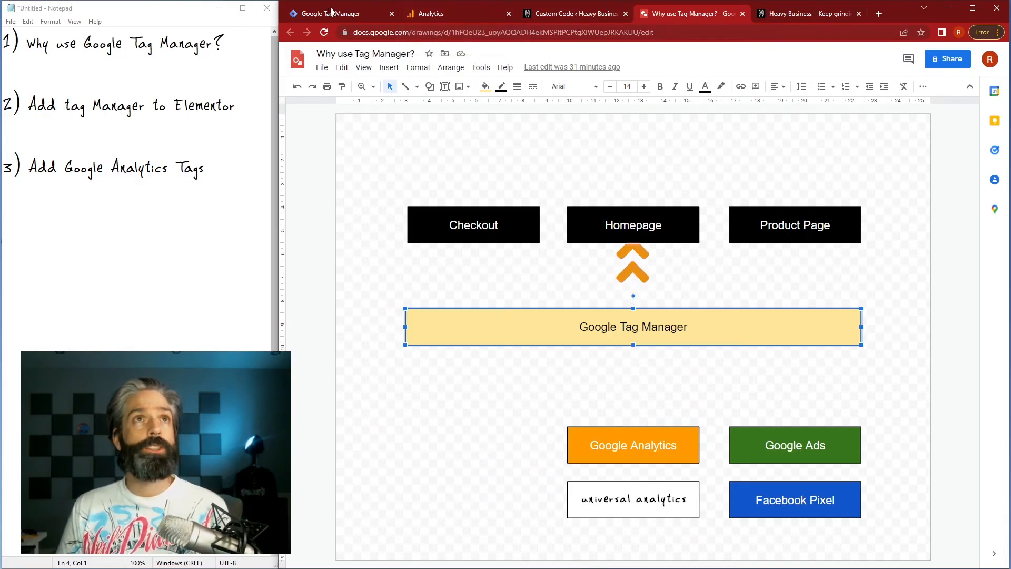
pyautogui.click(333, 13)
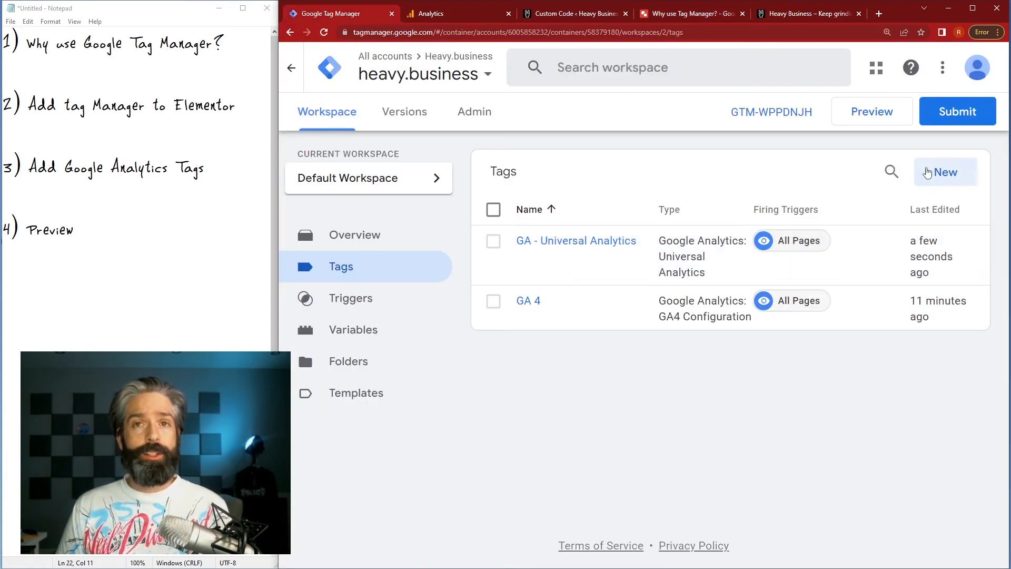
pyautogui.moveTo(871, 111)
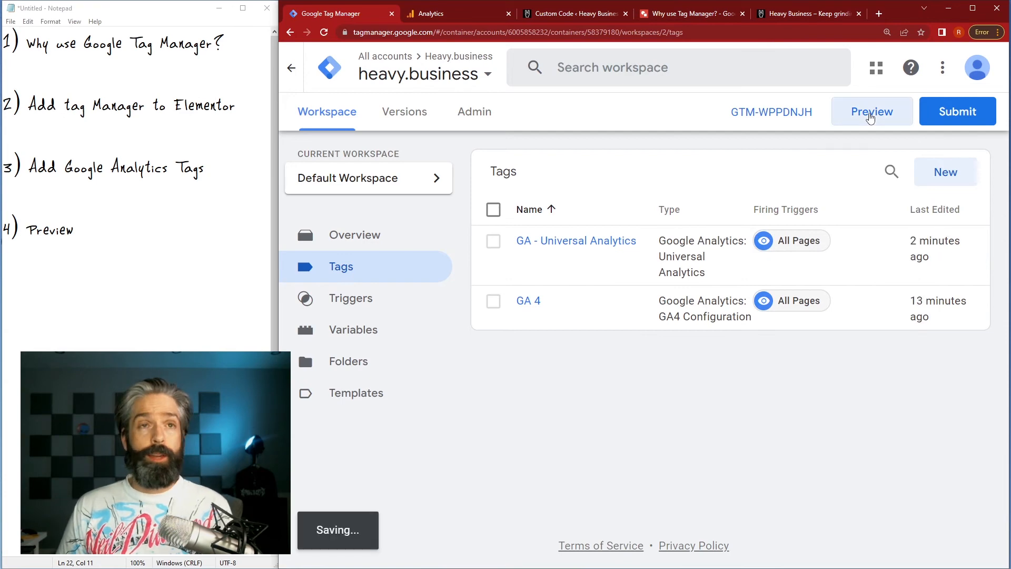
pyautogui.click(872, 111)
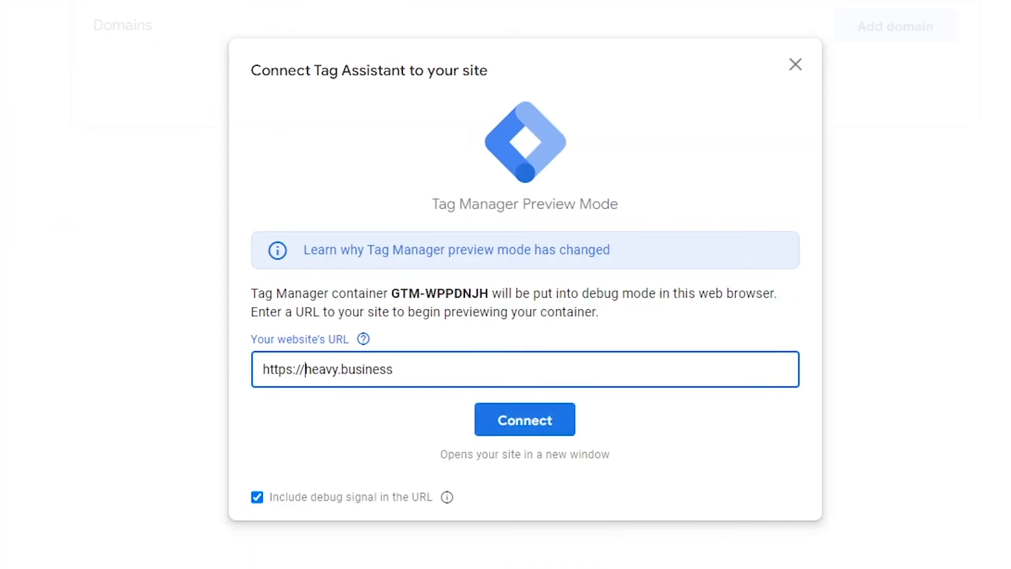
pyautogui.click(525, 419)
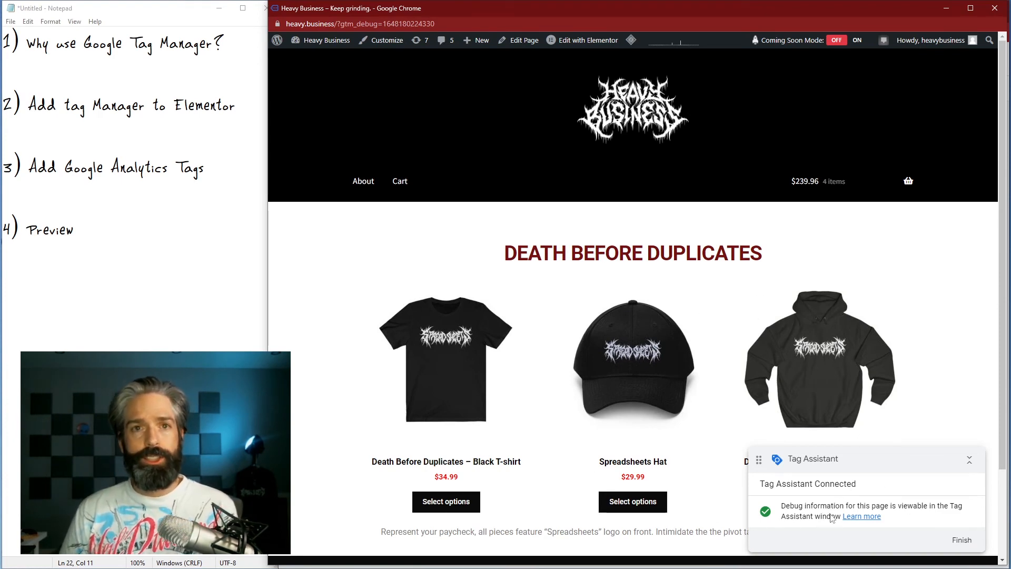
pyautogui.moveTo(831, 311)
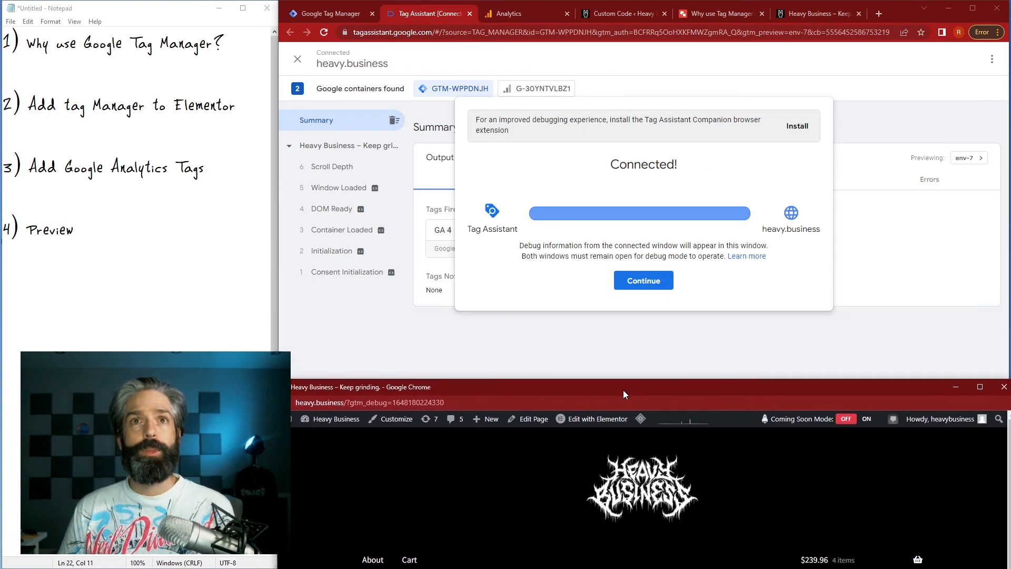
# - Check fired tags, errors and data layer on the Spreadsheets Hat page, then end debugging
pyautogui.click(643, 279)
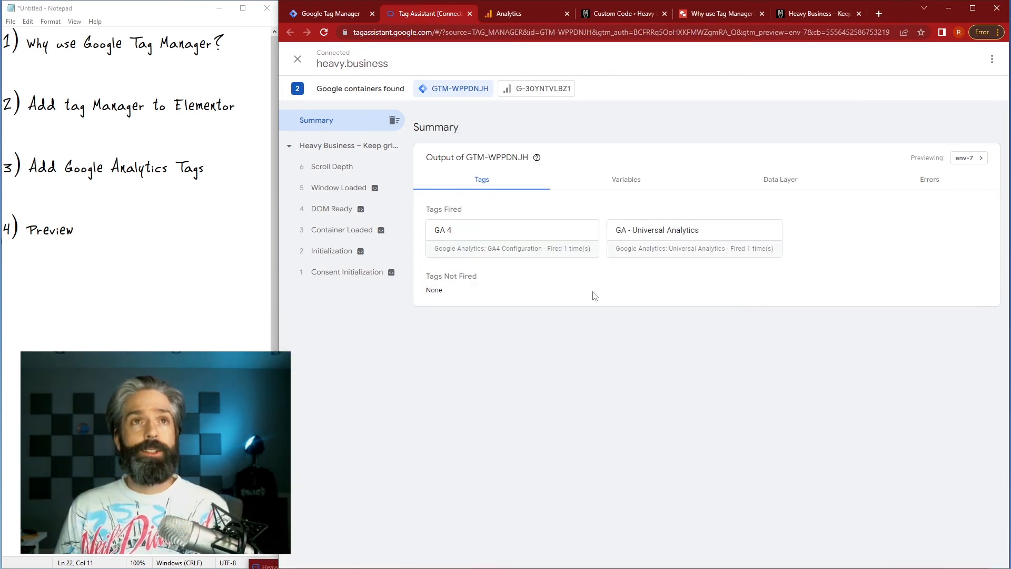
pyautogui.moveTo(360, 215)
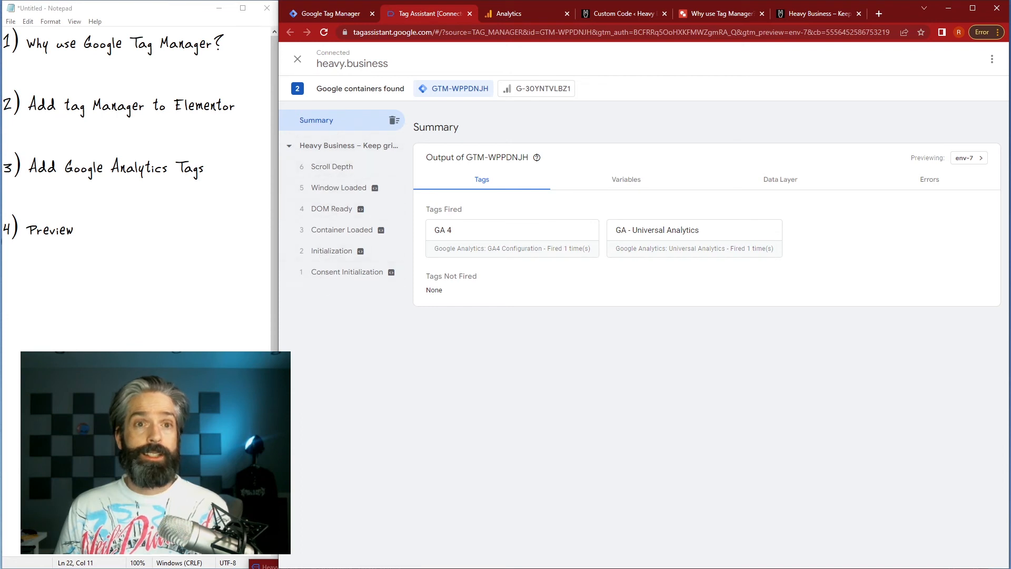
pyautogui.moveTo(362, 383)
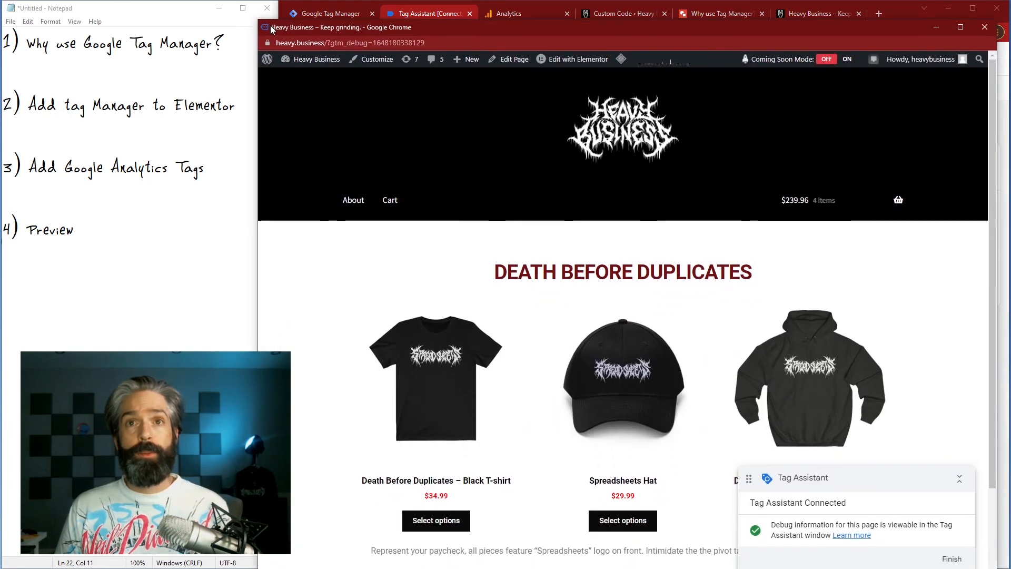
pyautogui.click(623, 378)
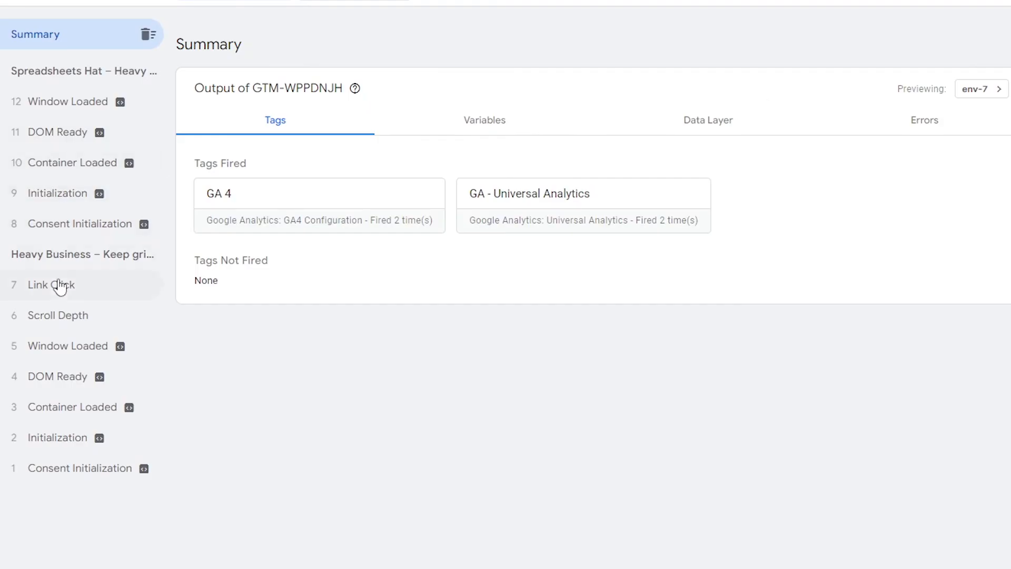
pyautogui.moveTo(438, 210)
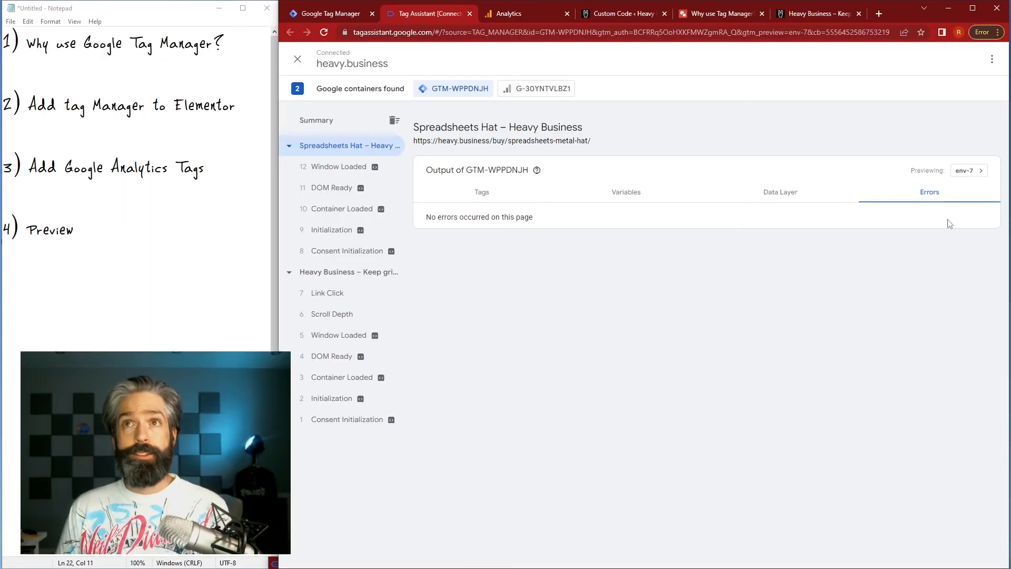
pyautogui.click(779, 191)
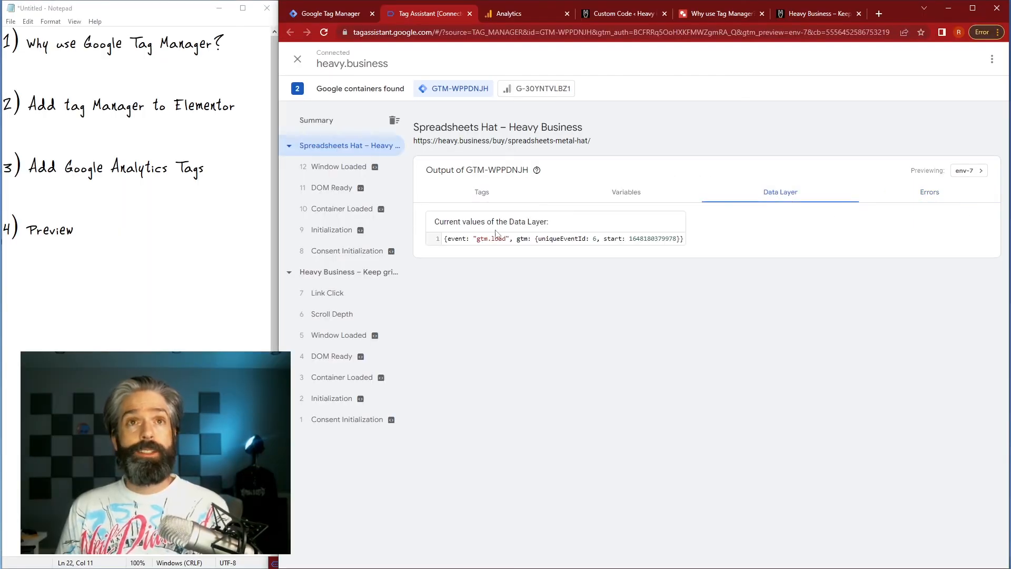
pyautogui.click(481, 191)
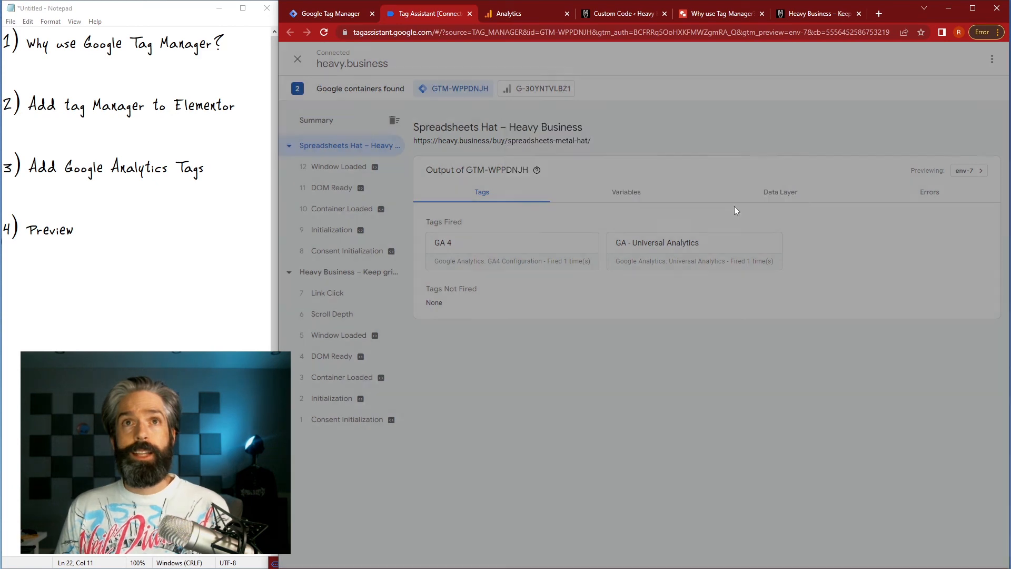
pyautogui.click(297, 59)
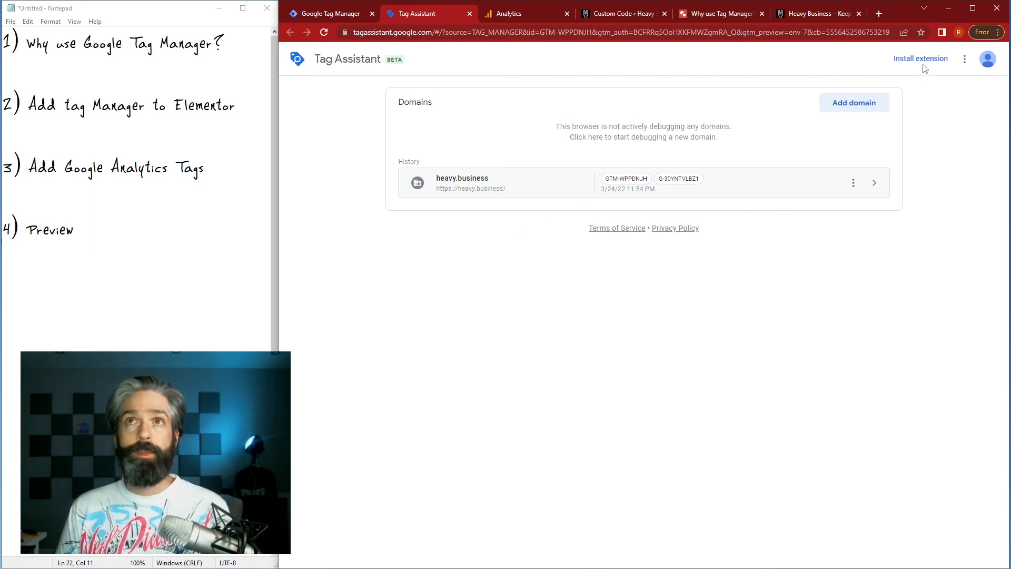
pyautogui.click(330, 14)
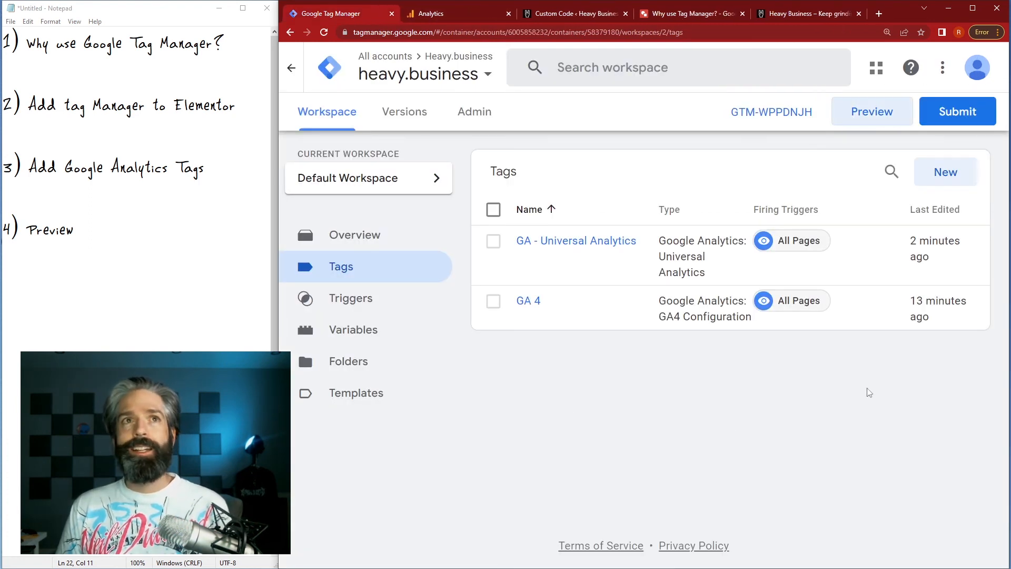
pyautogui.moveTo(842, 159)
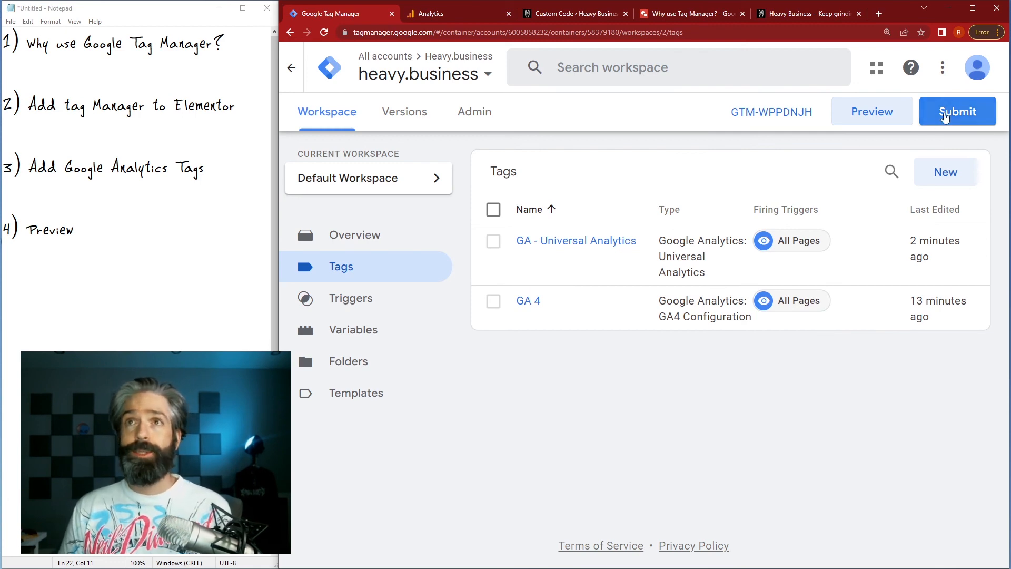
# - Submit the changes as version 'Tag Manager Launch' with description 'Launch!' and publish it
pyautogui.click(958, 111)
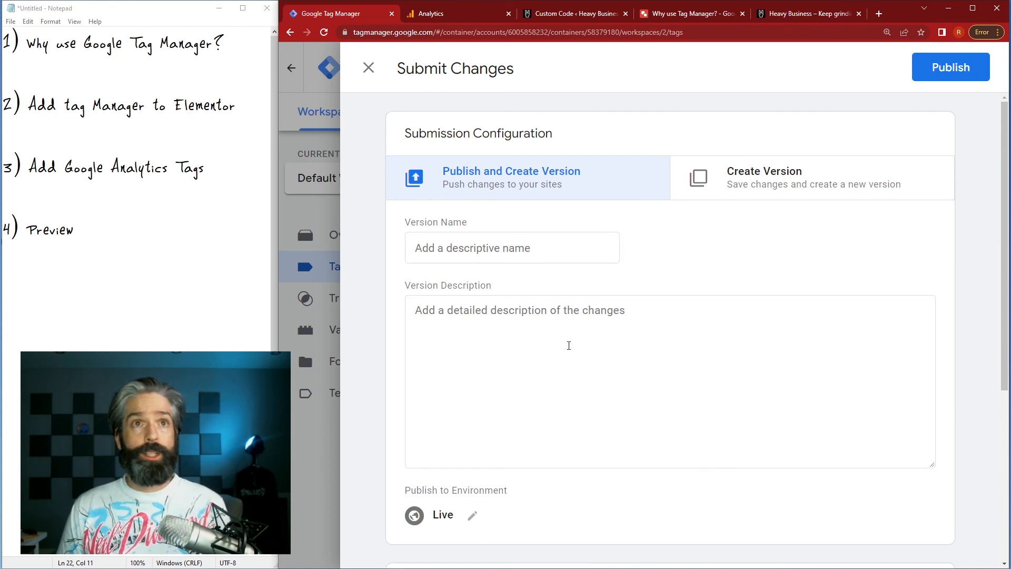
pyautogui.click(512, 247)
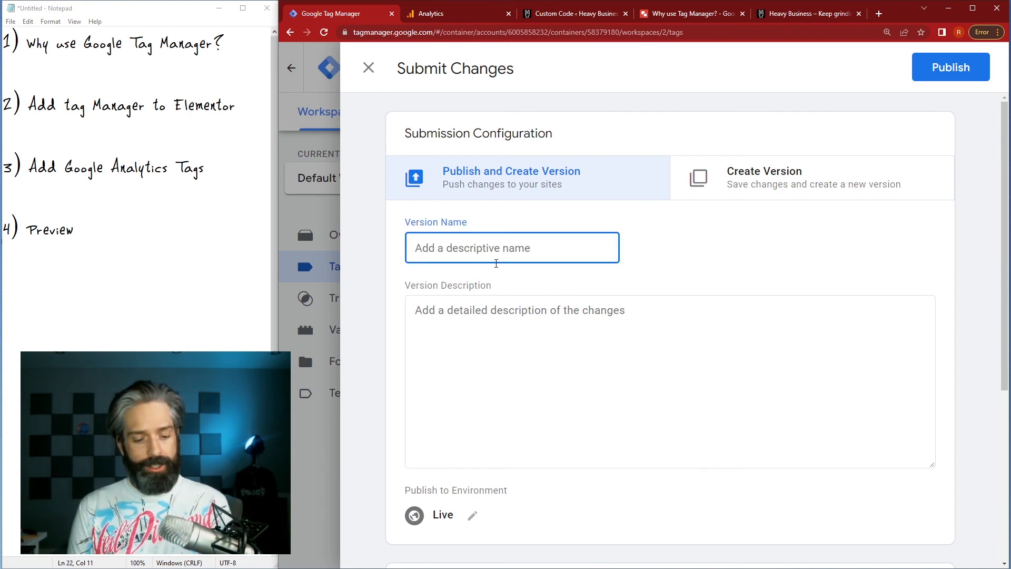
pyautogui.write('Tag Ma')
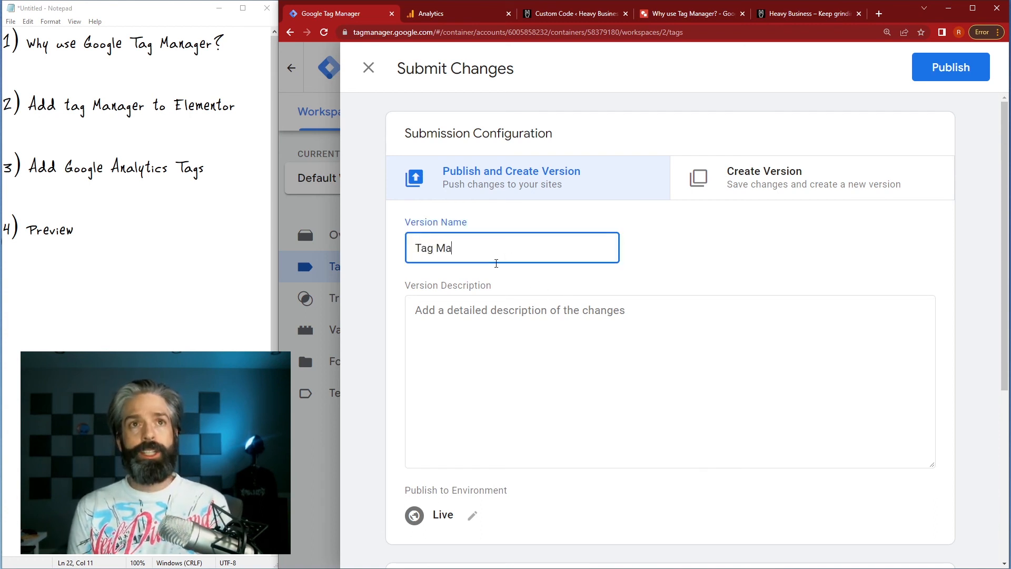
pyautogui.write('nager')
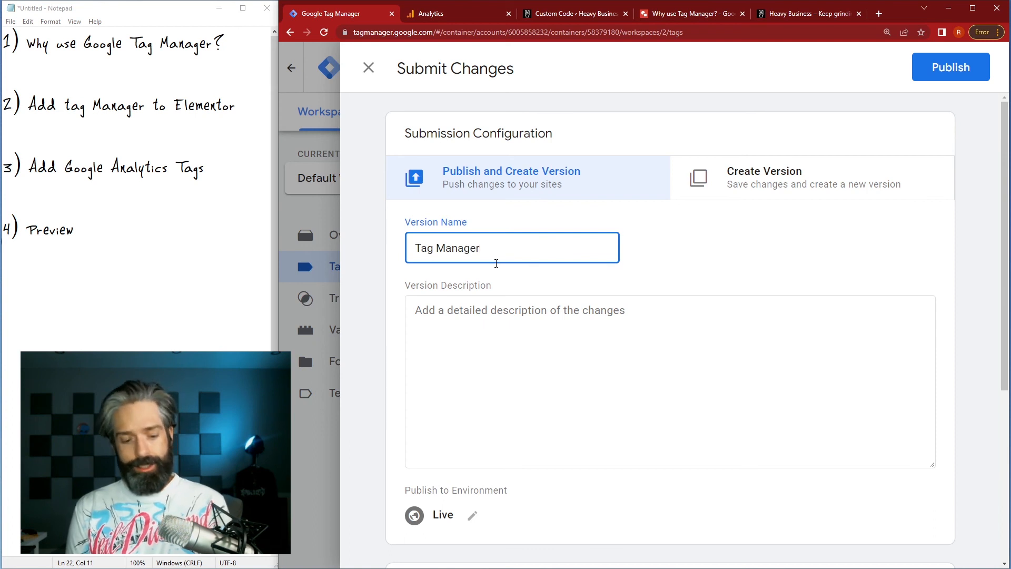
pyautogui.write('Launch')
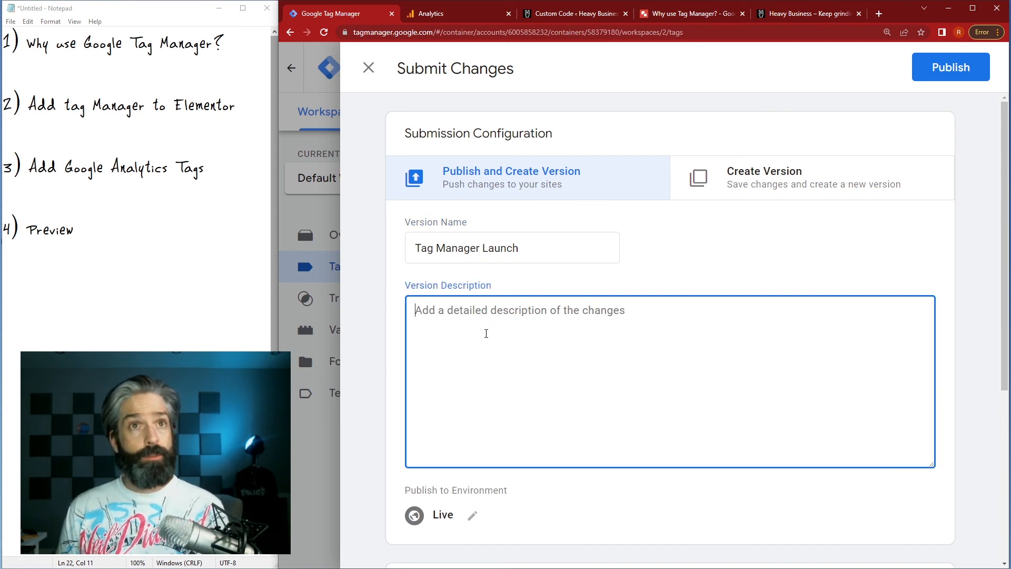
pyautogui.write('Launch!')
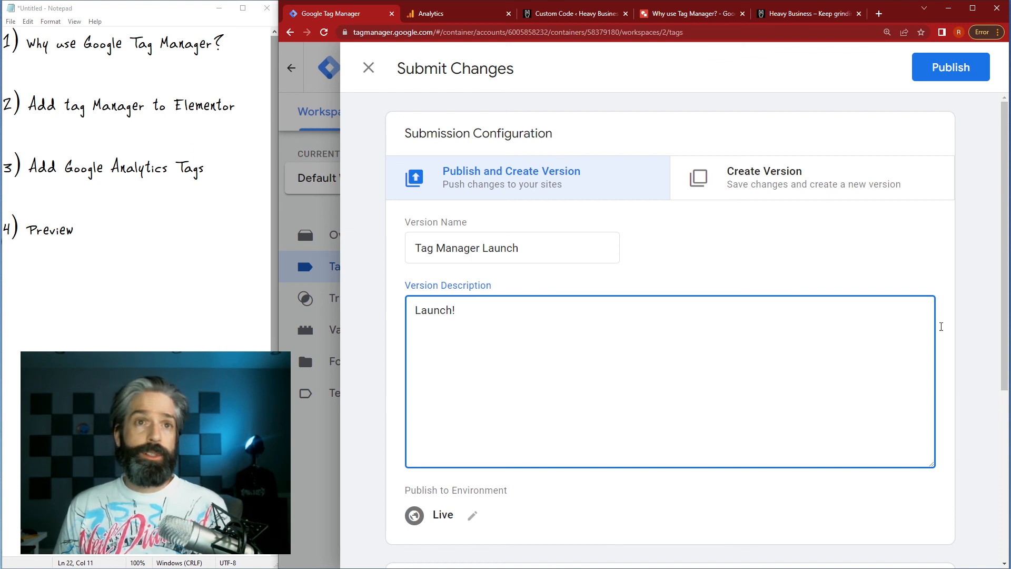
pyautogui.moveTo(759, 439)
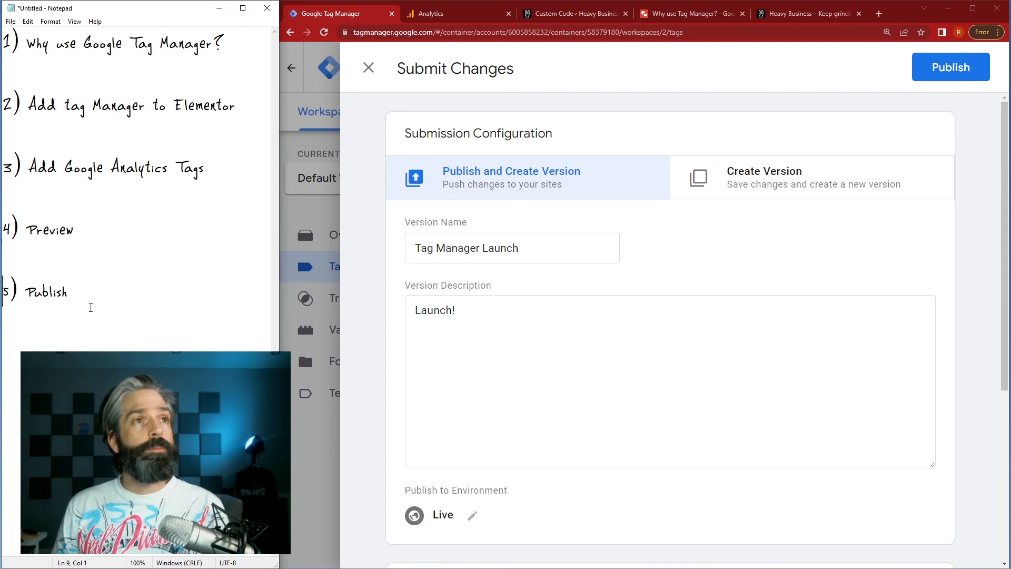
pyautogui.click(950, 67)
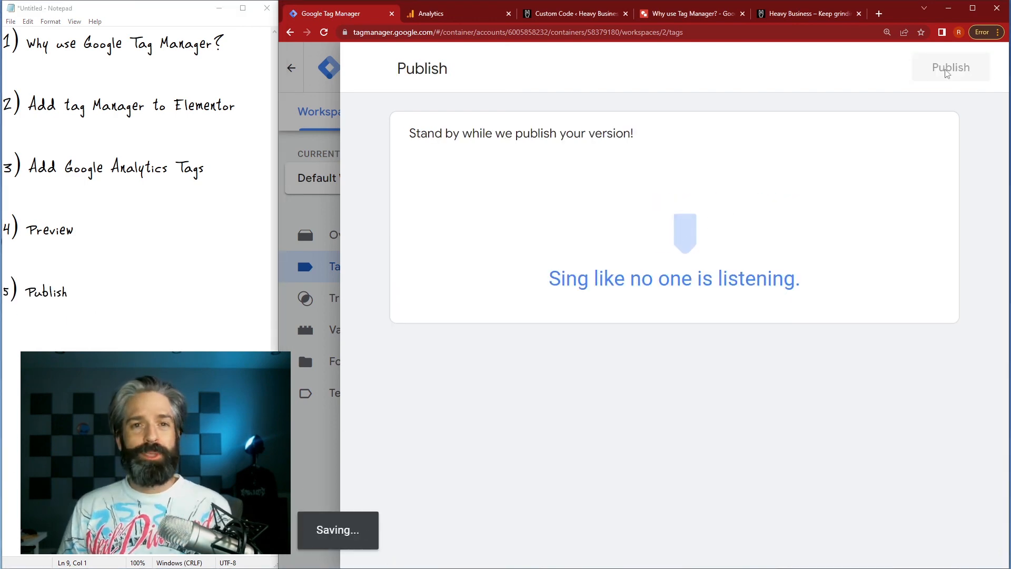
# - Review the Version 2 summary of GA Universal Analytics and GA 4 tags, then return to Workspace
pyautogui.click(950, 67)
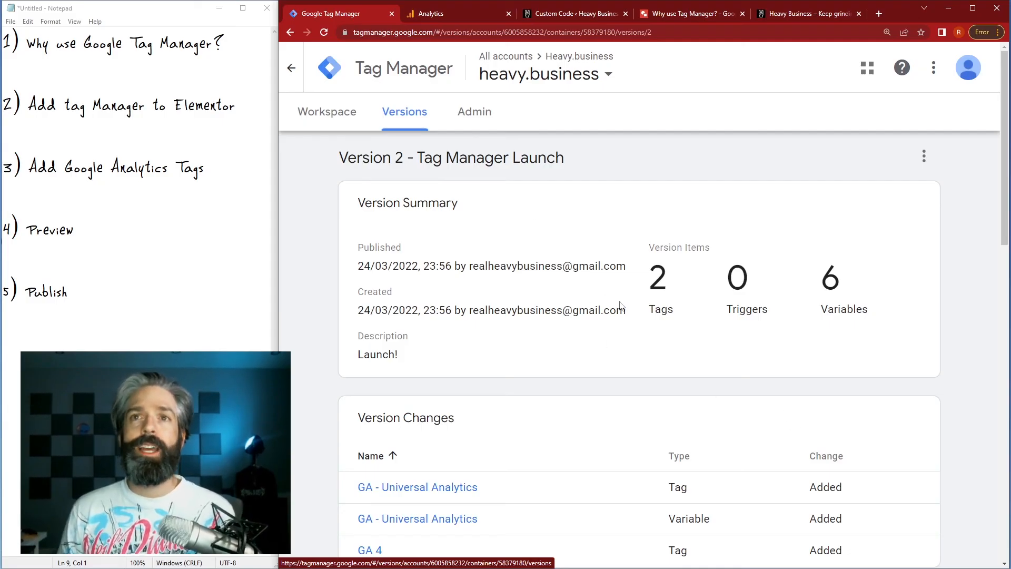
pyautogui.scroll(-3)
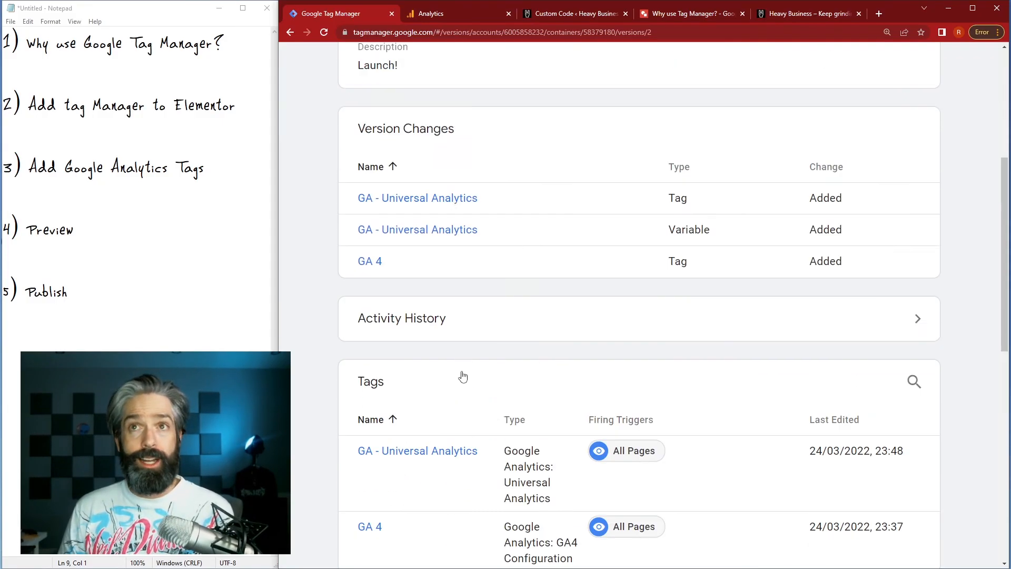
pyautogui.click(326, 112)
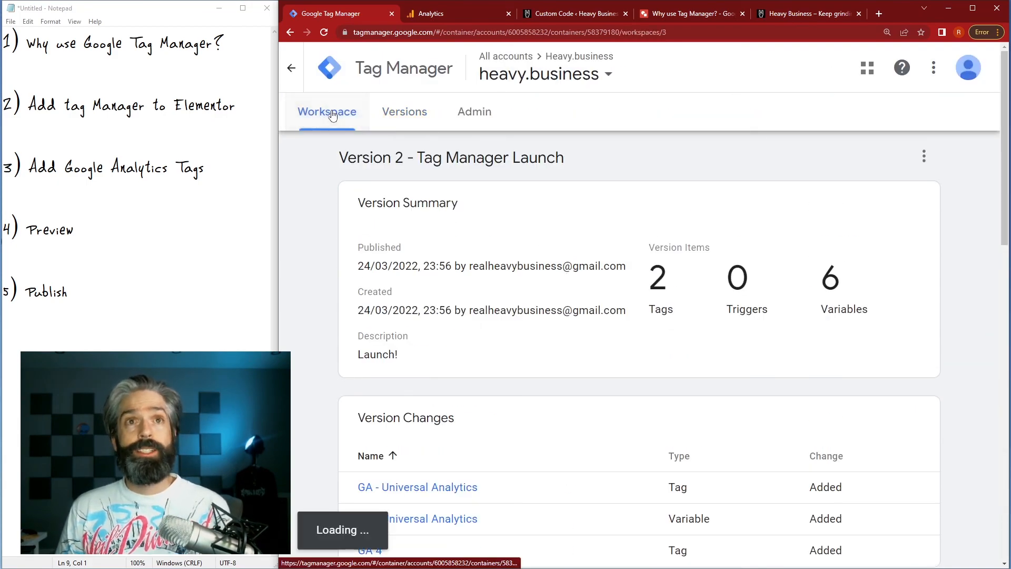